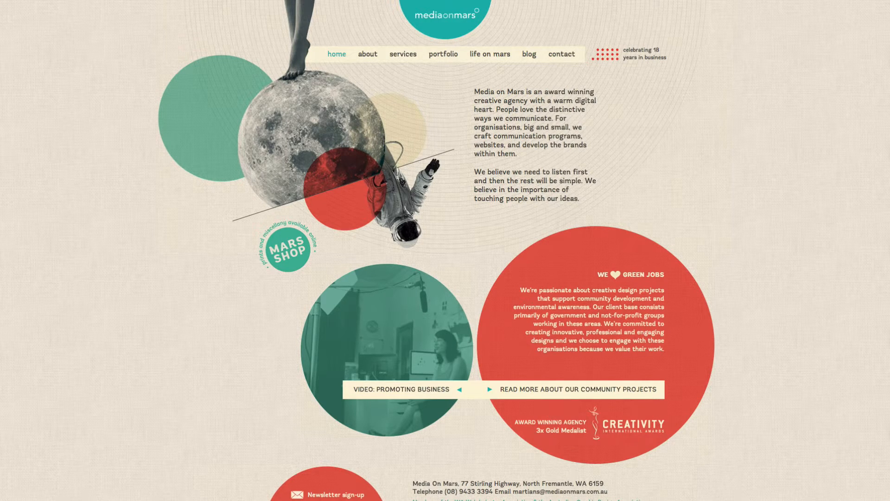
pyautogui.moveTo(48, 133)
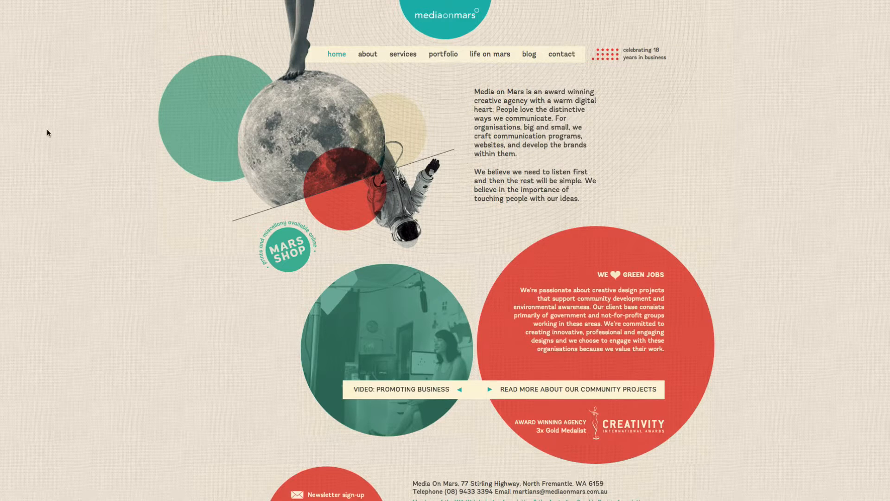
pyautogui.moveTo(166, 163)
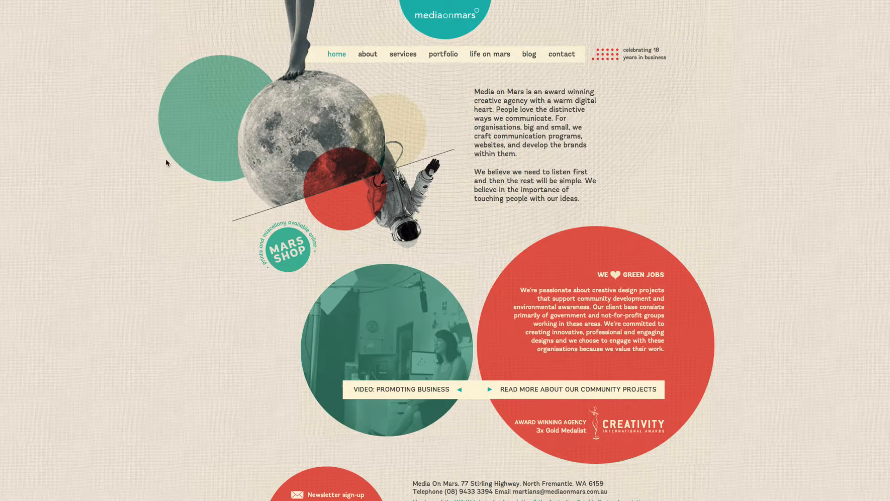
pyautogui.moveTo(74, 138)
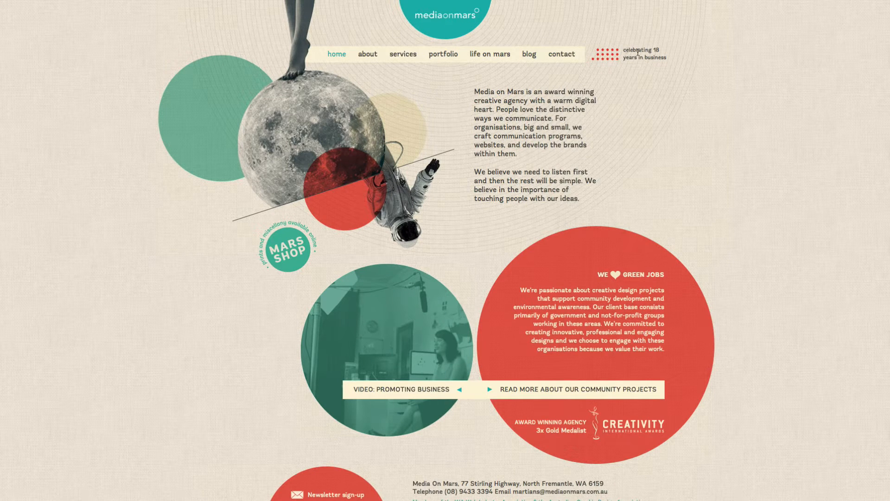
pyautogui.moveTo(244, 368)
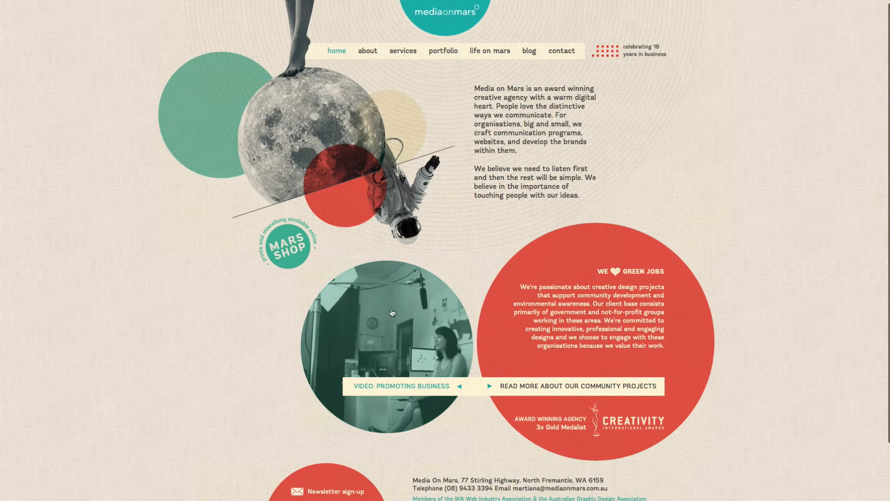
pyautogui.moveTo(373, 265)
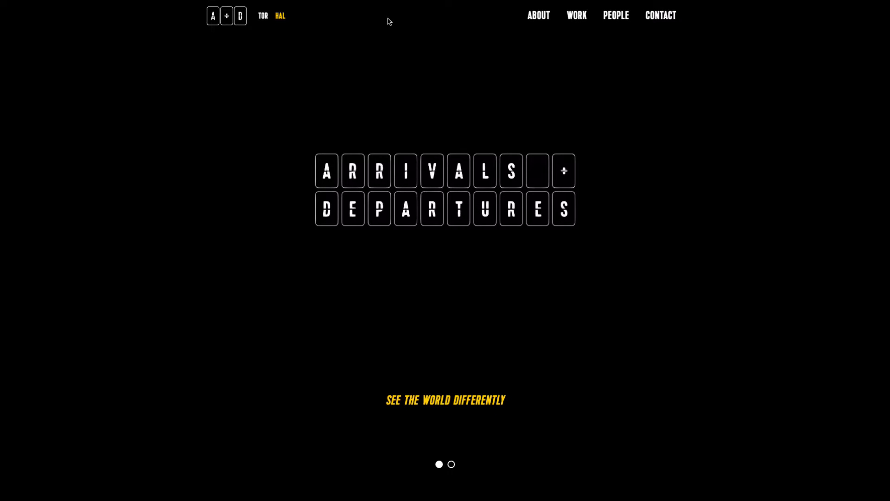
# Step: Briefly show and dismiss the browser's page options on the Rotate° homepage
pyautogui.rightClick(445, 200)
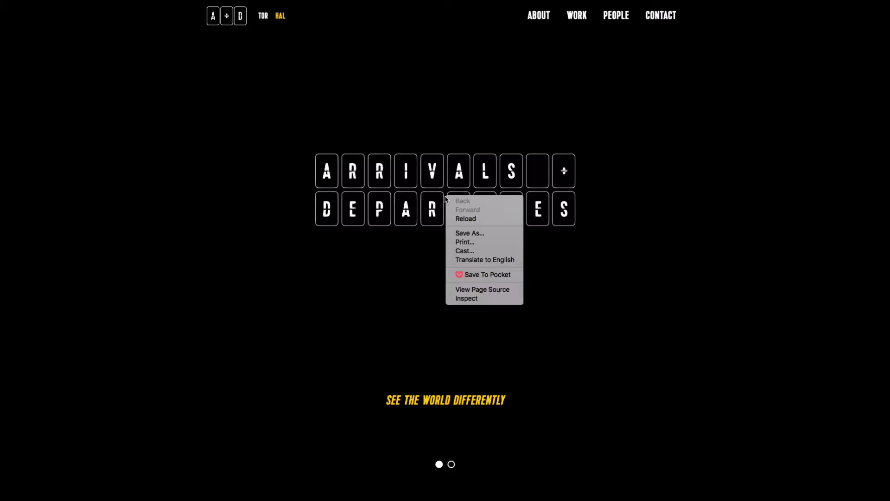
pyautogui.click(216, 259)
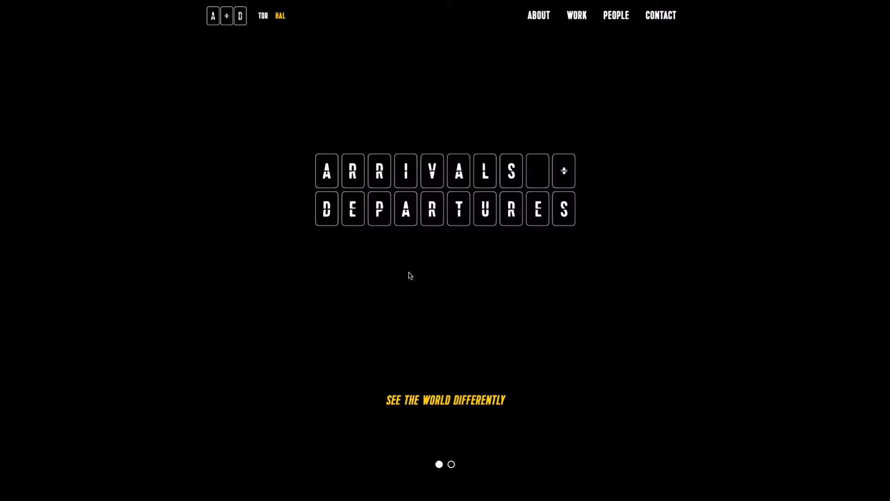
pyautogui.moveTo(327, 426)
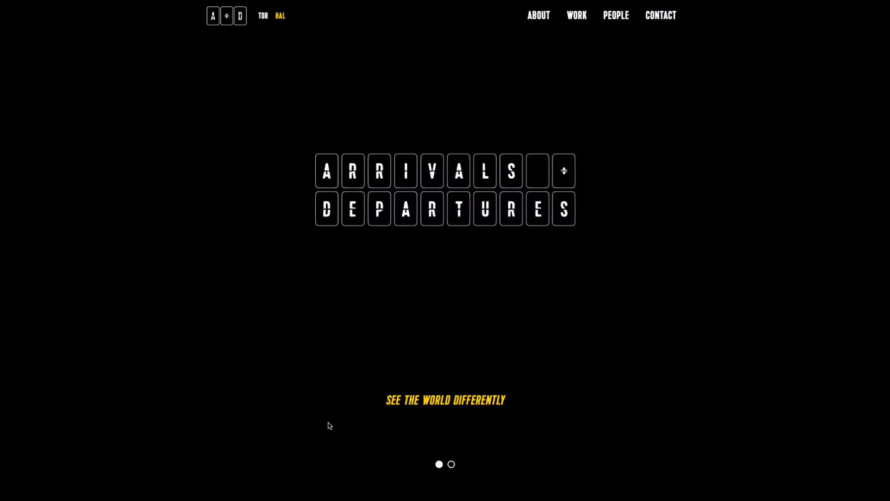
pyautogui.moveTo(460, 291)
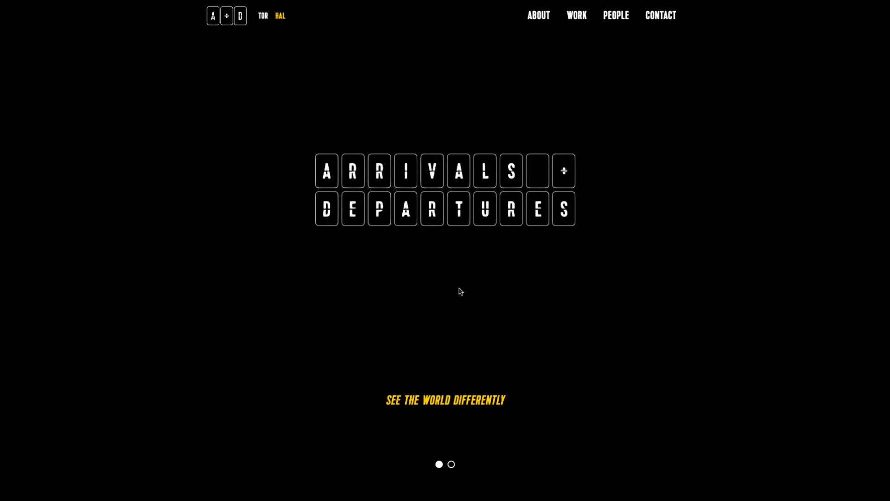
pyautogui.moveTo(492, 263)
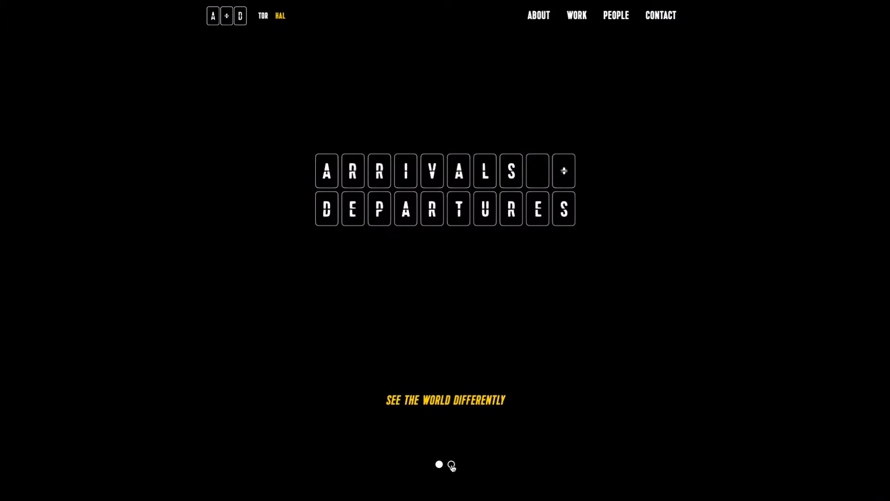
pyautogui.click(451, 465)
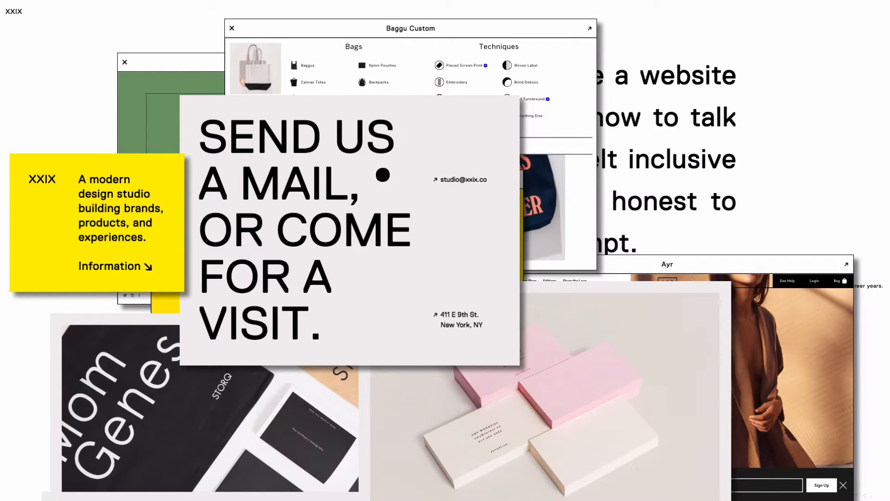
pyautogui.moveTo(118, 208)
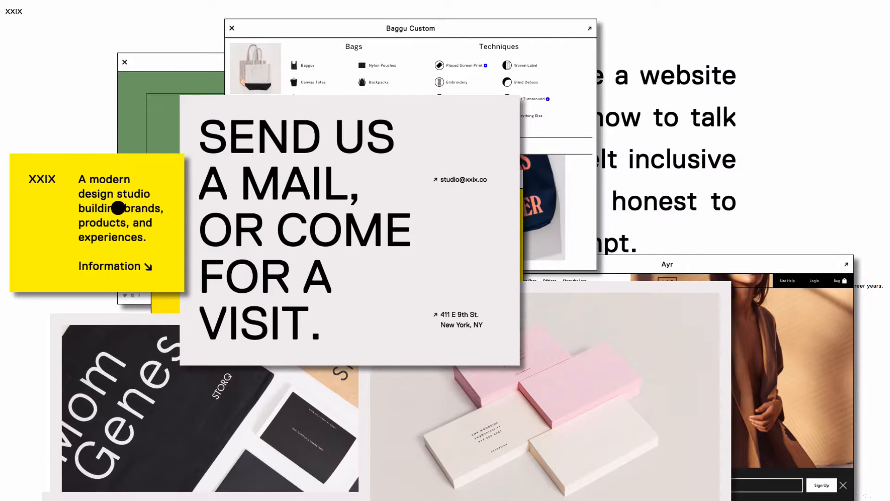
pyautogui.moveTo(127, 277)
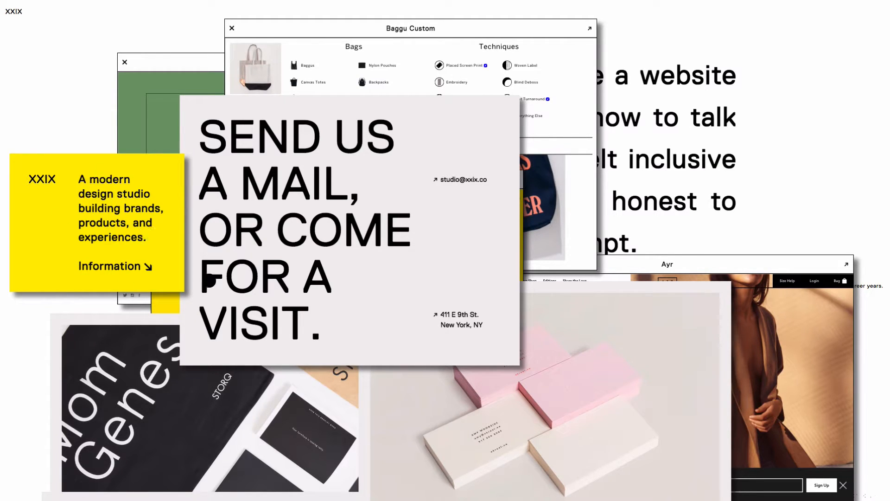
pyautogui.moveTo(624, 134)
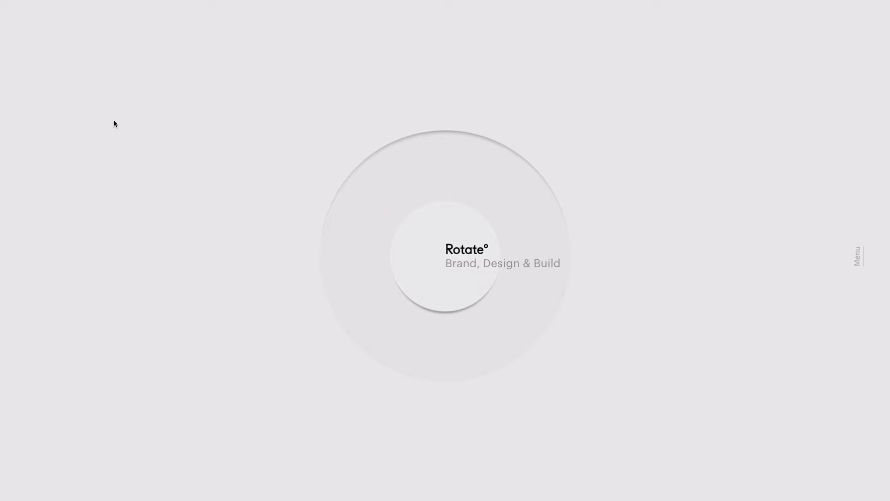
pyautogui.moveTo(482, 196)
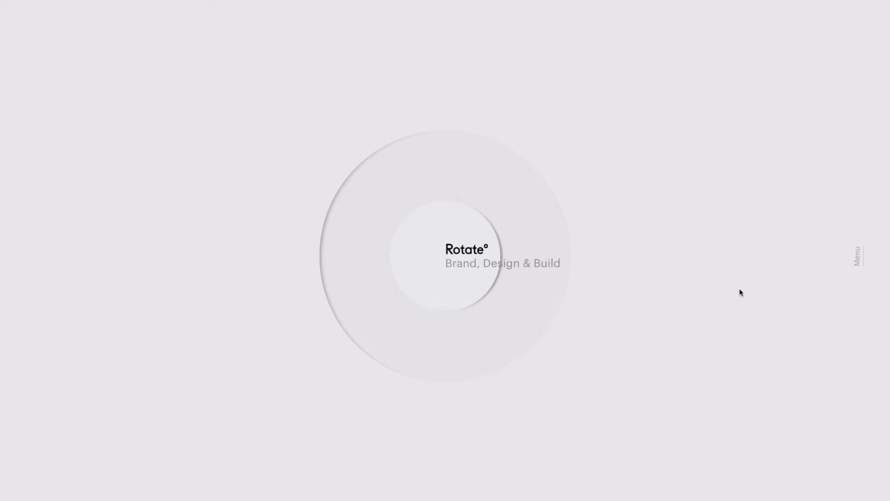
# Step: Show the studio's dark projects overlay with The Pseudo Family, then return home
pyautogui.click(857, 256)
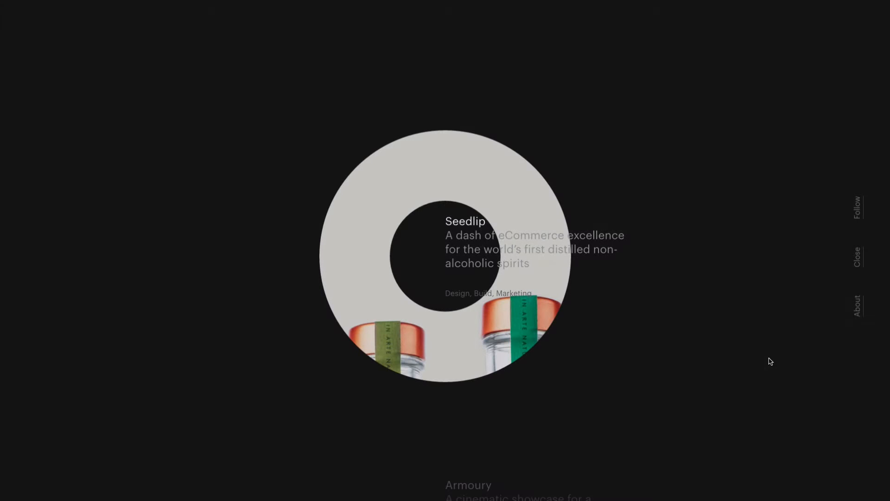
pyautogui.moveTo(857, 307)
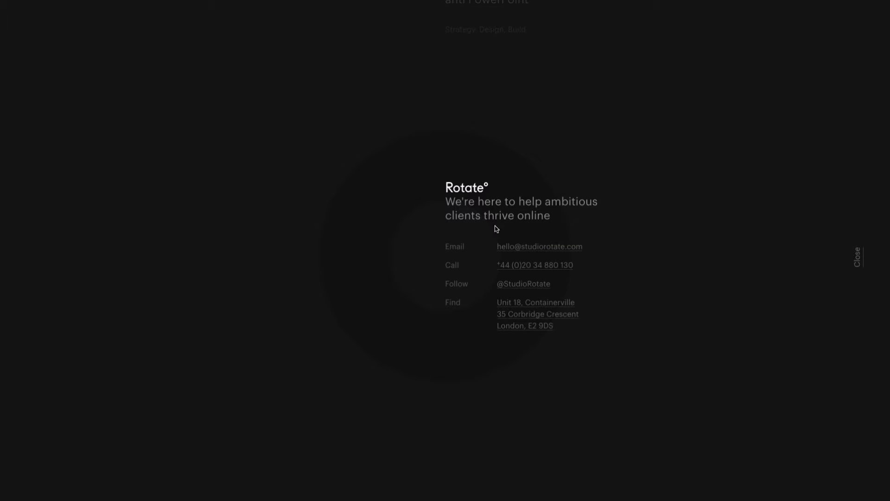
pyautogui.click(856, 256)
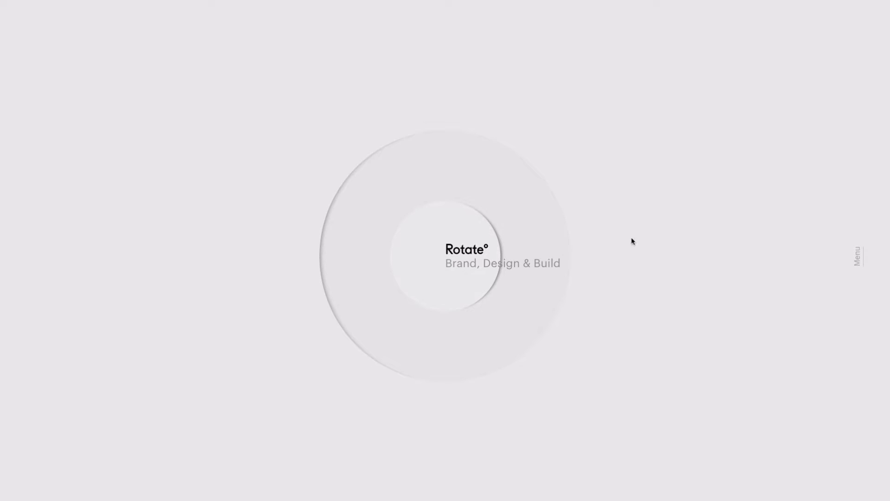
pyautogui.moveTo(859, 256)
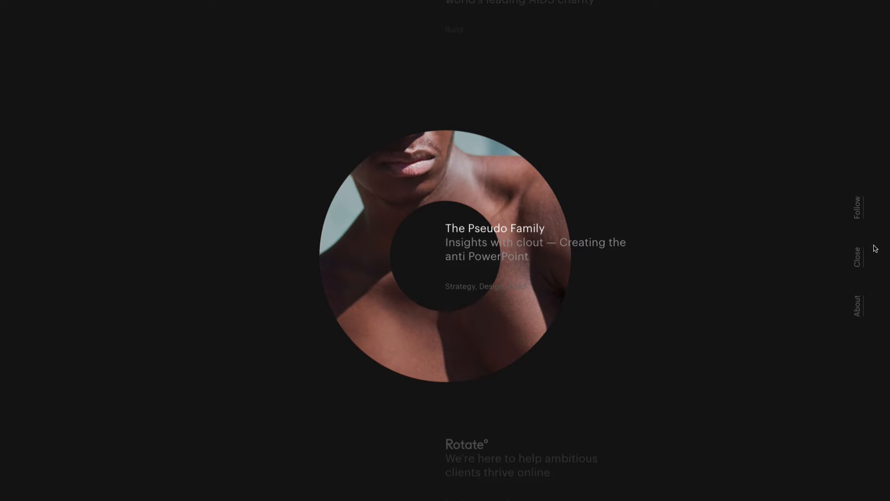
pyautogui.moveTo(691, 280)
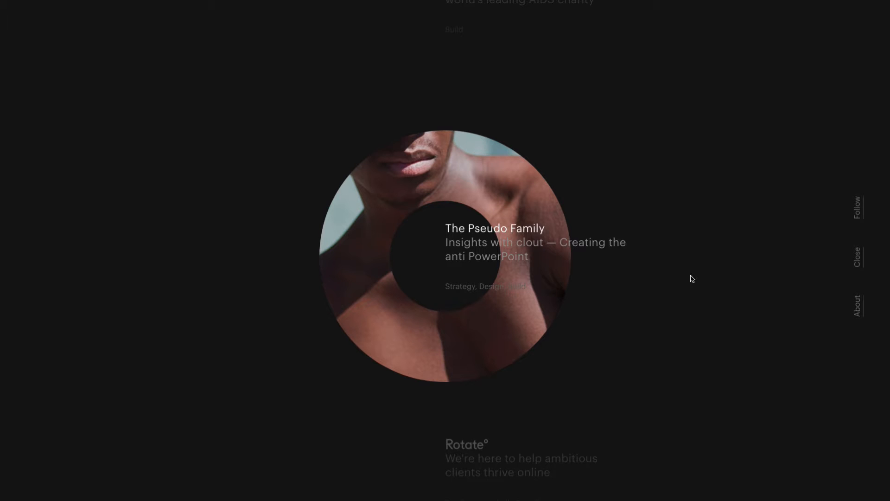
pyautogui.moveTo(521, 23)
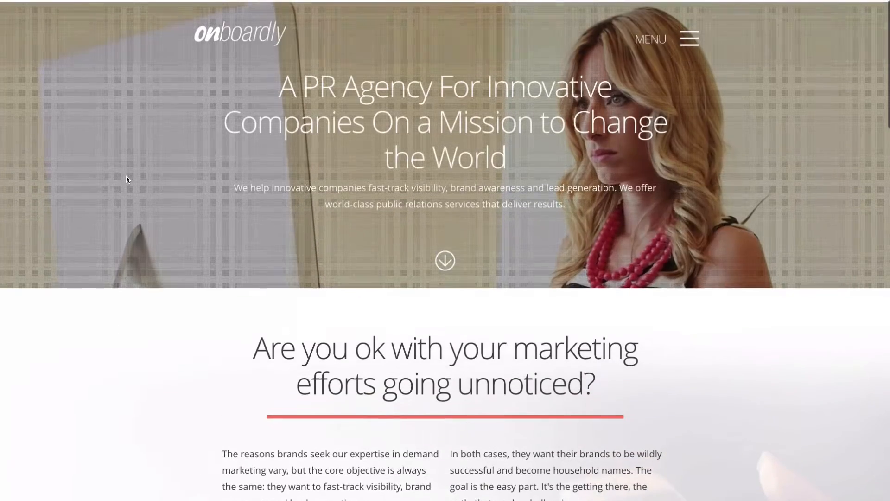
pyautogui.scroll(-3)
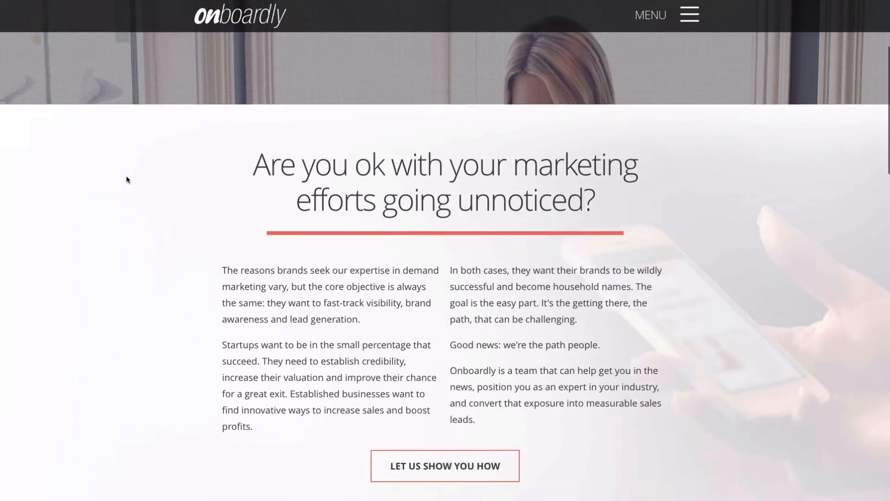
pyautogui.scroll(-3)
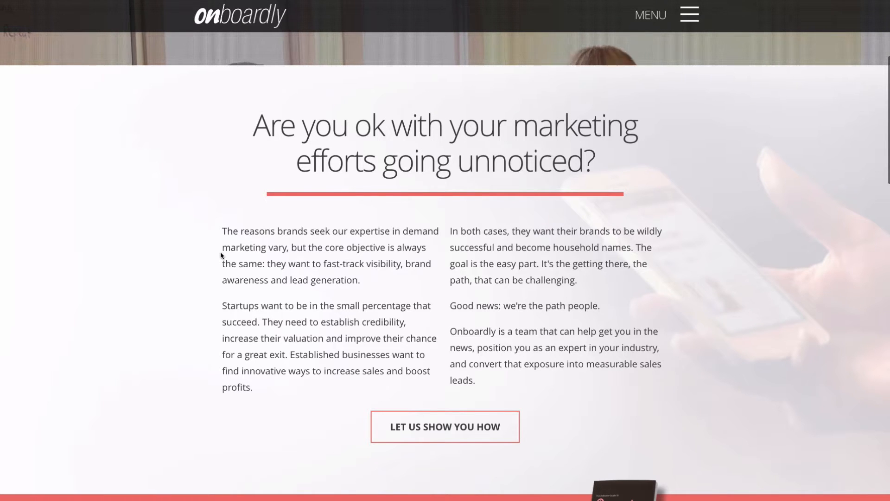
pyautogui.scroll(-3)
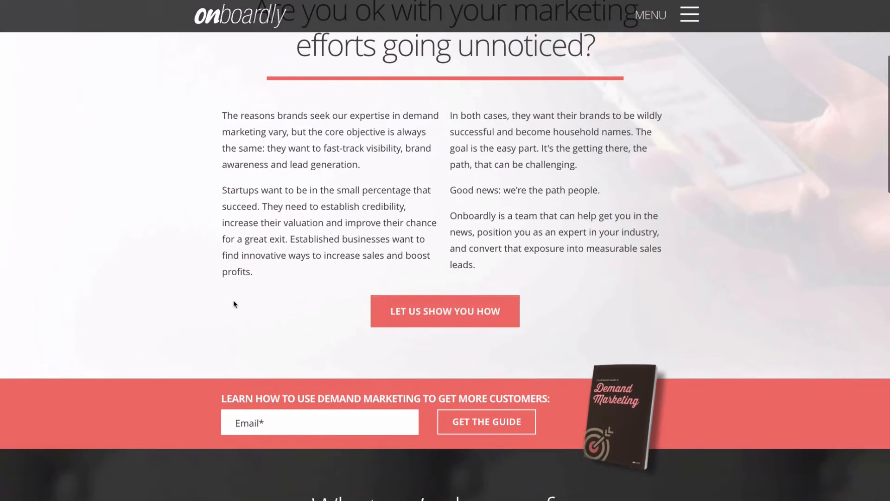
pyautogui.scroll(-3)
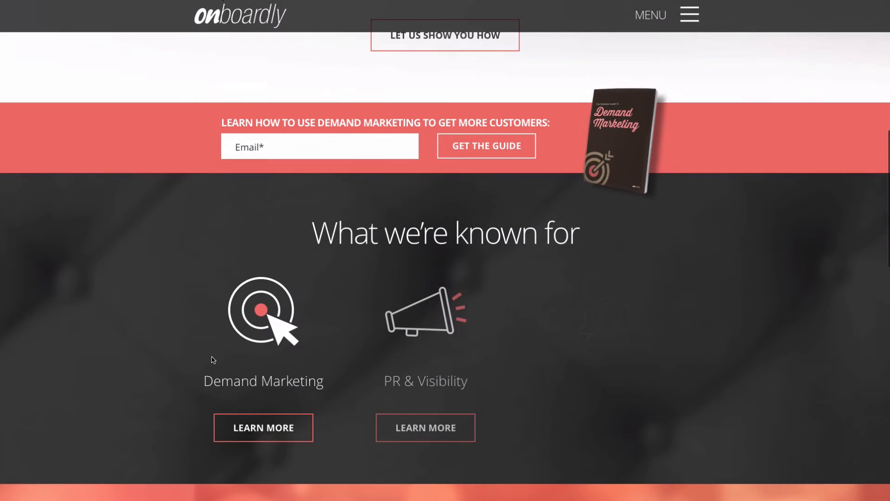
pyautogui.scroll(3)
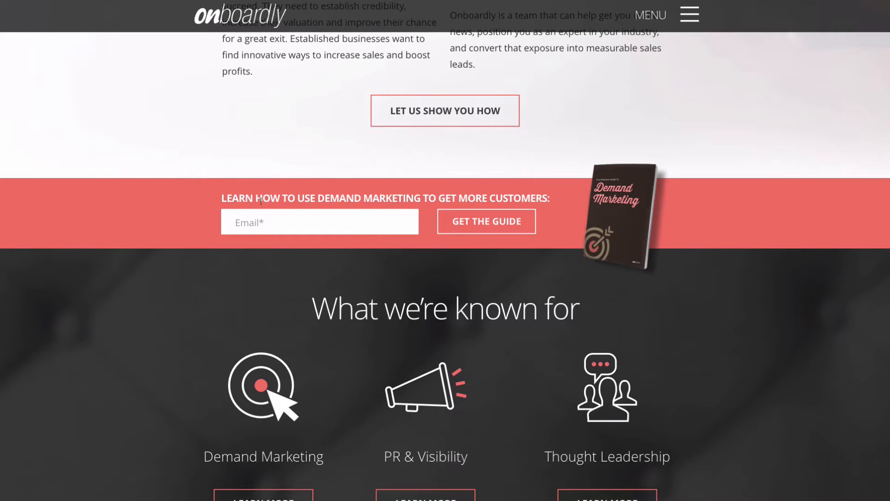
pyautogui.moveTo(487, 222)
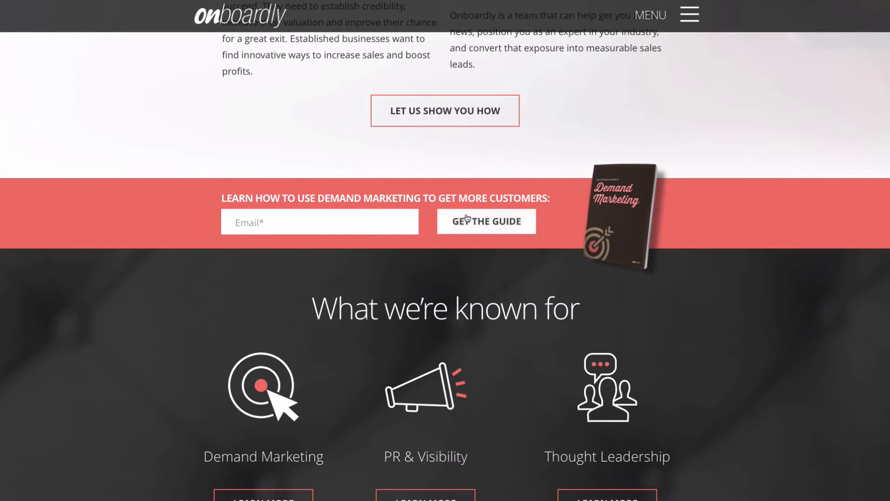
pyautogui.moveTo(215, 237)
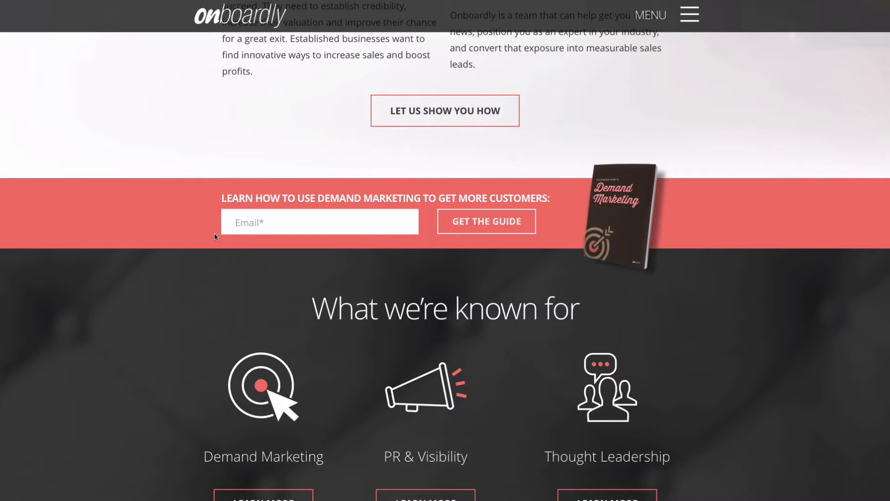
pyautogui.moveTo(52, 426)
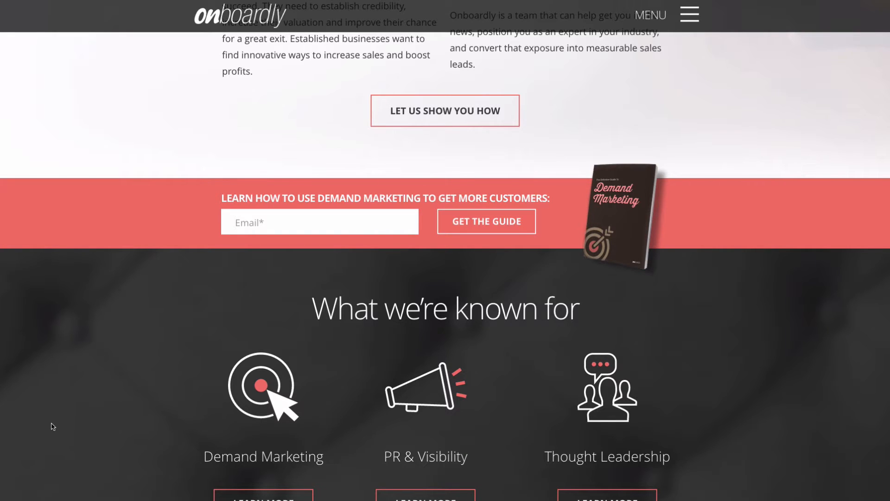
pyautogui.moveTo(198, 305)
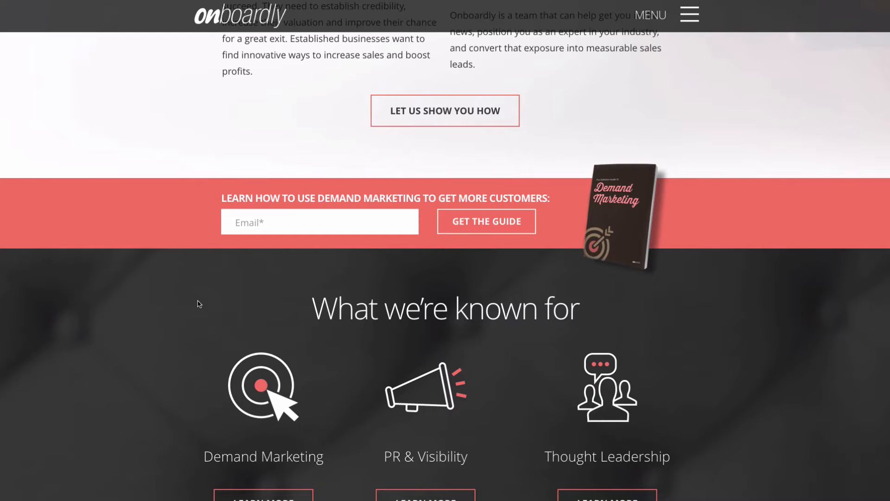
pyautogui.scroll(-3)
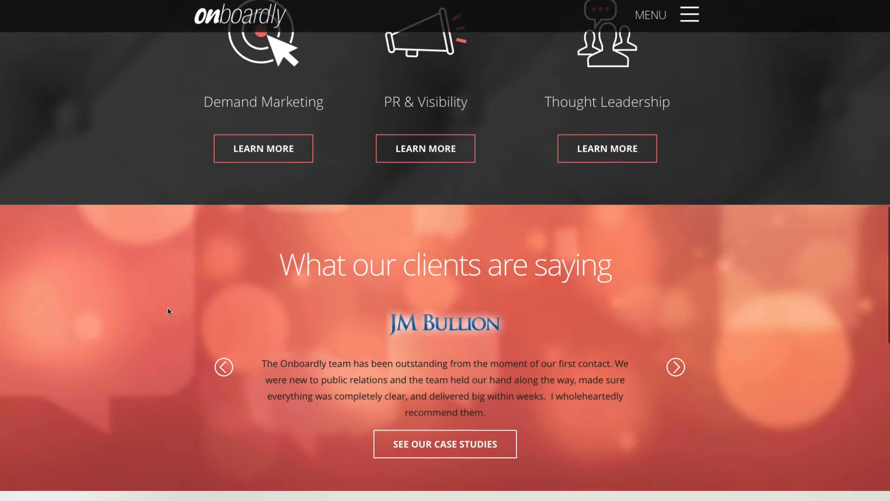
pyautogui.scroll(-3)
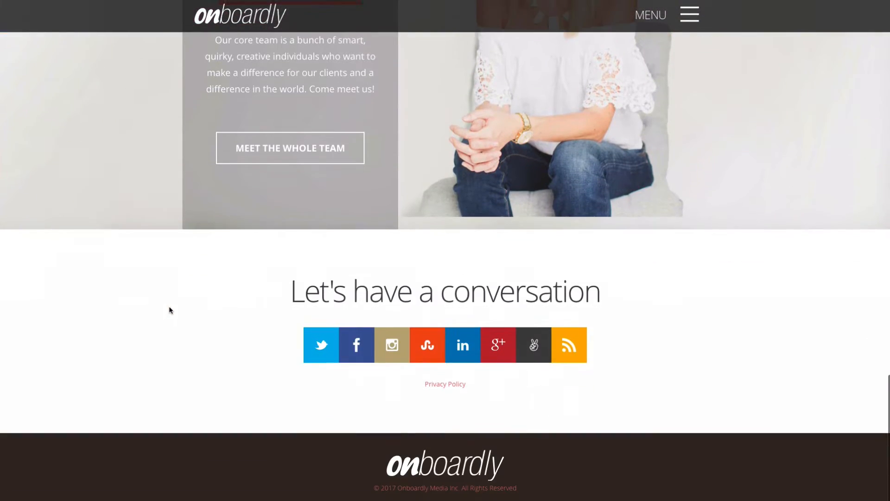
pyautogui.scroll(3)
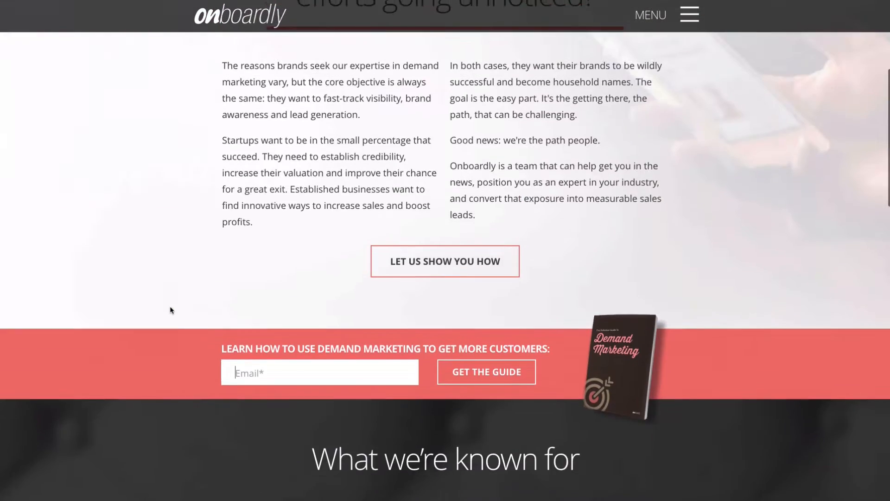
pyautogui.scroll(3)
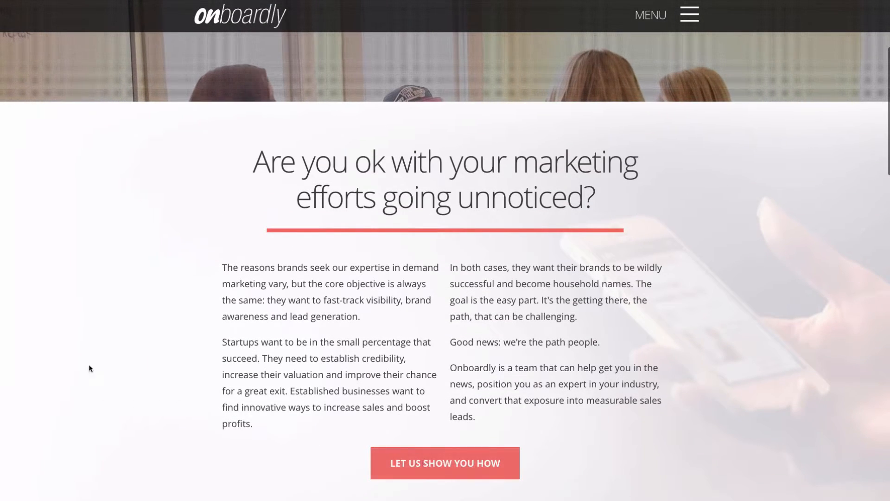
pyautogui.scroll(-3)
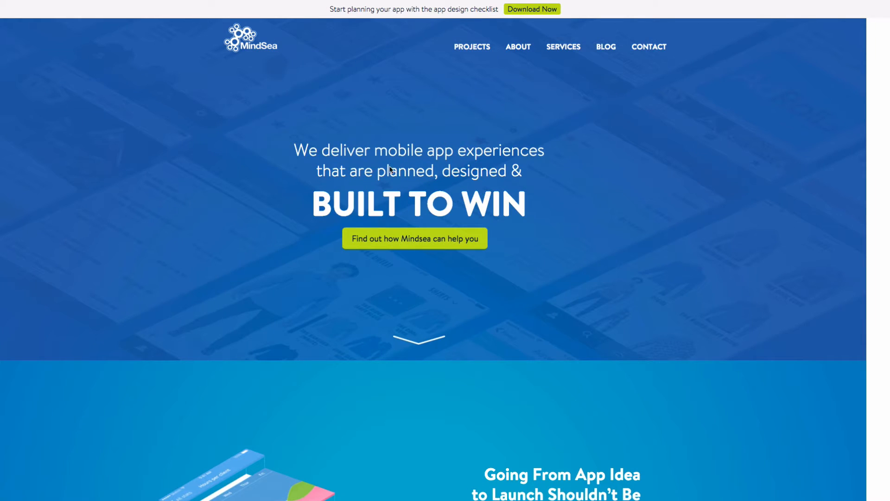
pyautogui.moveTo(274, 171)
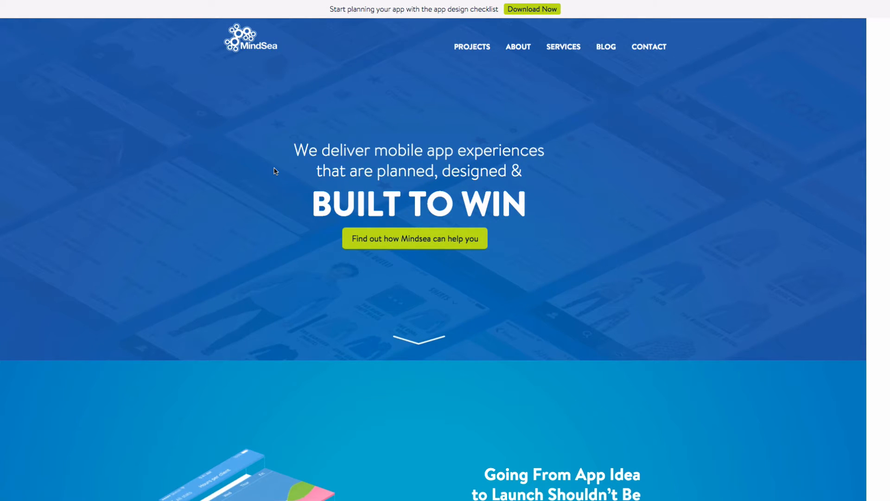
pyautogui.moveTo(198, 212)
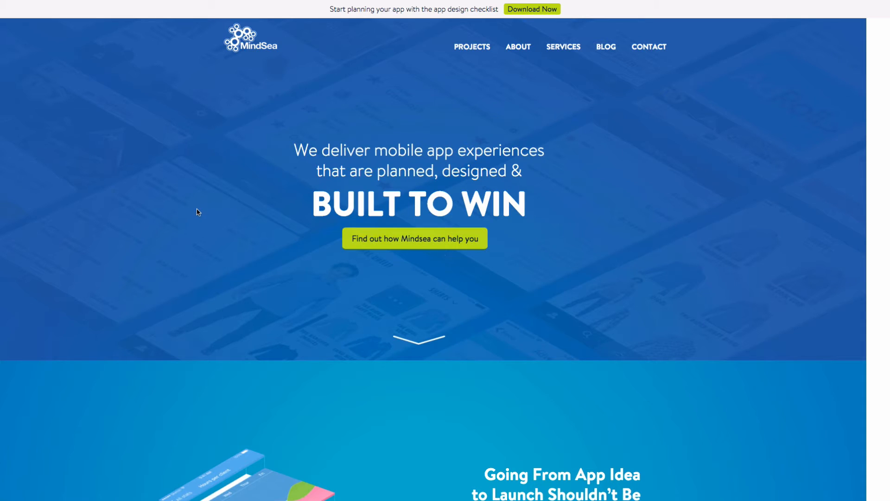
pyautogui.moveTo(167, 231)
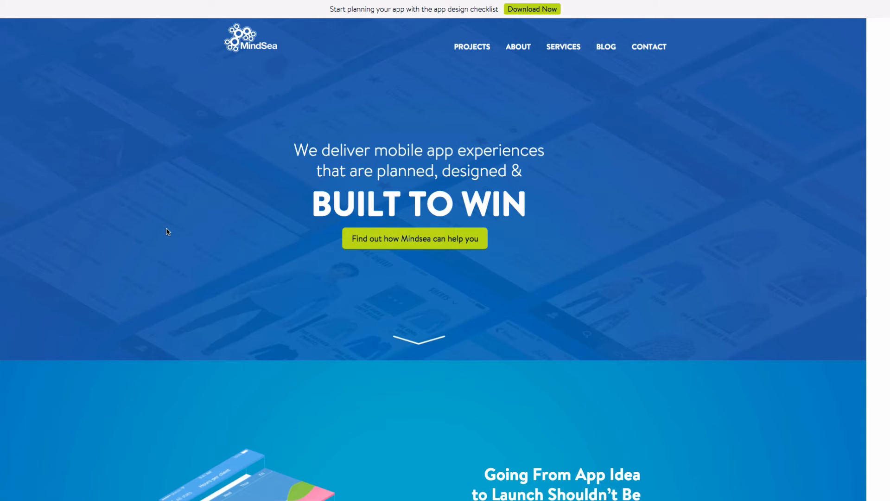
pyautogui.moveTo(171, 228)
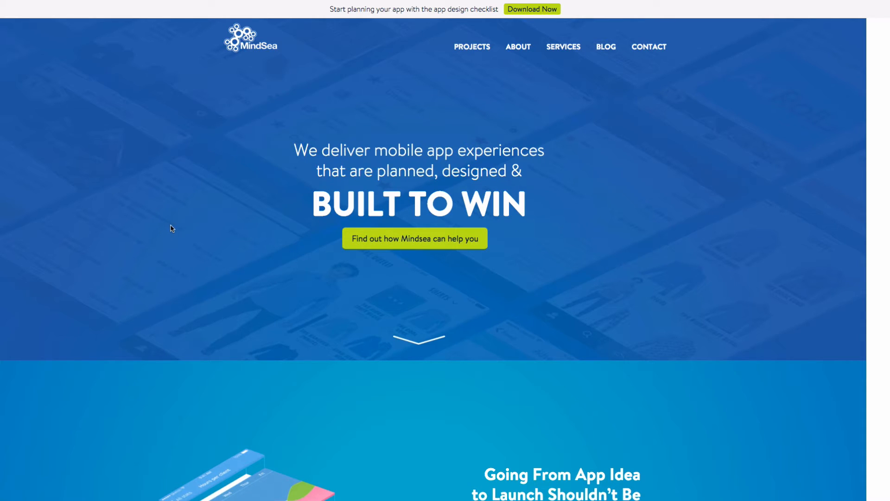
pyautogui.scroll(-3)
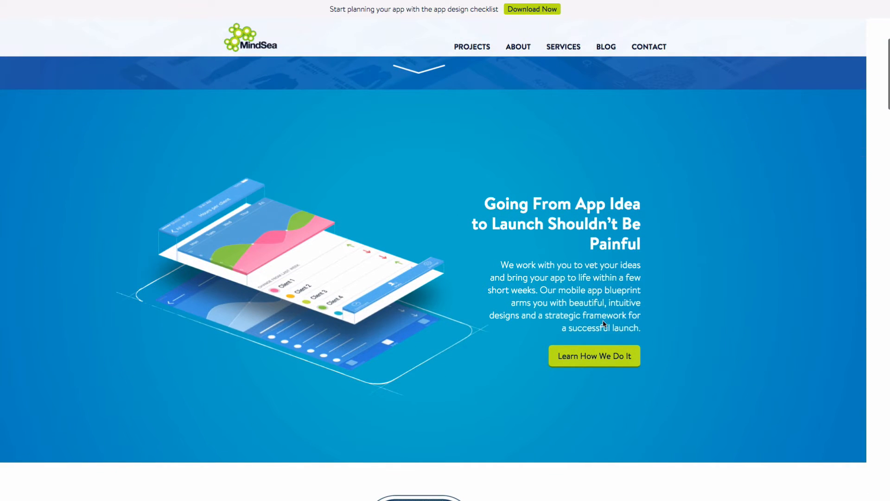
pyautogui.moveTo(791, 345)
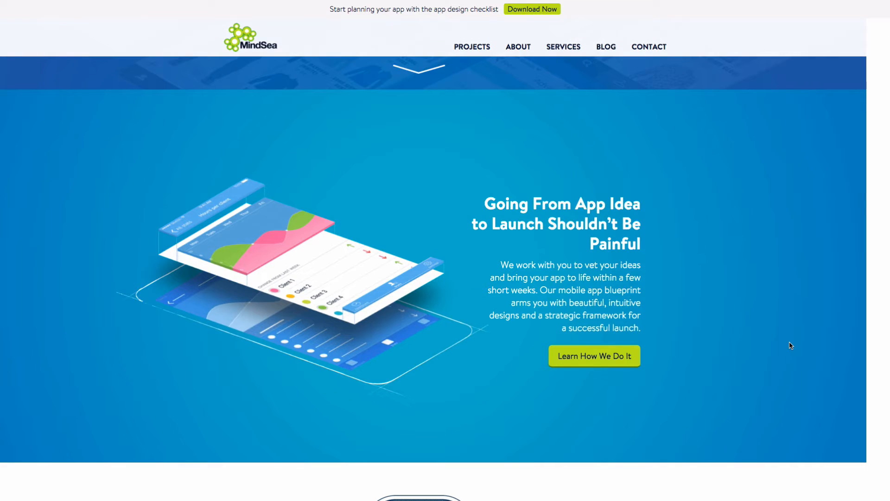
pyautogui.moveTo(593, 216)
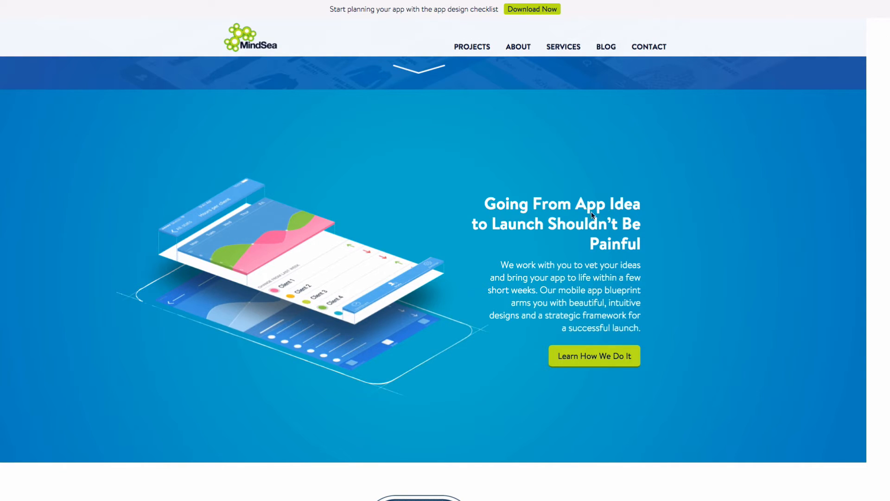
pyautogui.moveTo(687, 283)
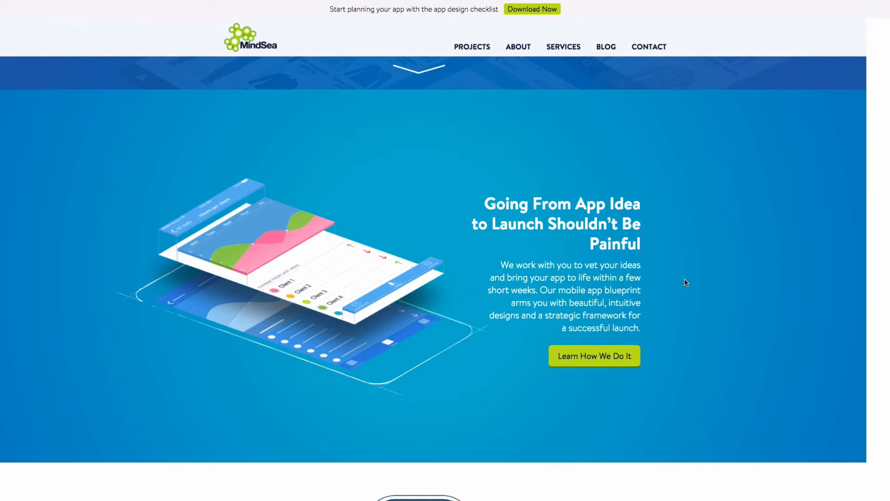
pyautogui.scroll(-3)
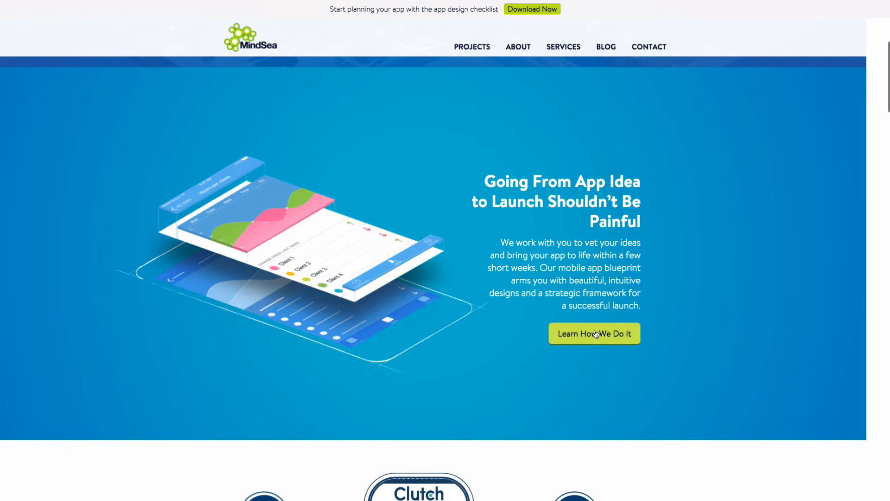
pyautogui.click(593, 333)
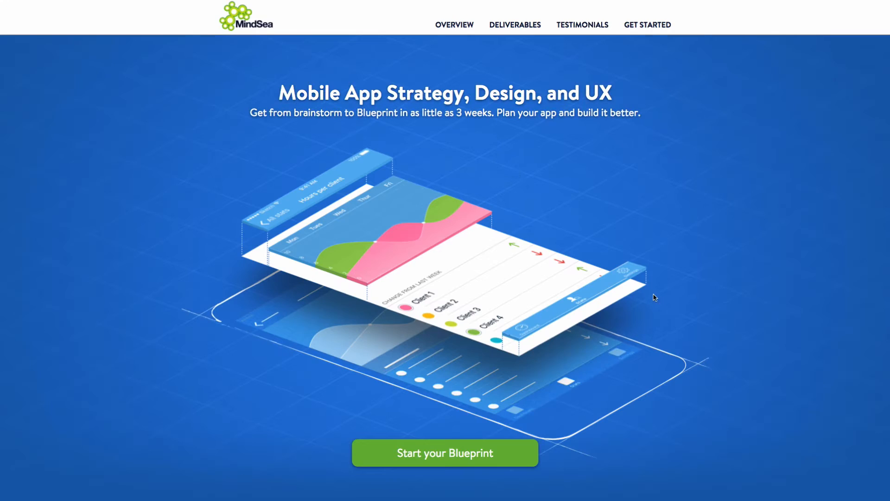
pyautogui.scroll(-3)
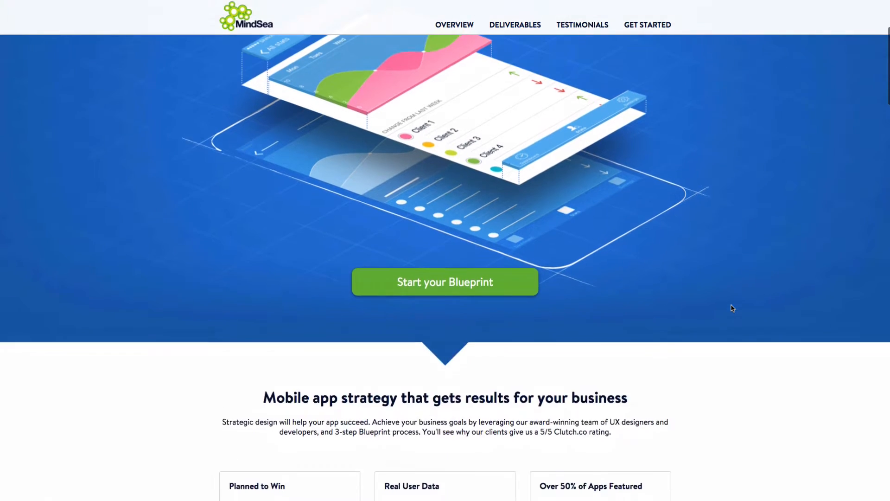
pyautogui.scroll(3)
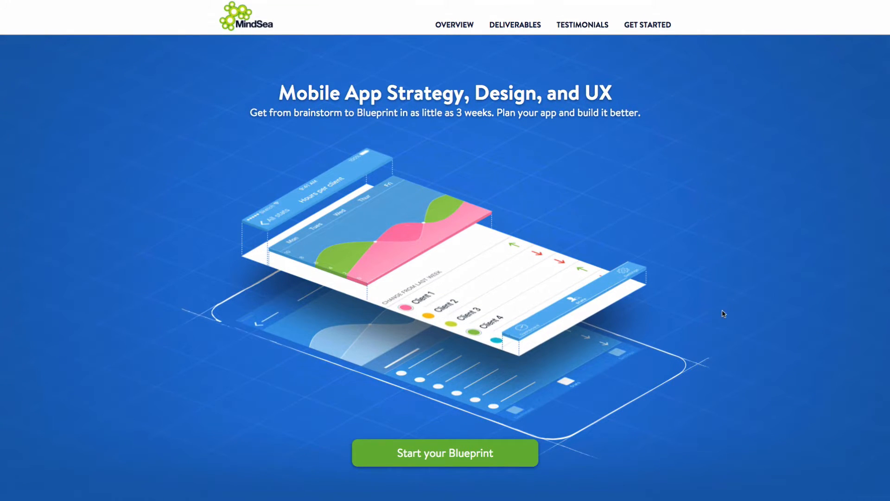
pyautogui.moveTo(254, 145)
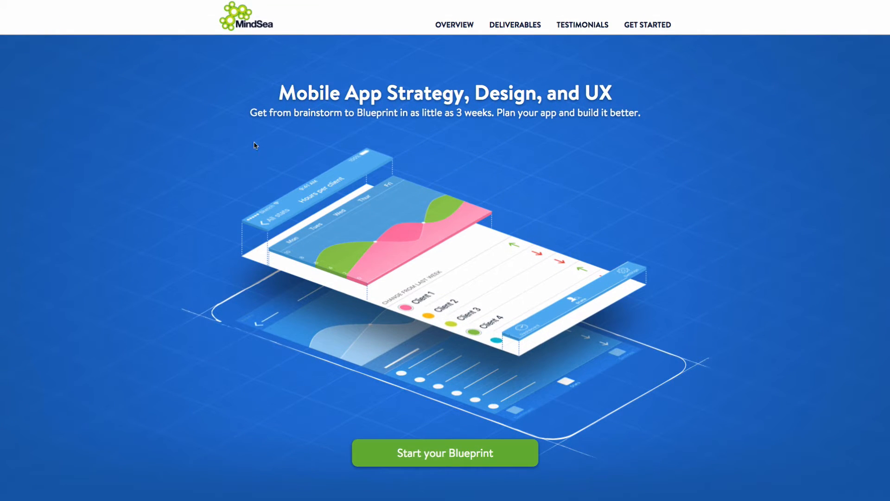
pyautogui.moveTo(155, 127)
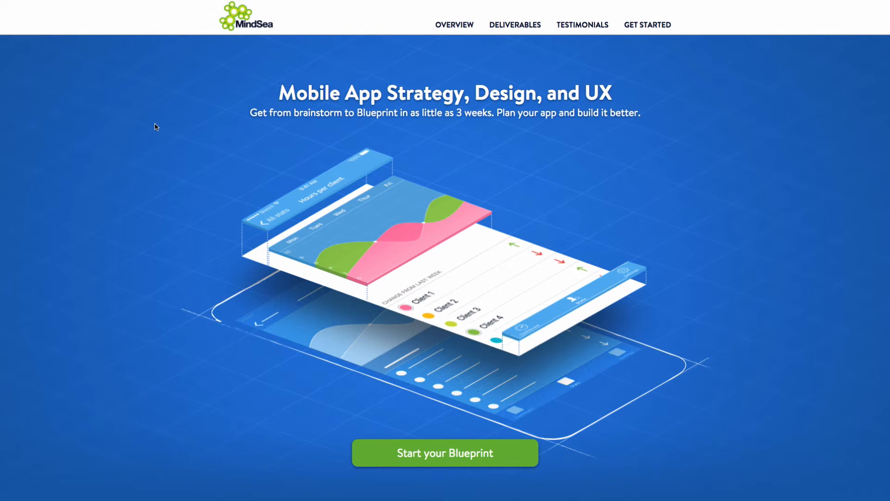
pyautogui.moveTo(339, 122)
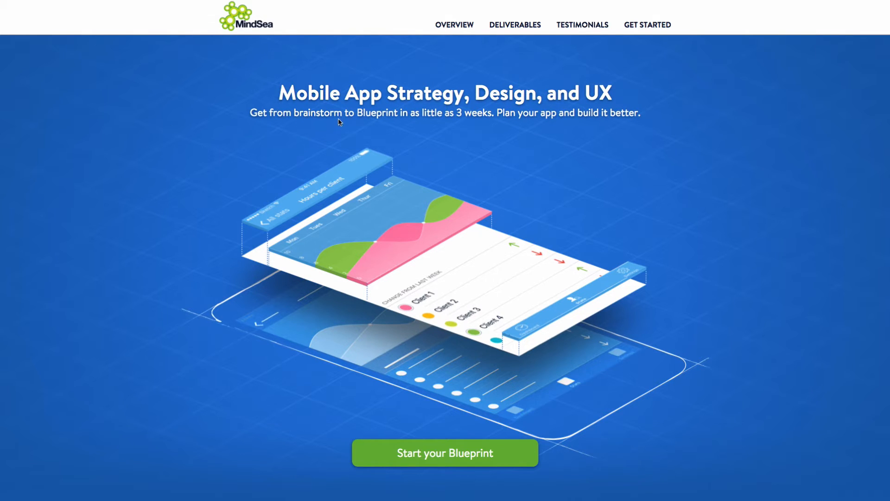
pyautogui.moveTo(175, 162)
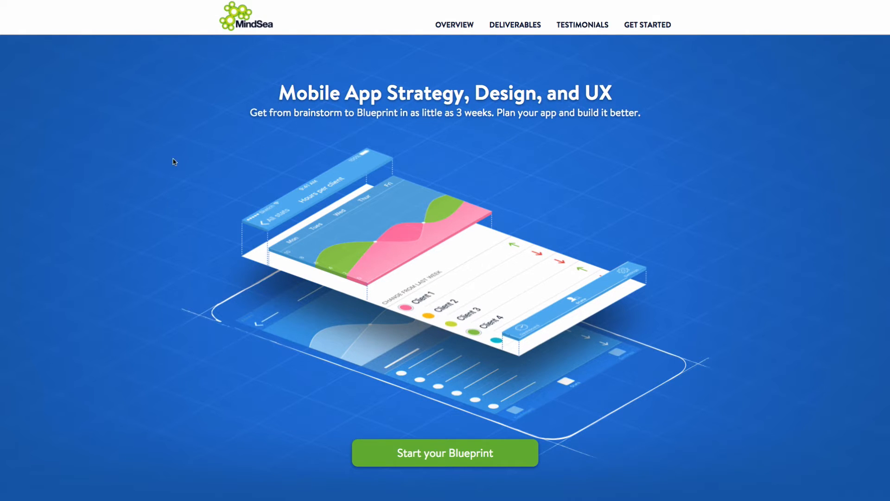
pyautogui.scroll(-3)
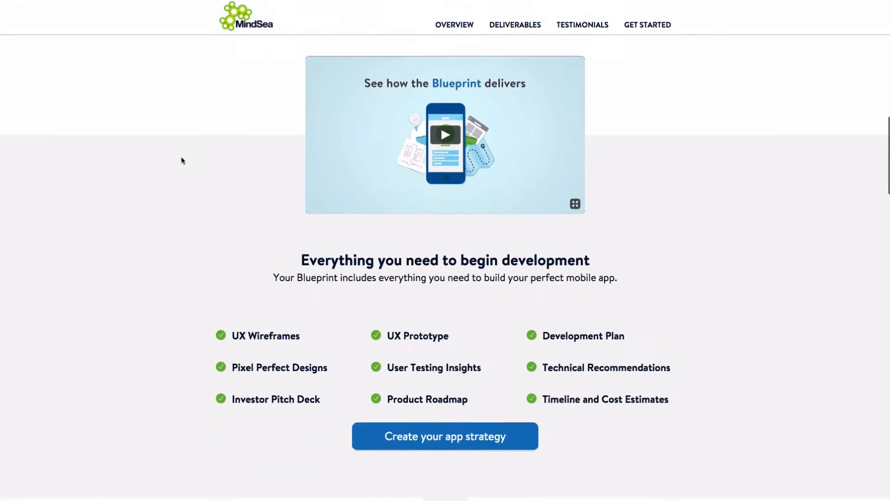
pyautogui.scroll(-3)
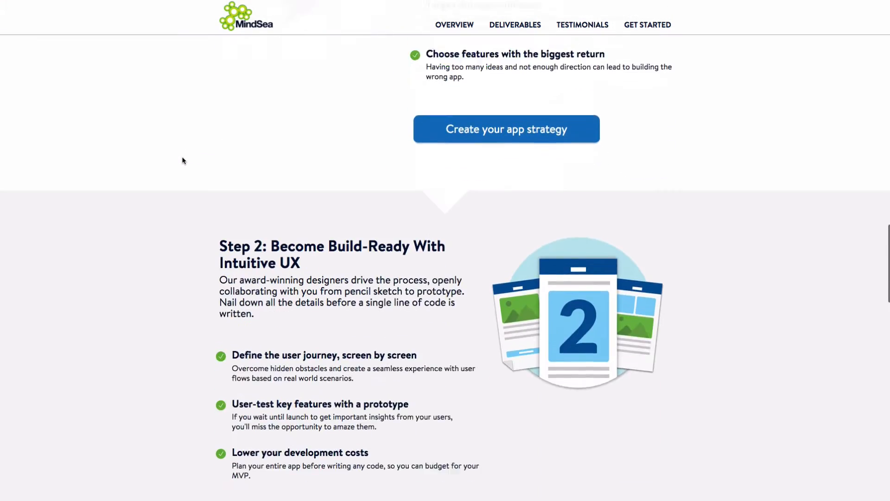
pyautogui.scroll(-3)
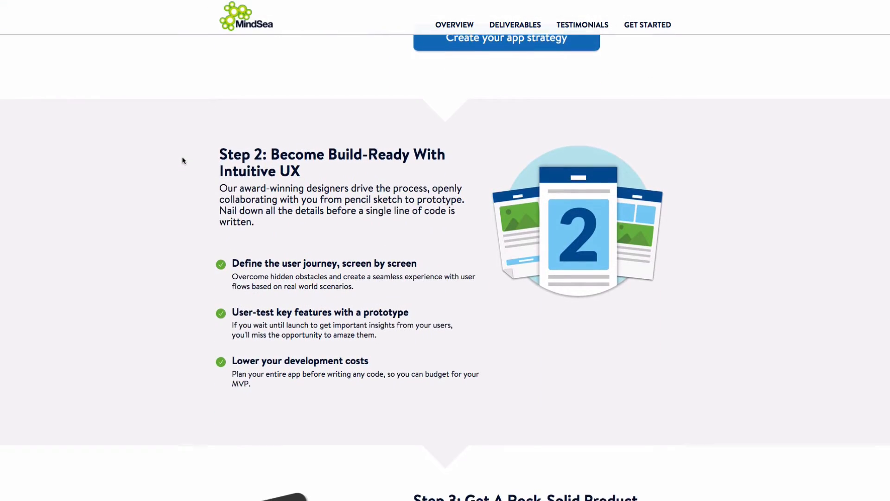
pyautogui.scroll(3)
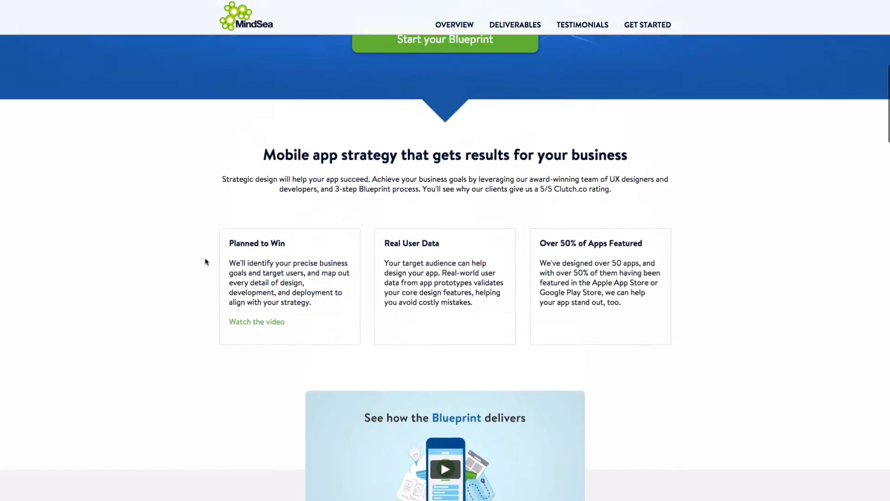
pyautogui.scroll(3)
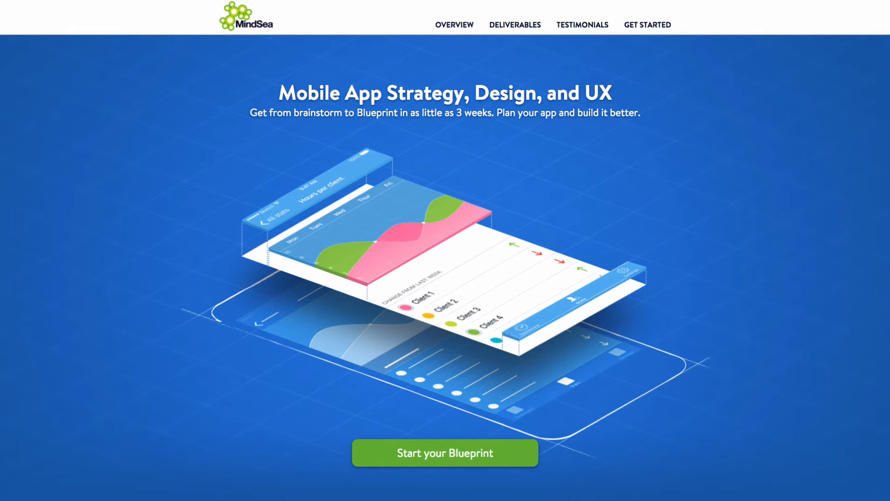
pyautogui.moveTo(145, 189)
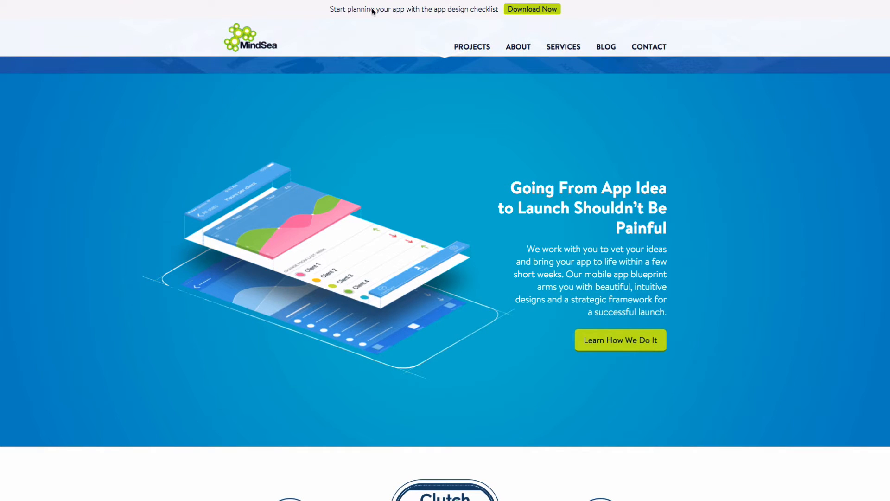
pyautogui.moveTo(313, 110)
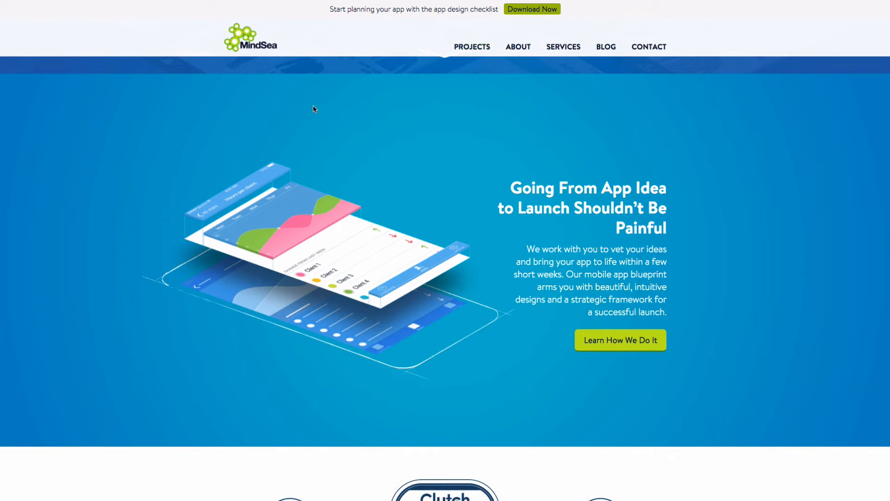
# Step: View MindSea's App Design Checklist download page from the top bar and scroll through it
pyautogui.click(531, 8)
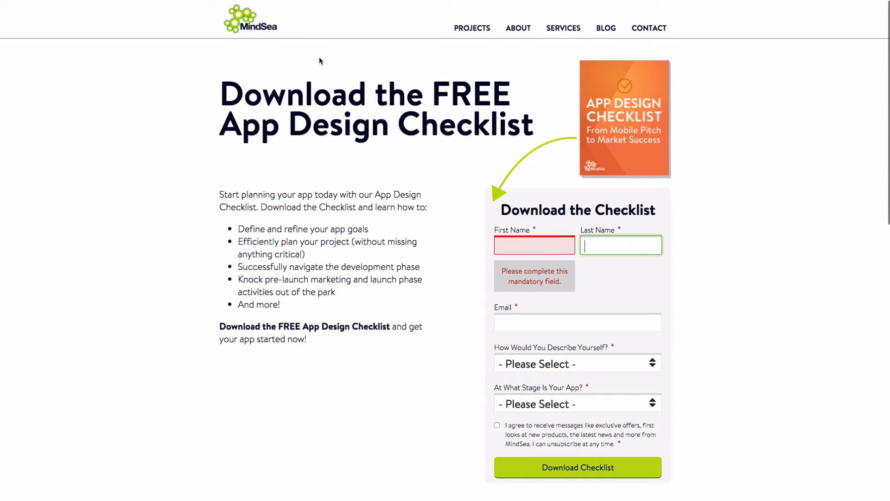
pyautogui.moveTo(166, 175)
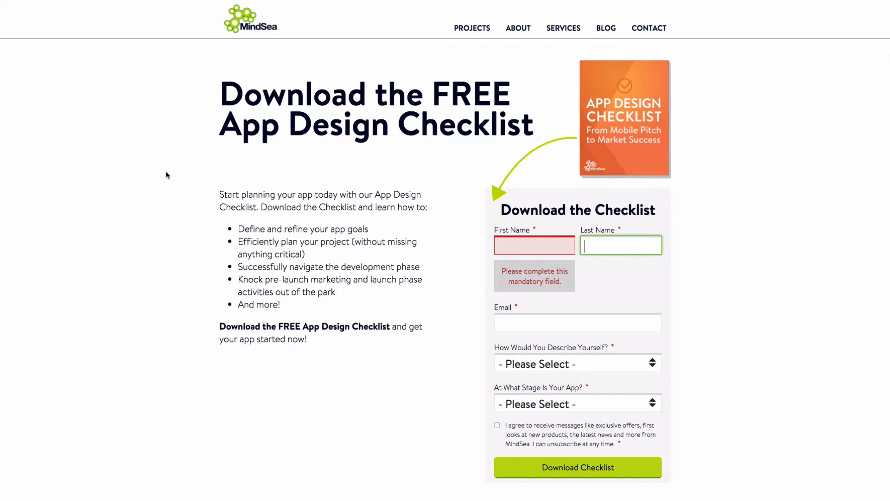
pyautogui.scroll(-3)
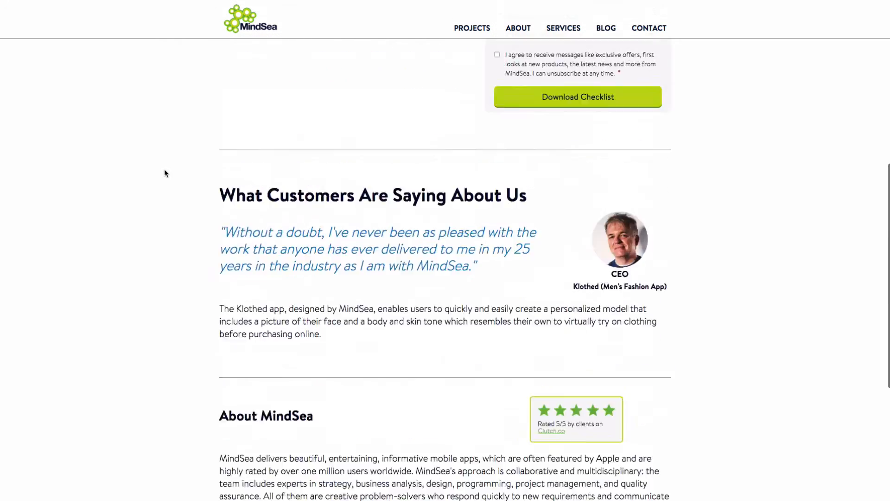
pyautogui.scroll(3)
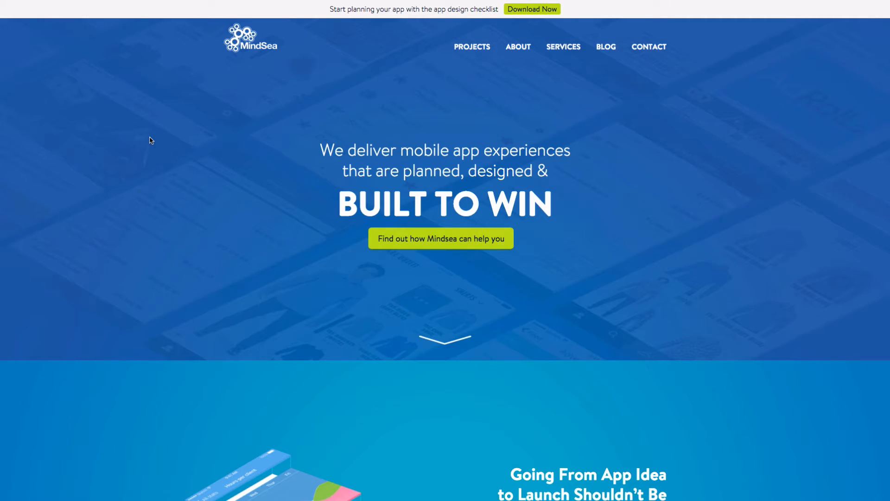
pyautogui.scroll(-3)
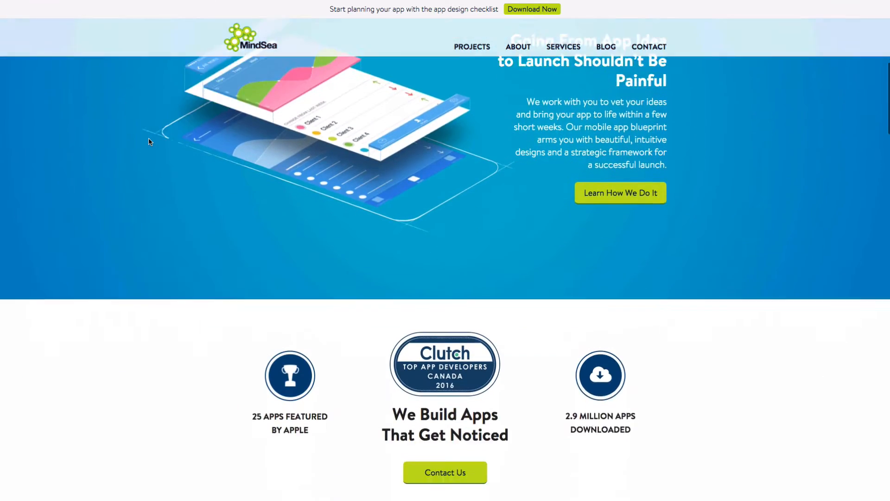
pyautogui.scroll(-3)
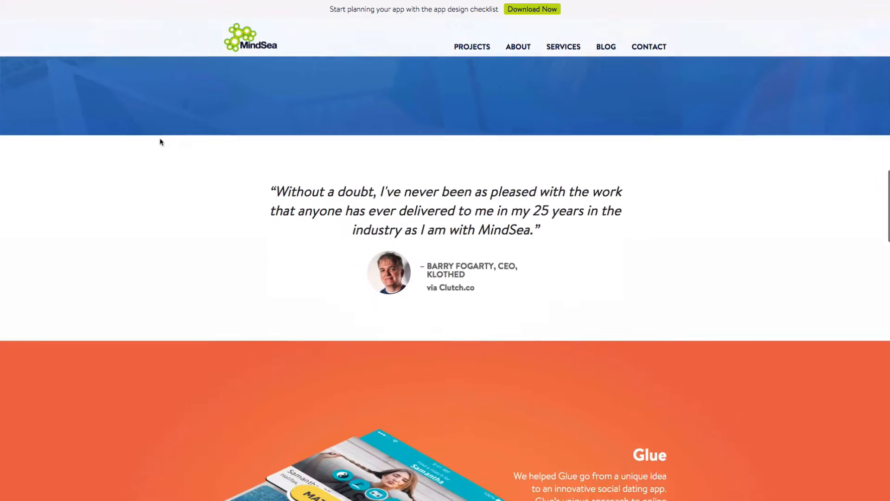
pyautogui.scroll(-3)
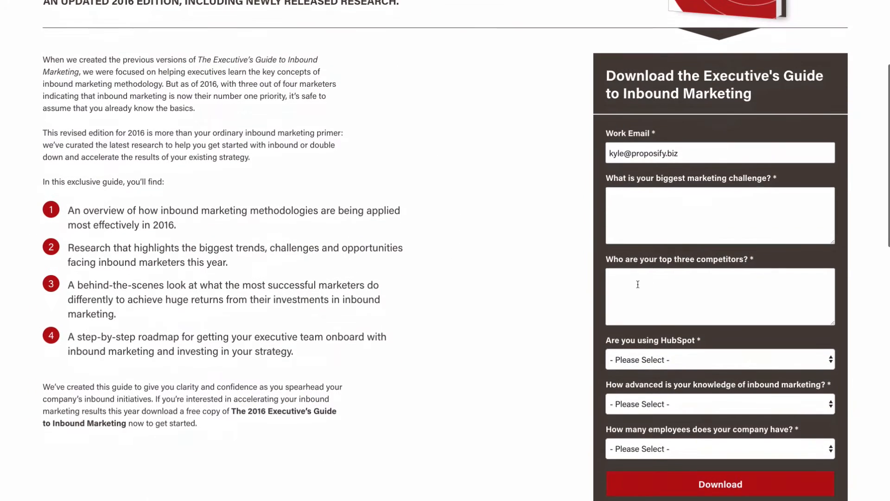
# Step: Scroll the Executive's Guide to Inbound Marketing page down to its download form
pyautogui.scroll(-3)
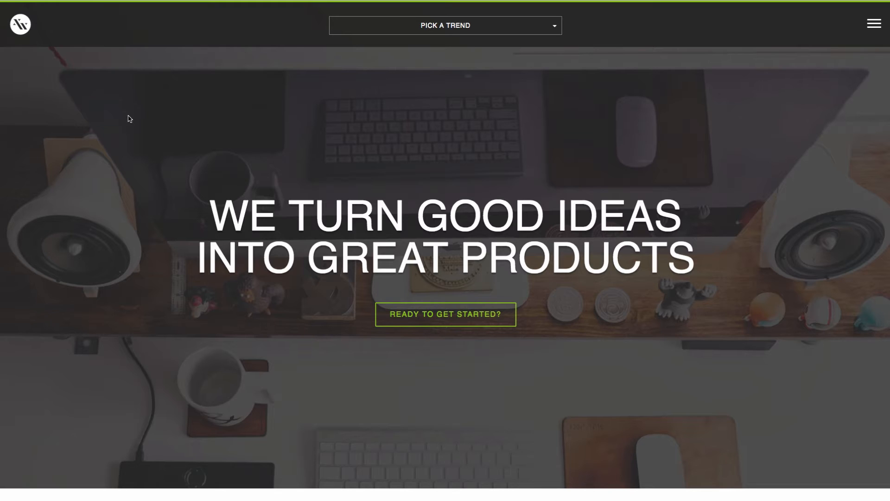
pyautogui.moveTo(822, 230)
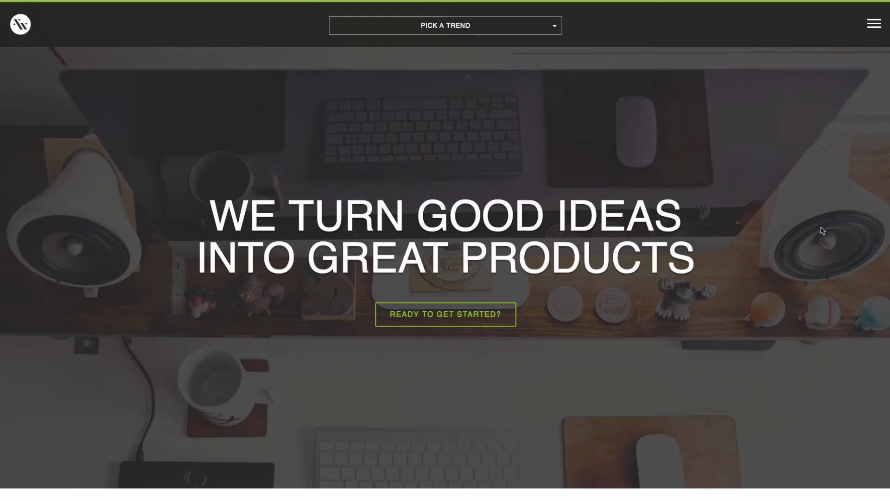
pyautogui.moveTo(449, 298)
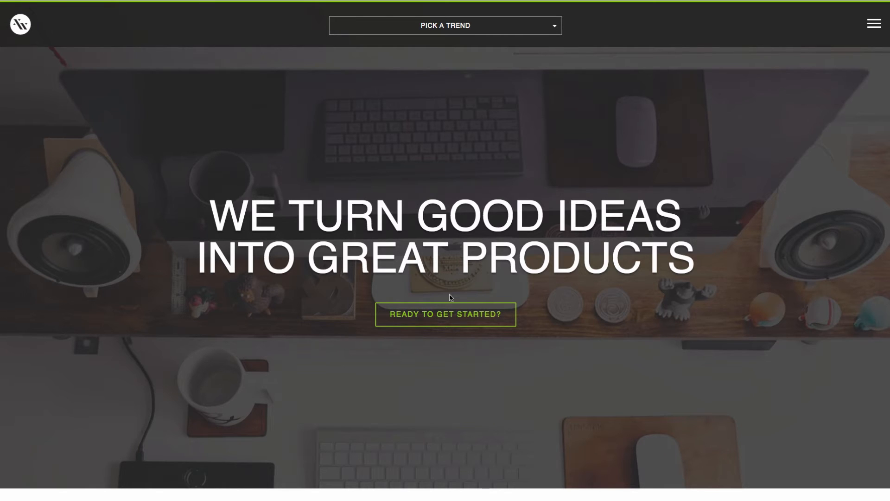
pyautogui.moveTo(730, 257)
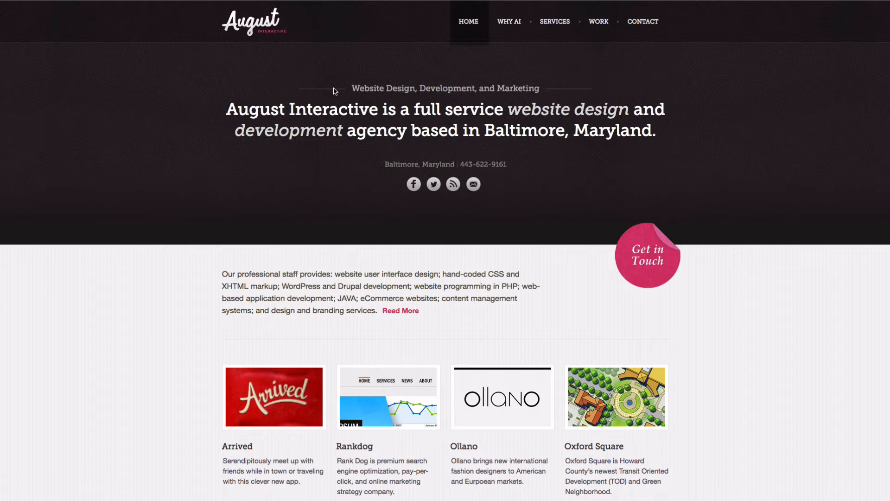
pyautogui.moveTo(82, 37)
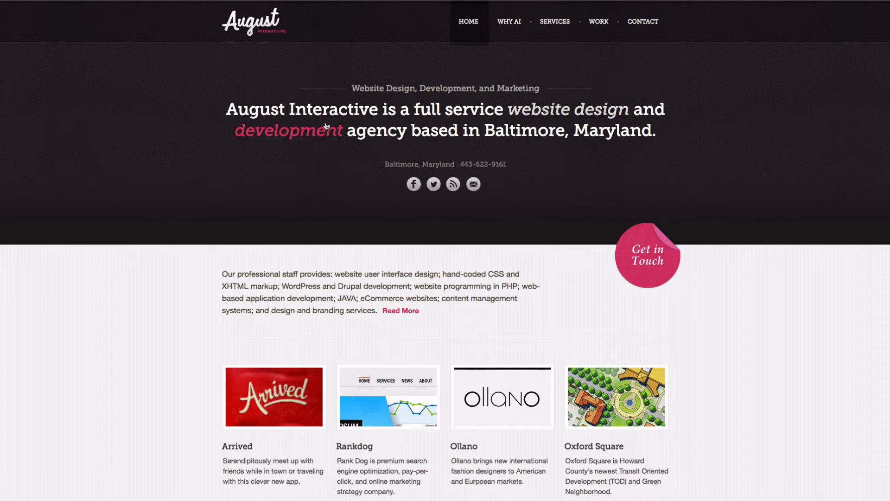
pyautogui.moveTo(676, 137)
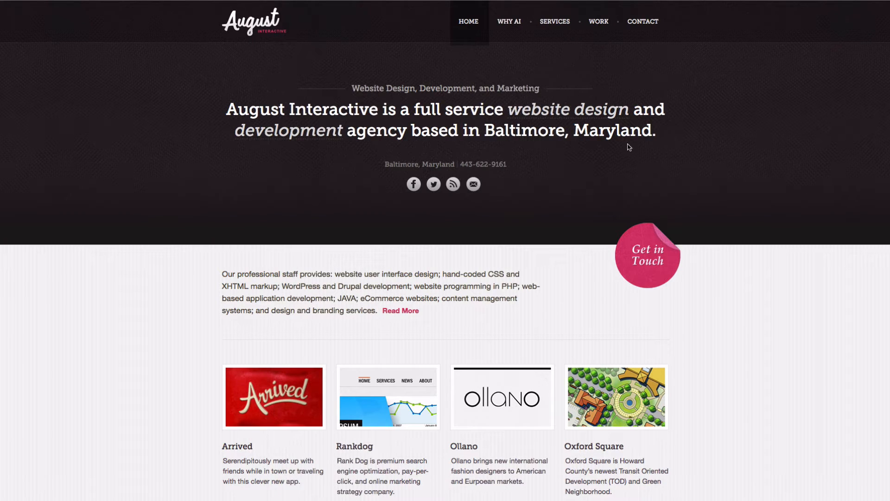
pyautogui.moveTo(97, 165)
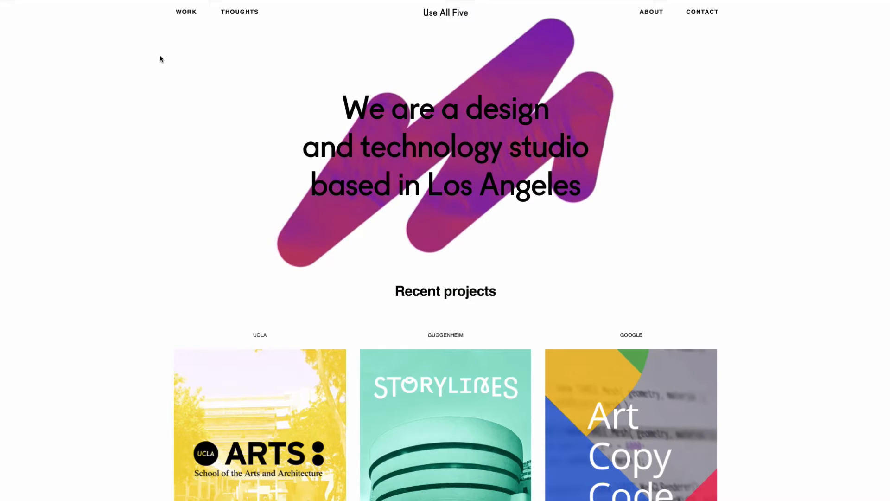
pyautogui.moveTo(276, 87)
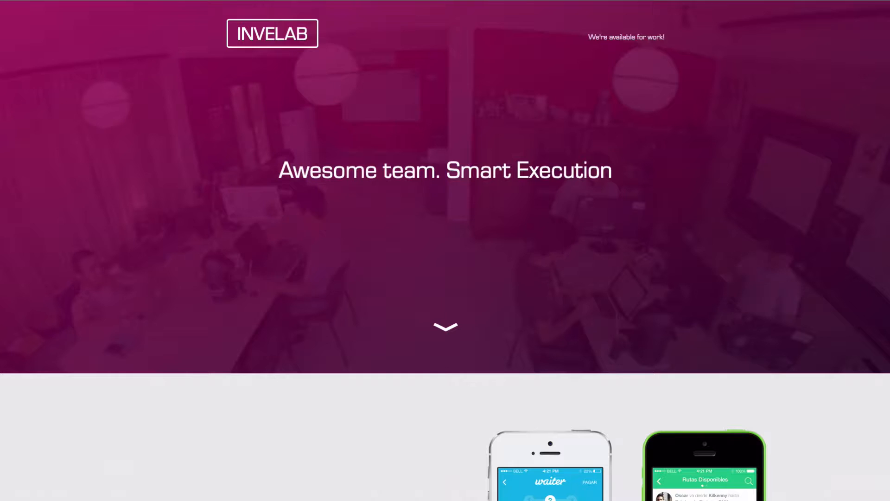
pyautogui.moveTo(94, 182)
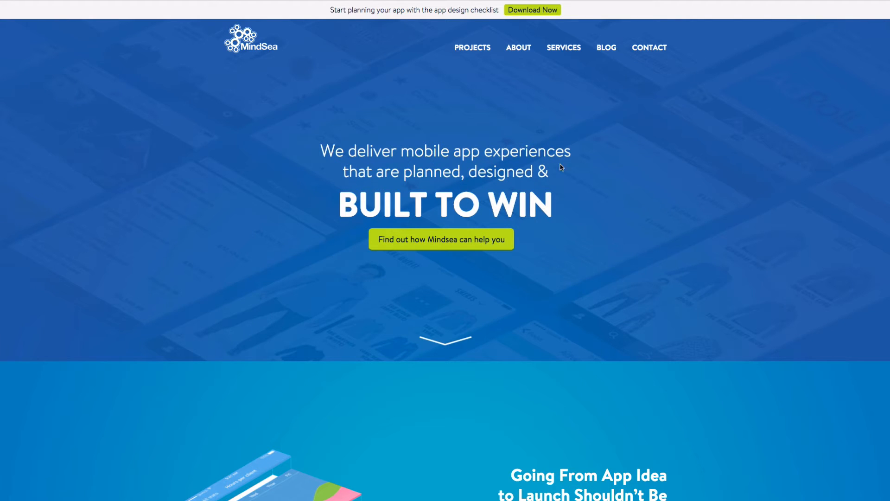
pyautogui.moveTo(501, 191)
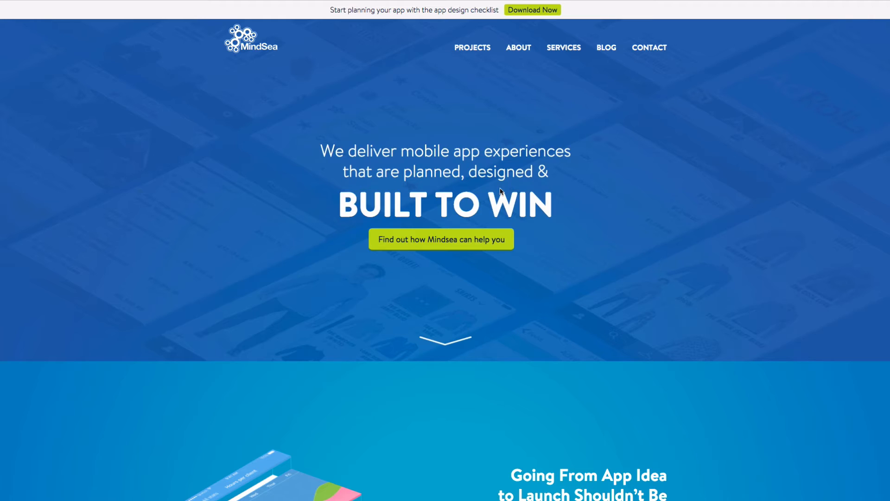
pyautogui.moveTo(669, 200)
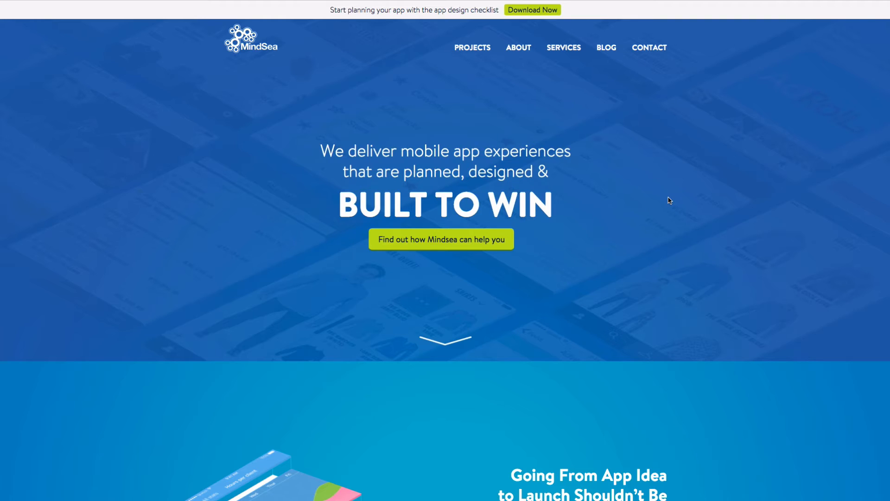
pyautogui.moveTo(687, 165)
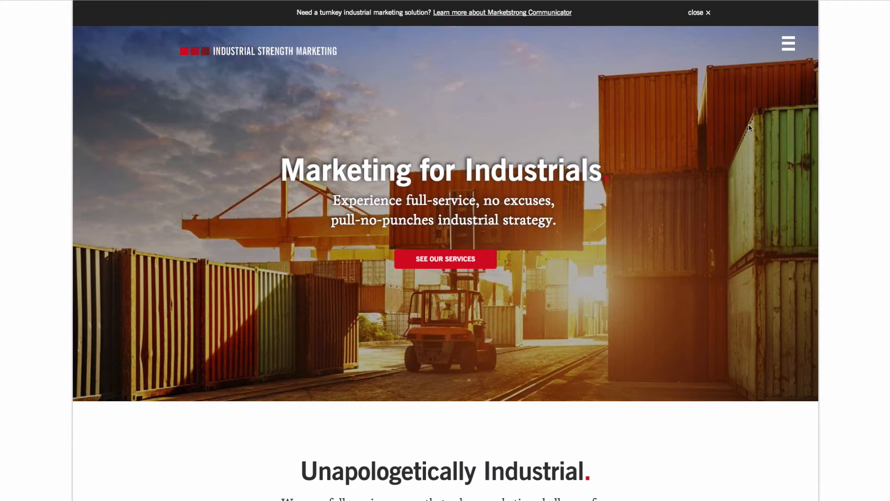
pyautogui.moveTo(217, 330)
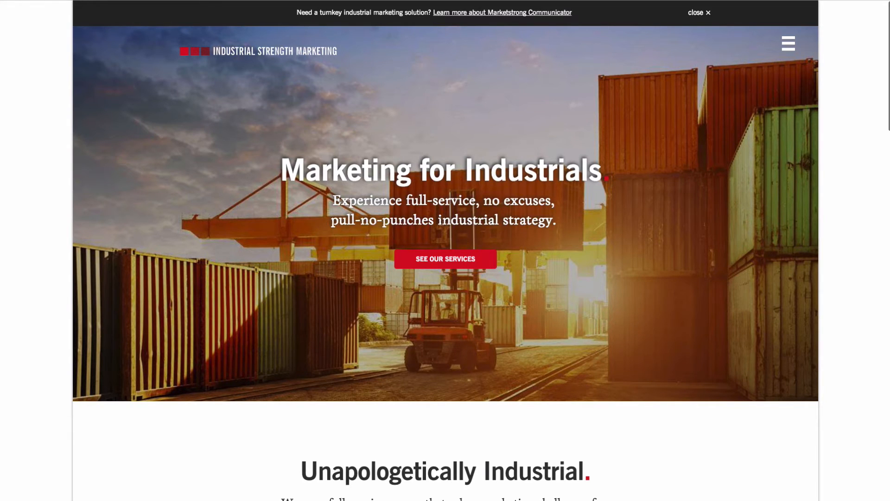
# Step: Scroll the Industrial Strength Marketing homepage through its services and featured project, then back up
pyautogui.scroll(-3)
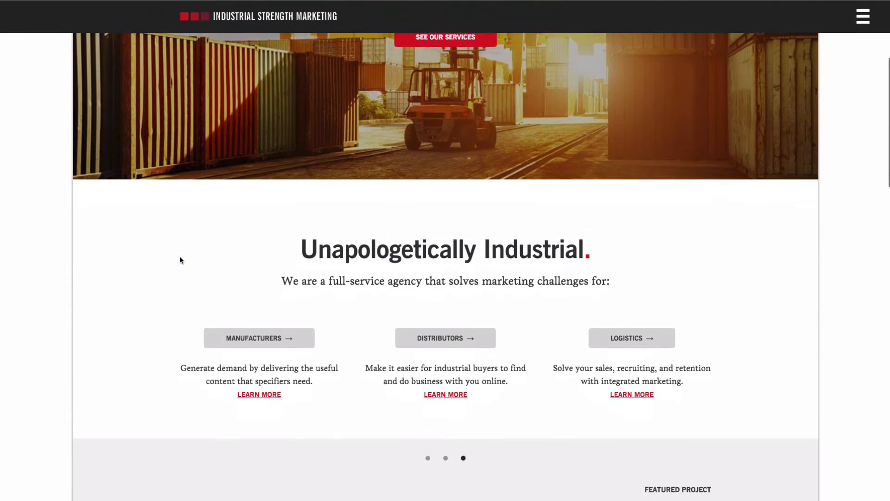
pyautogui.scroll(-3)
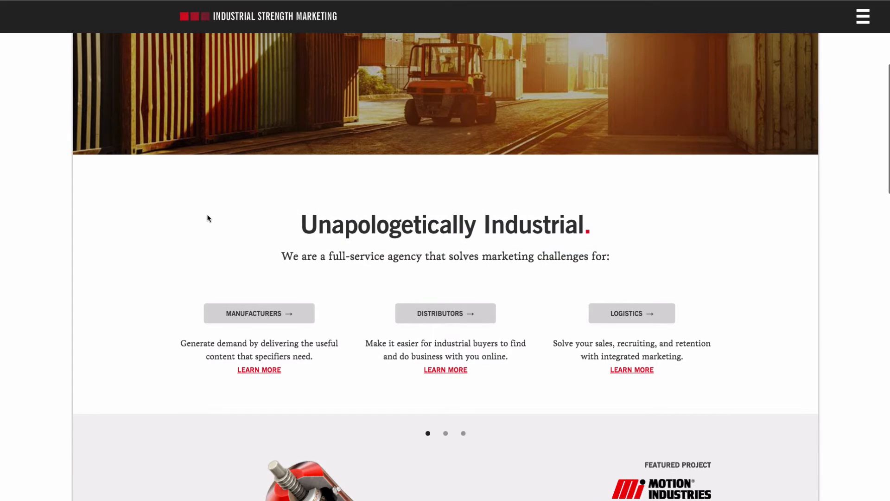
pyautogui.moveTo(220, 327)
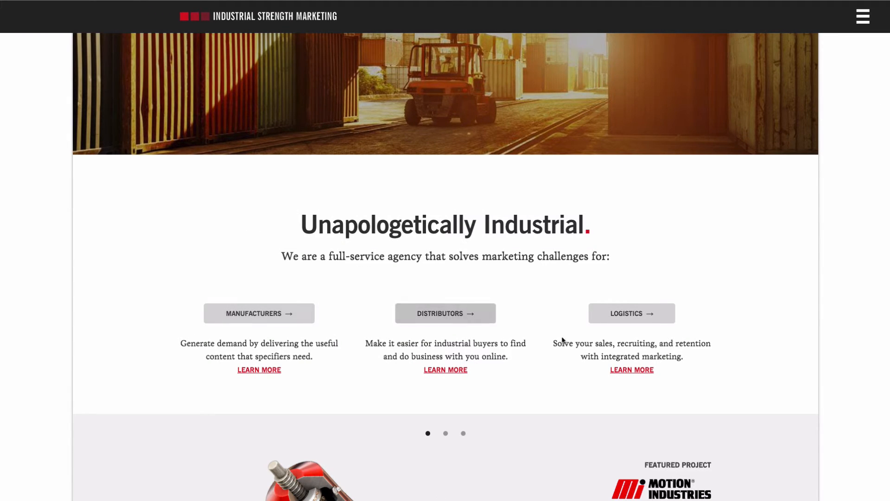
pyautogui.scroll(-3)
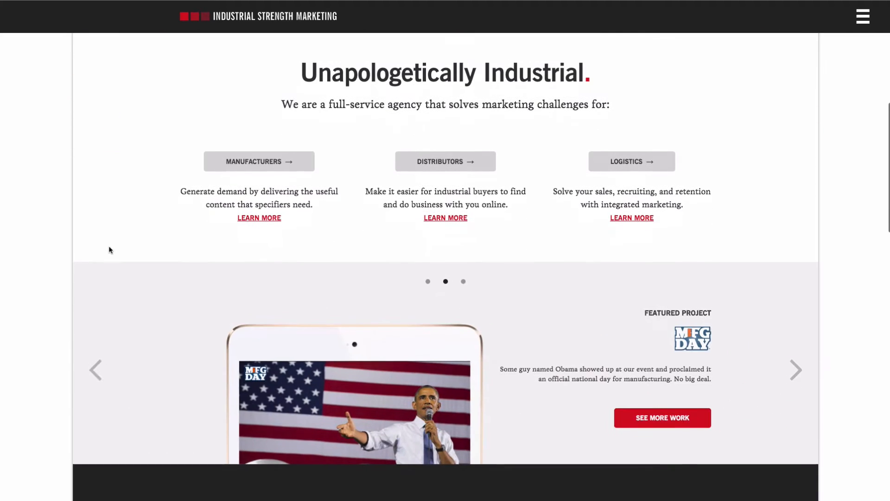
pyautogui.scroll(3)
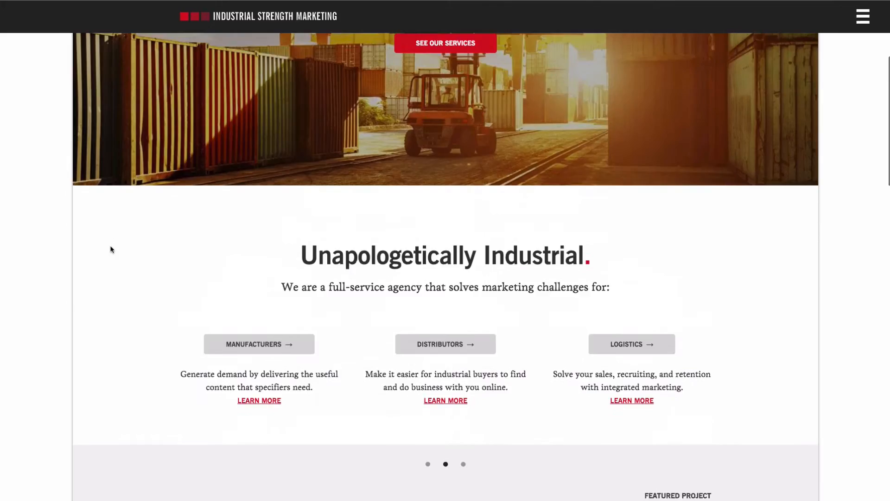
pyautogui.scroll(3)
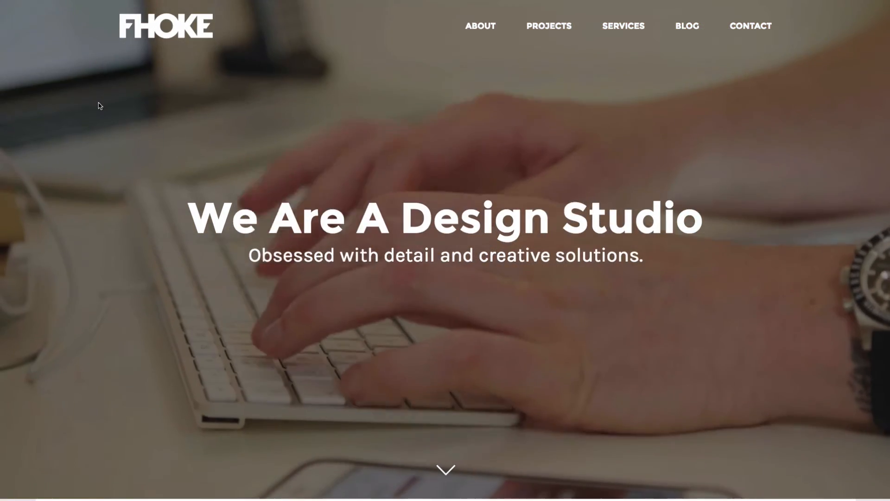
# Step: Scroll the FHOKE homepage past the team intro to the WOW, Gallantry and Andover tiles and testimonial
pyautogui.scroll(-3)
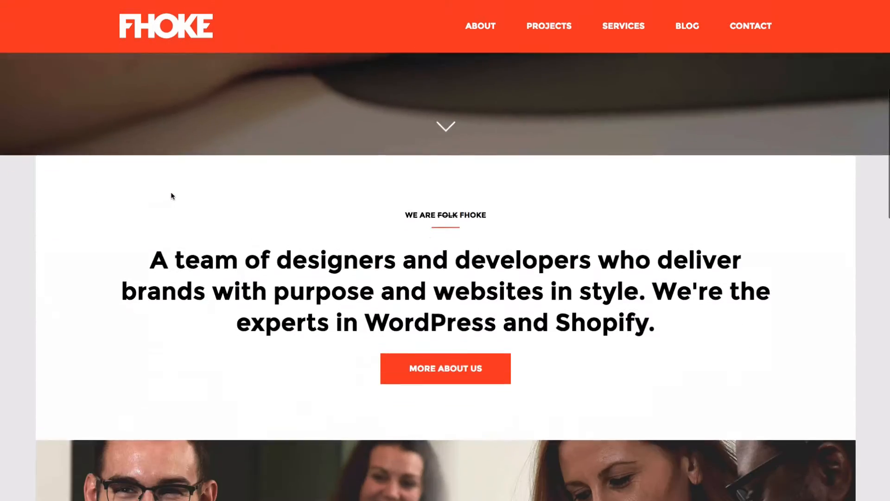
pyautogui.scroll(-3)
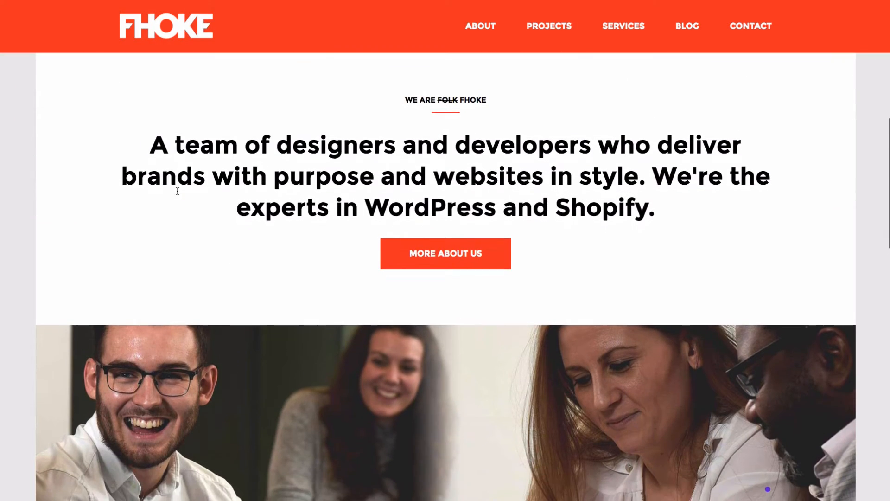
pyautogui.scroll(3)
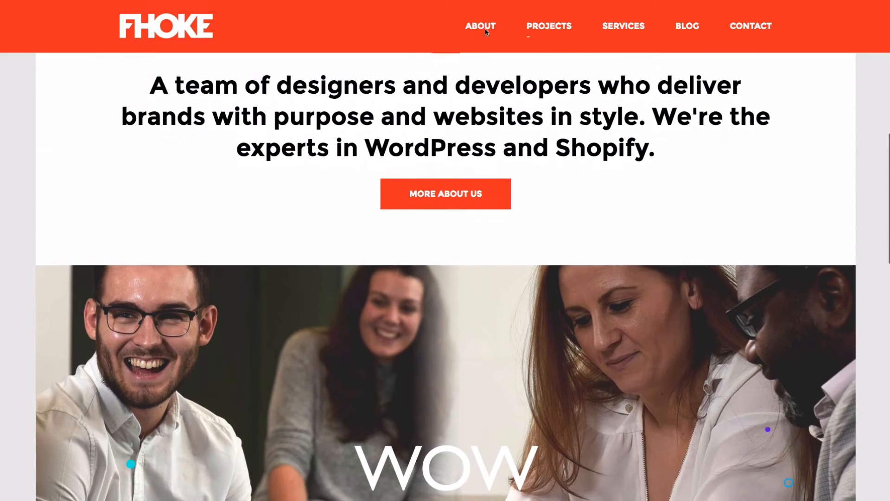
pyautogui.scroll(3)
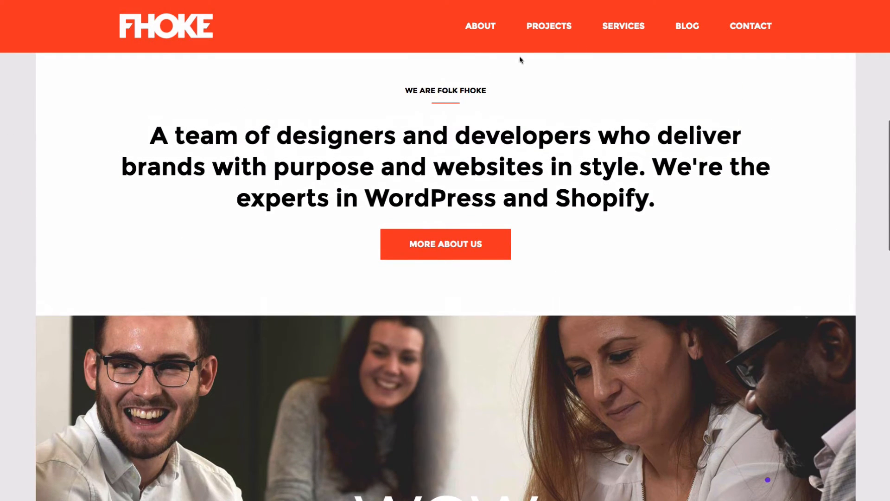
pyautogui.scroll(-3)
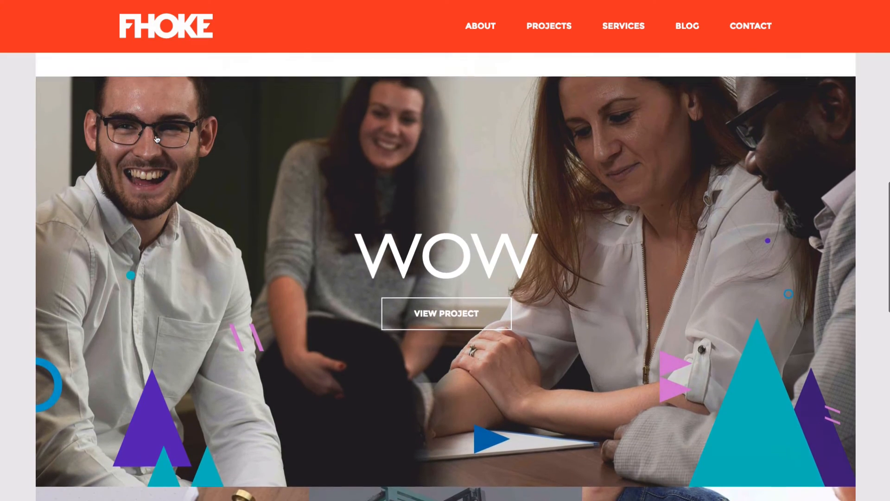
pyautogui.scroll(-3)
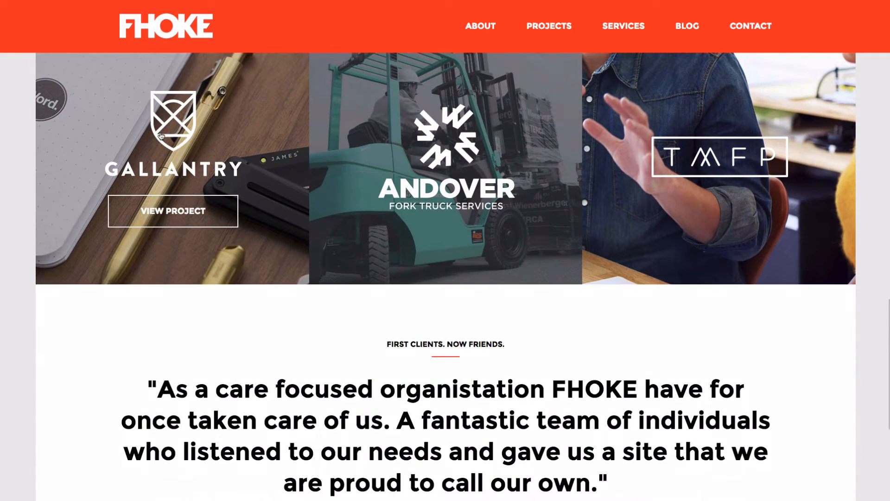
pyautogui.scroll(-3)
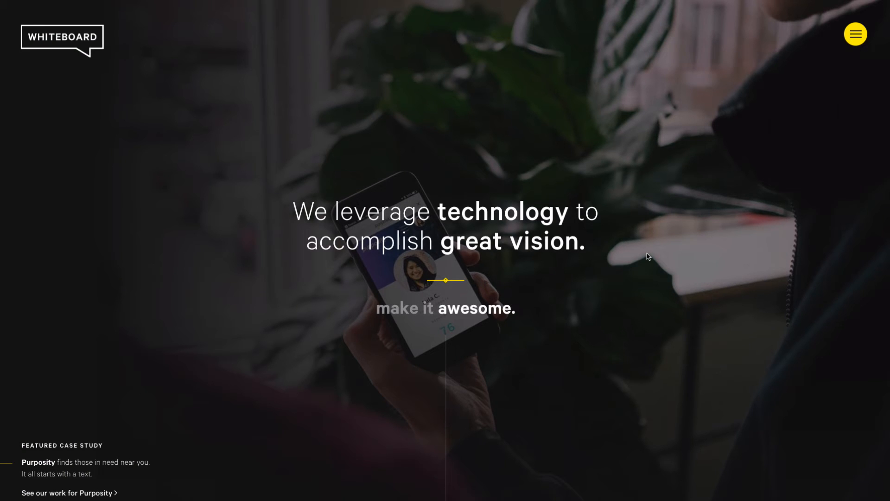
# Step: Scroll Whiteboard's homepage through the hero, client work list and testimonial, then back up
pyautogui.scroll(-3)
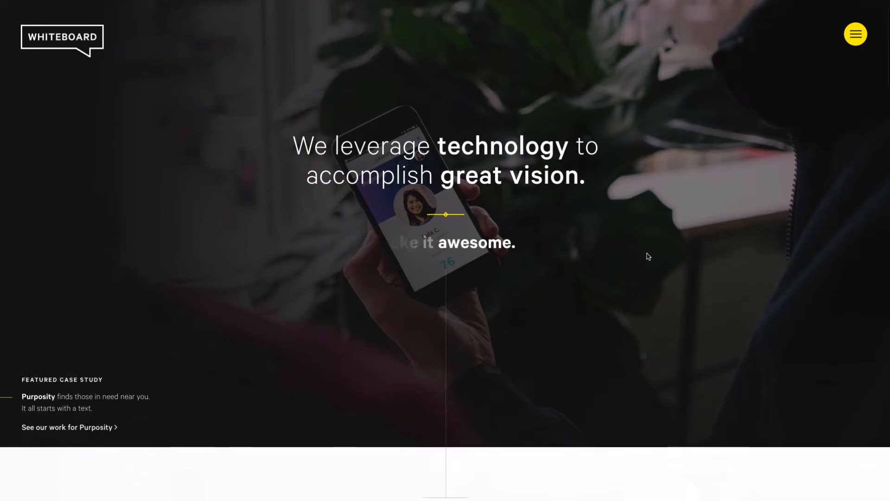
pyautogui.scroll(-3)
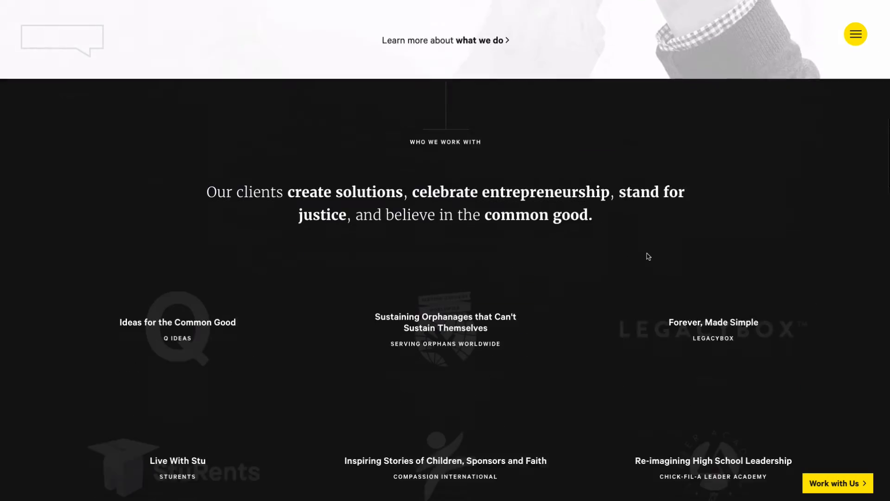
pyautogui.scroll(-3)
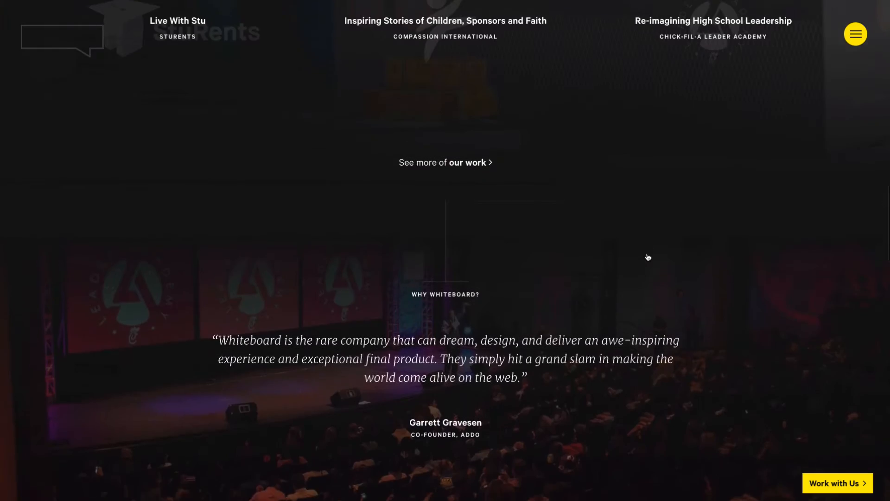
pyautogui.scroll(3)
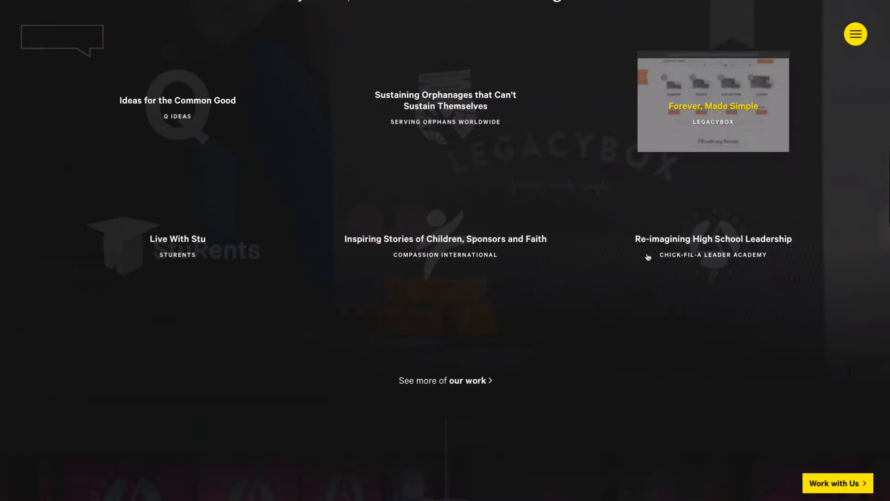
pyautogui.scroll(3)
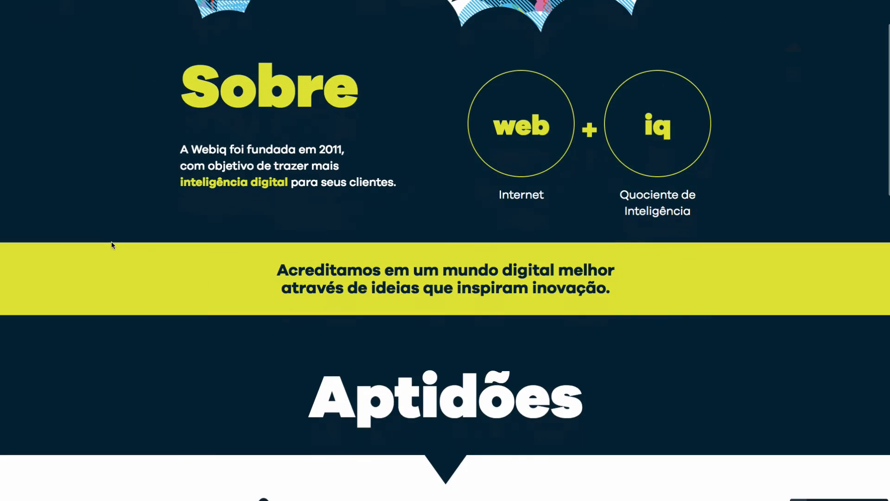
# Step: Scroll Webiq's page through Sobre, Aptidões and Talentos down to Contato
pyautogui.scroll(-3)
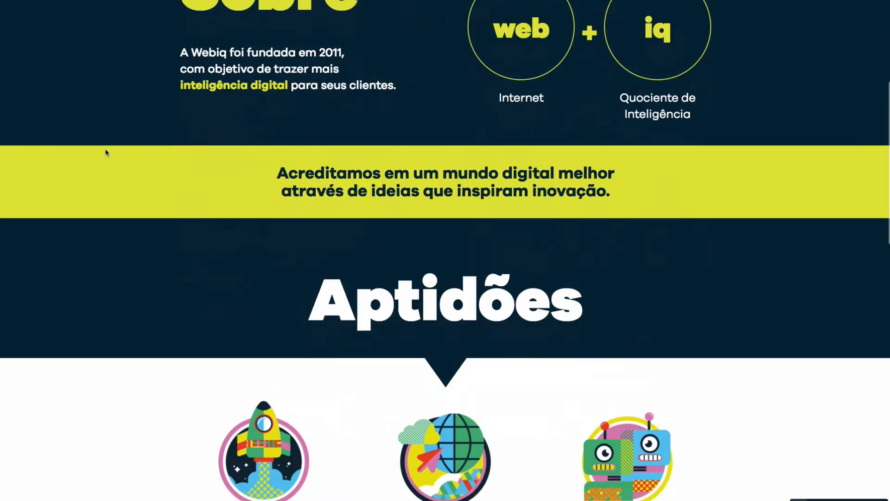
pyautogui.scroll(3)
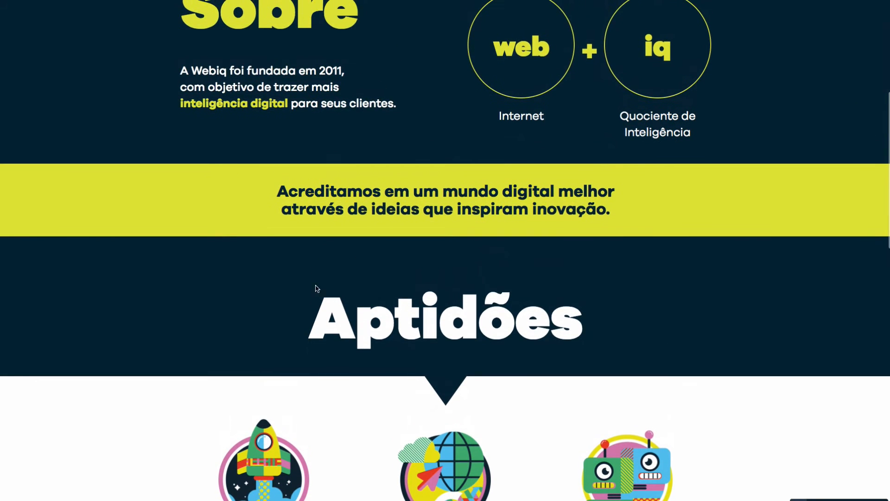
pyautogui.scroll(-3)
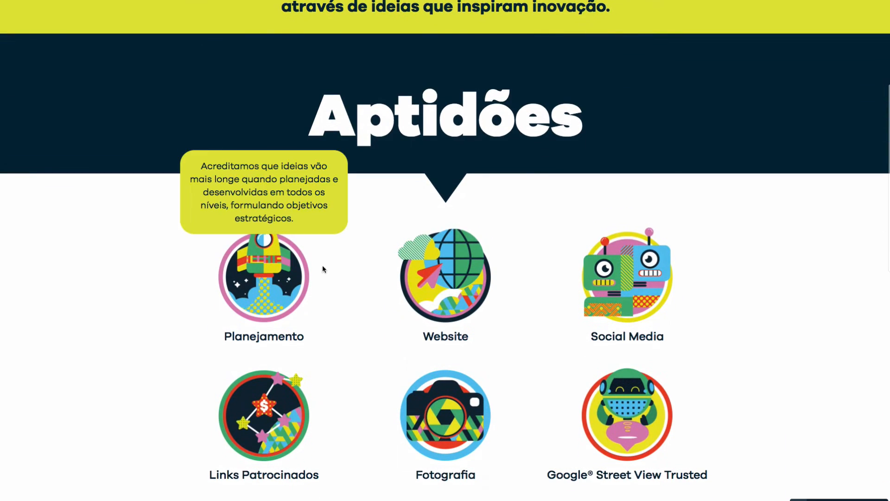
pyautogui.scroll(-3)
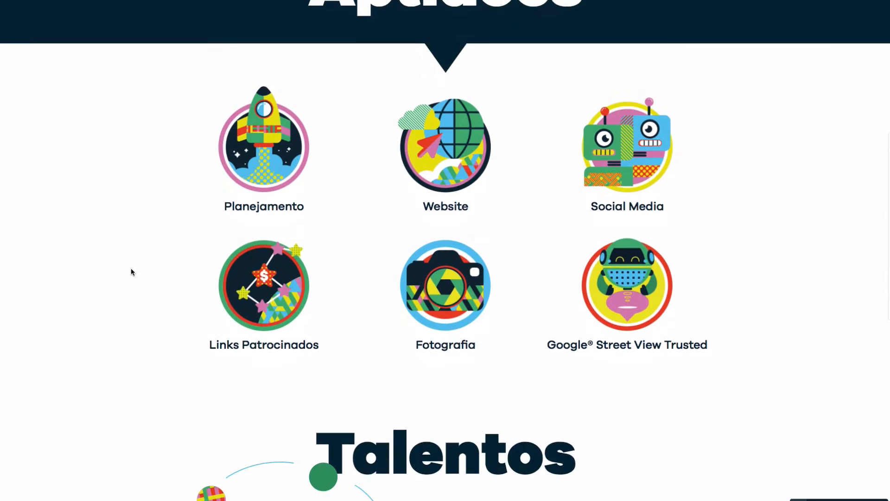
pyautogui.scroll(-3)
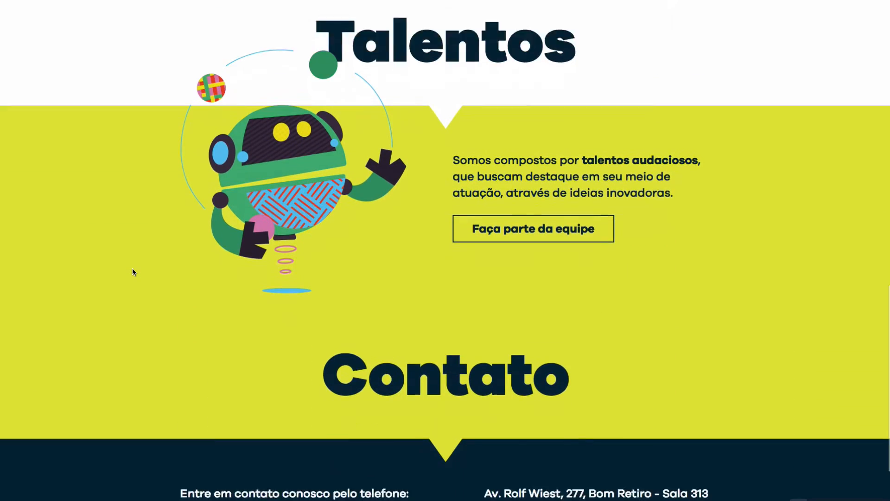
pyautogui.scroll(3)
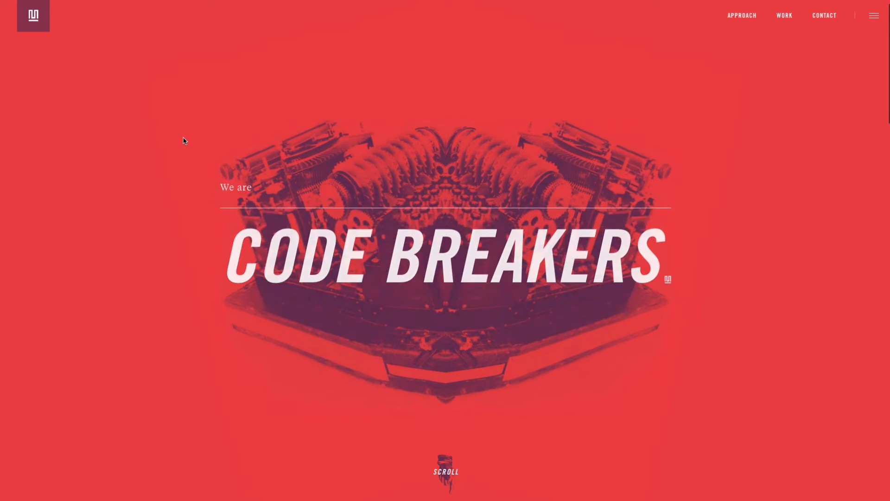
# Step: Scroll Code Breakers' homepage past the Are Everything banner to its Highlights section
pyautogui.scroll(-3)
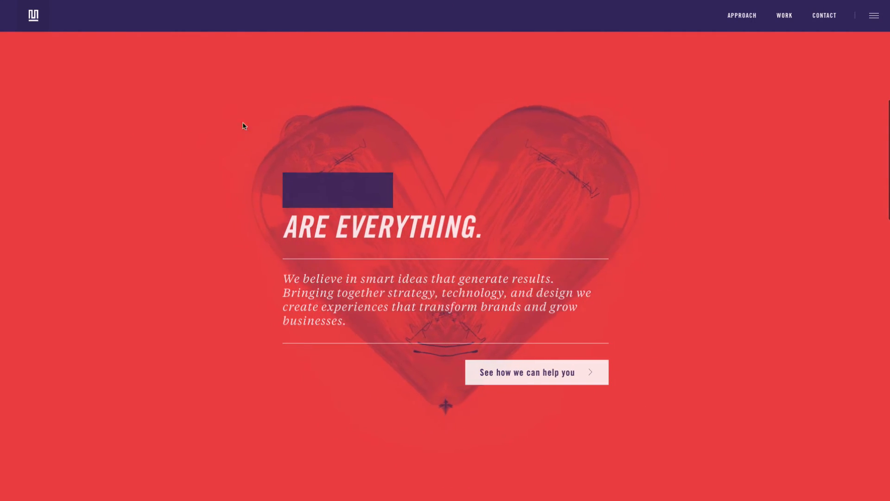
pyautogui.scroll(-3)
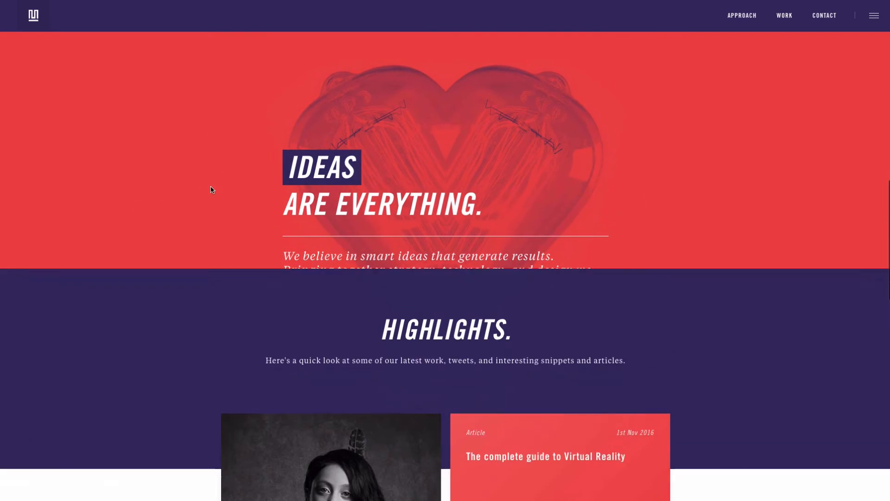
pyautogui.scroll(-3)
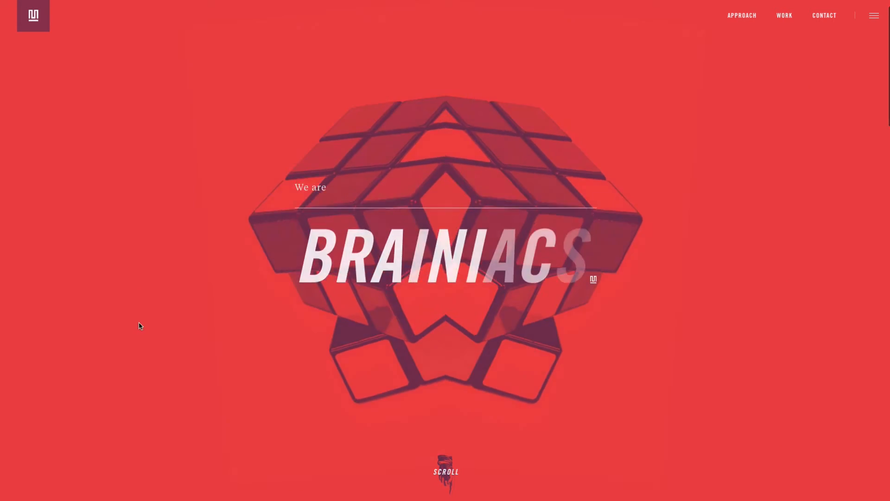
pyautogui.scroll(-3)
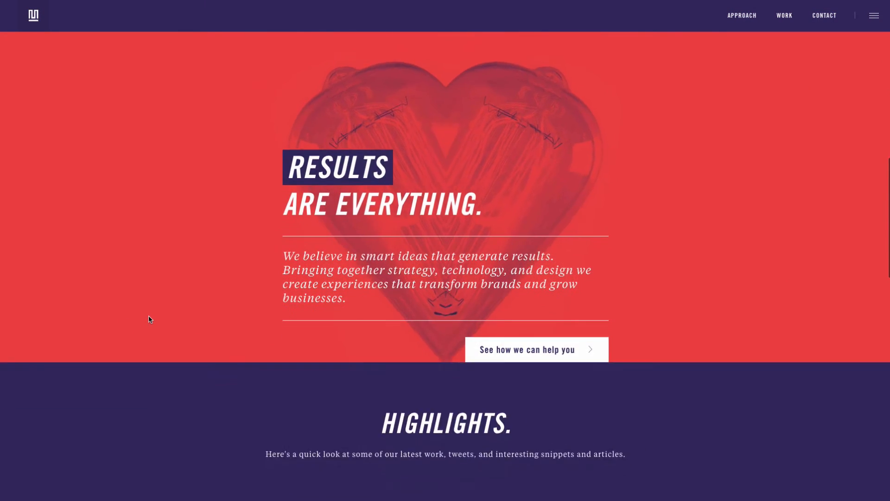
pyautogui.scroll(-3)
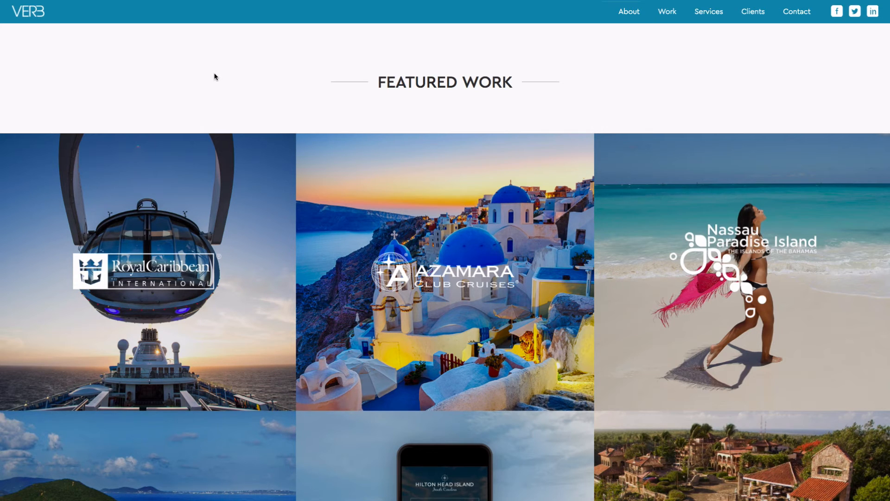
pyautogui.moveTo(230, 92)
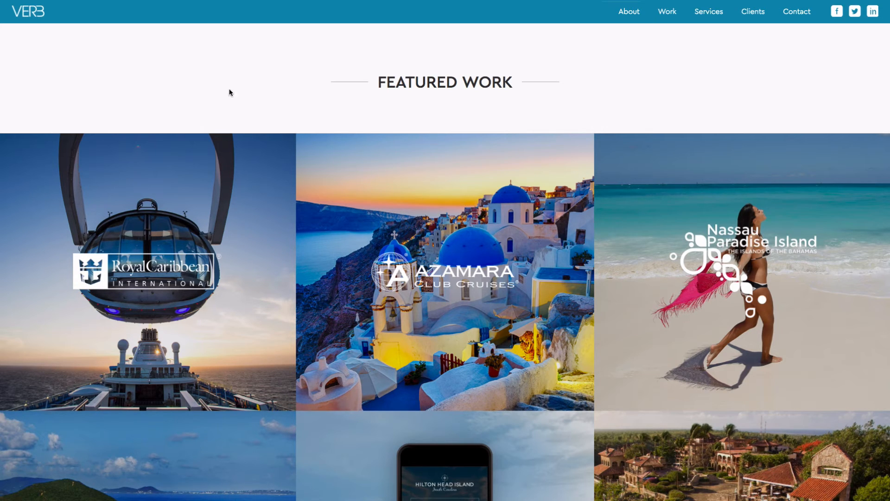
pyautogui.scroll(3)
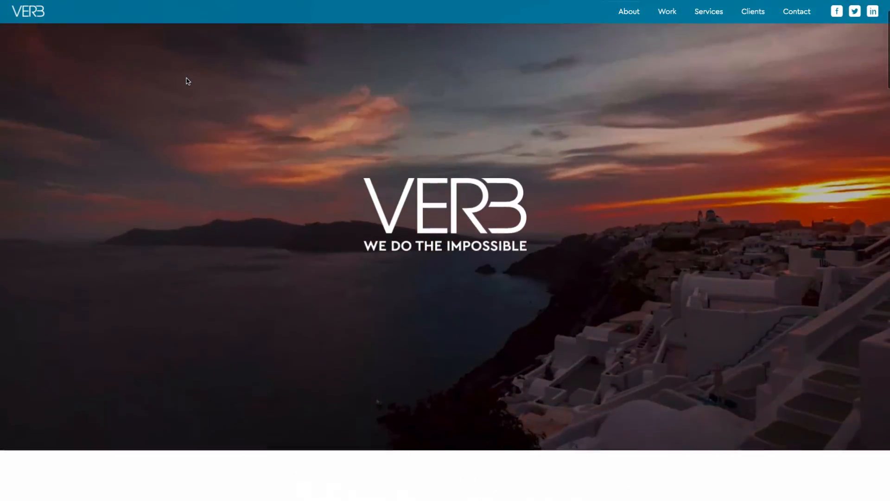
pyautogui.scroll(-3)
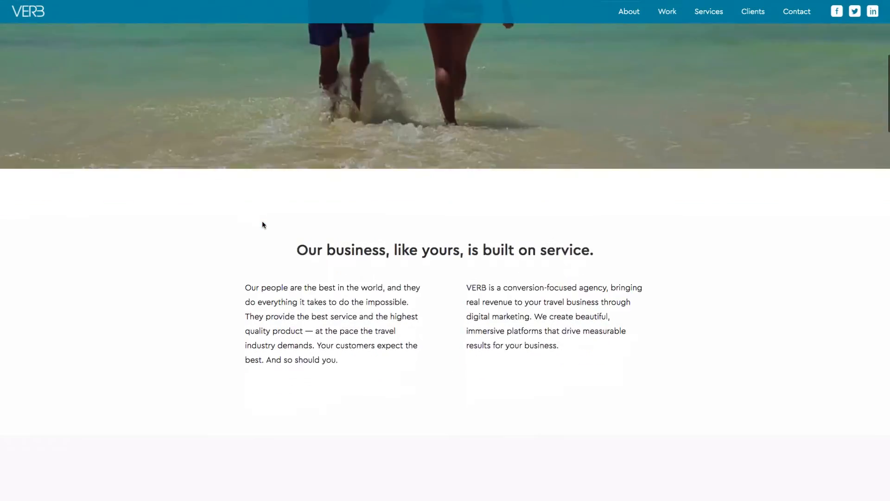
pyautogui.scroll(-3)
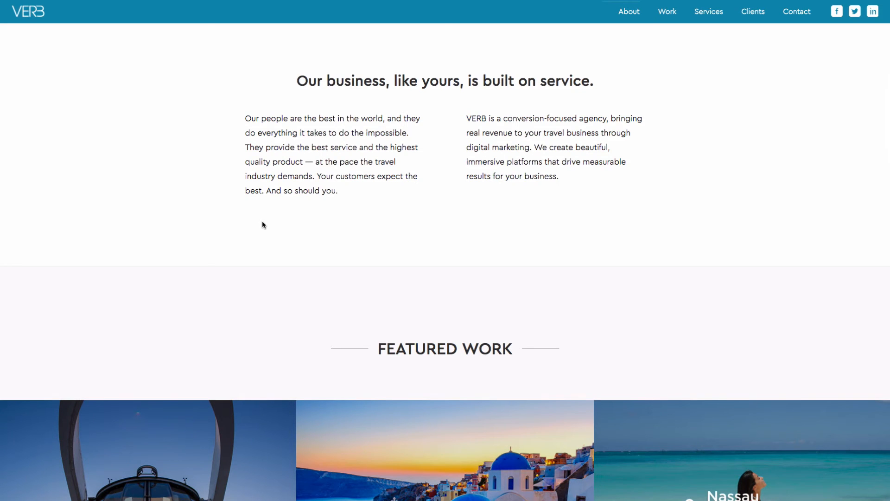
pyautogui.scroll(-3)
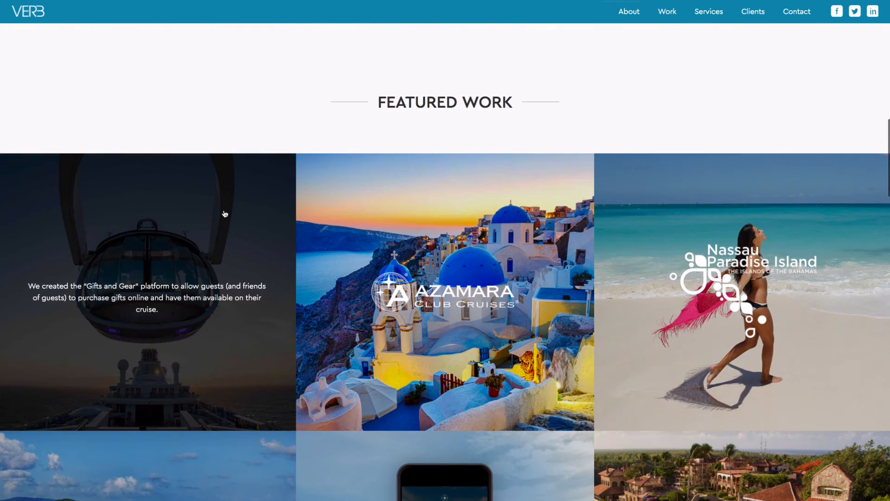
pyautogui.scroll(-3)
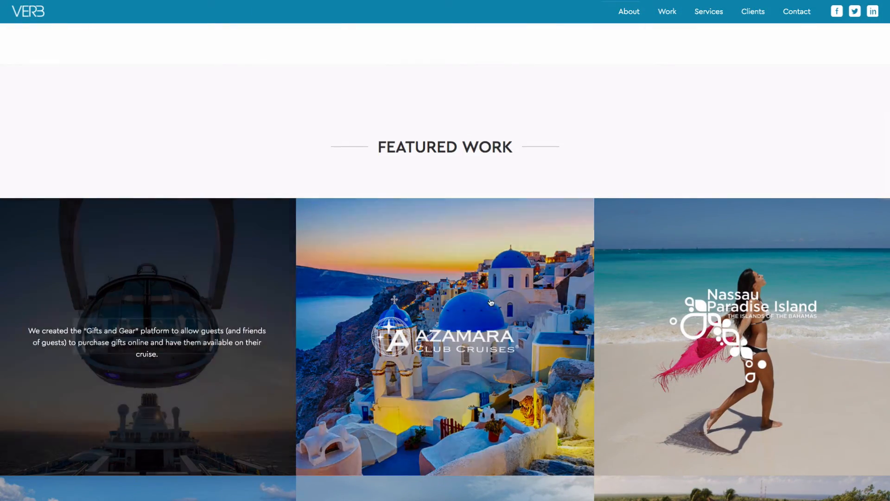
pyautogui.scroll(-3)
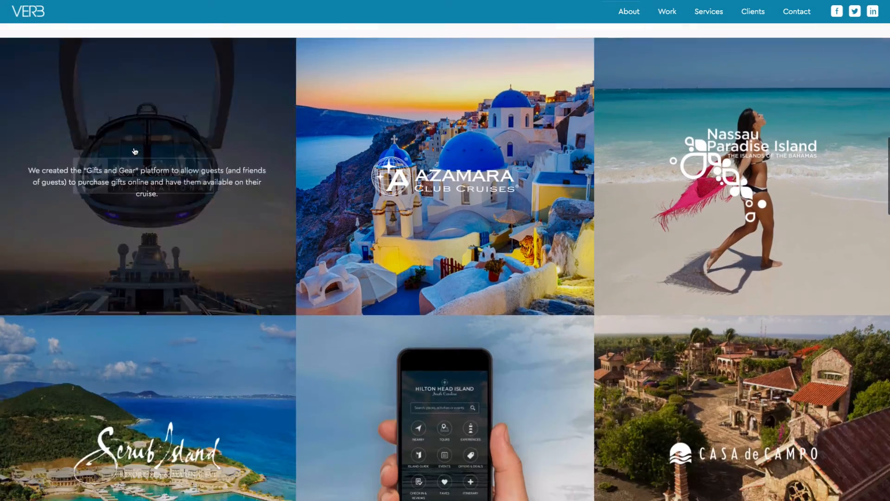
pyautogui.scroll(-3)
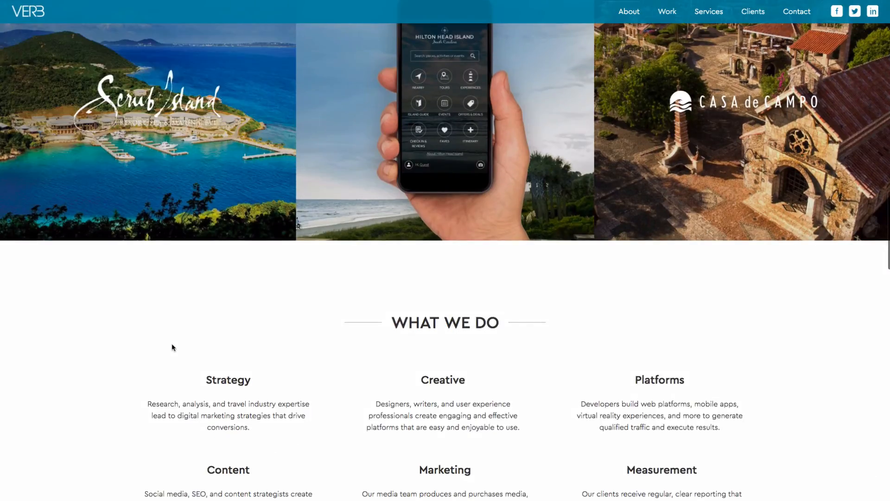
pyautogui.scroll(3)
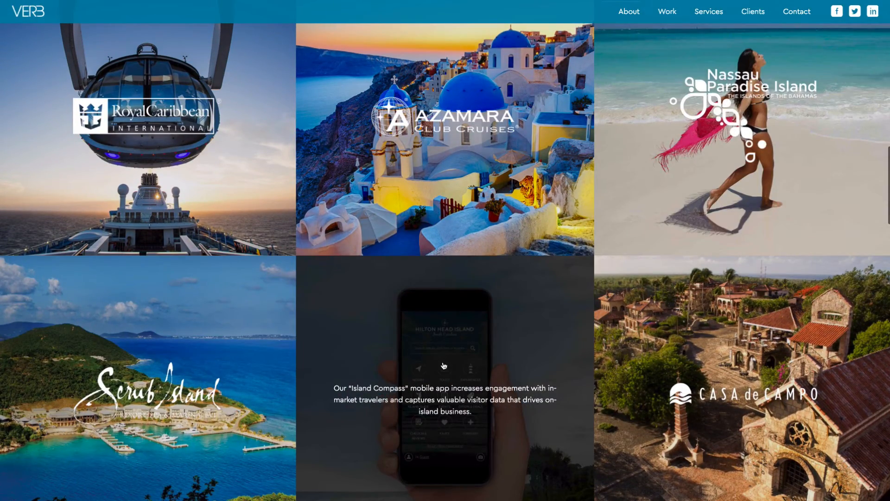
pyautogui.scroll(-3)
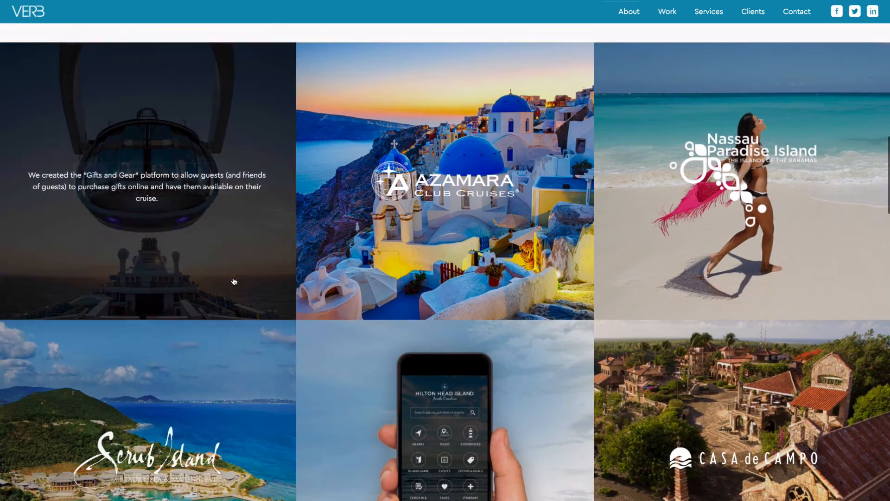
pyautogui.scroll(3)
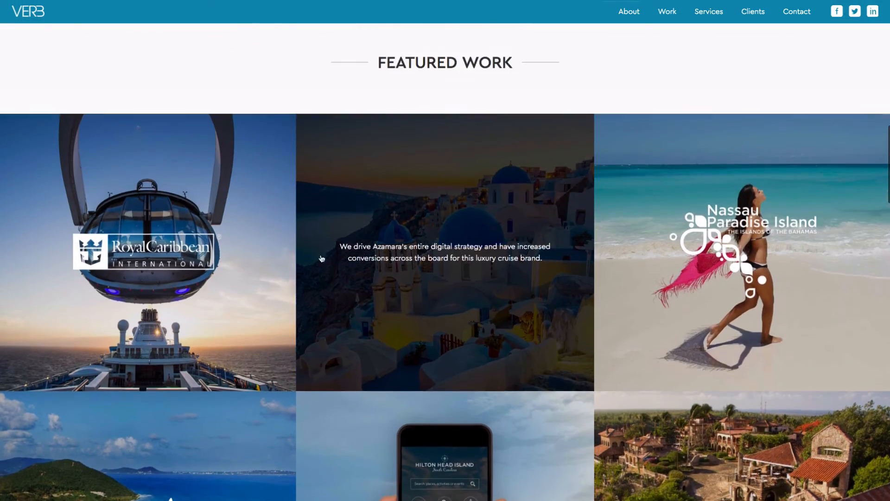
# Step: Open Royal Caribbean's Shop Royal Gifts site from VERB's Featured Work tile and scroll it
pyautogui.click(148, 252)
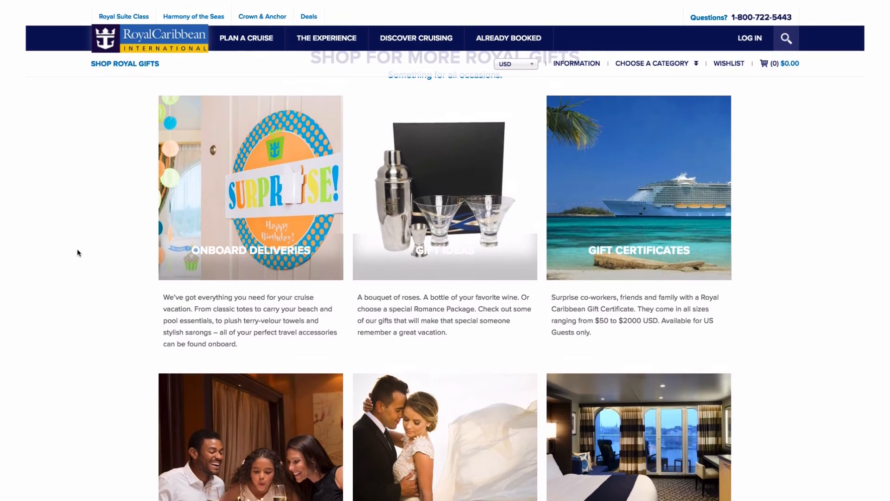
pyautogui.scroll(3)
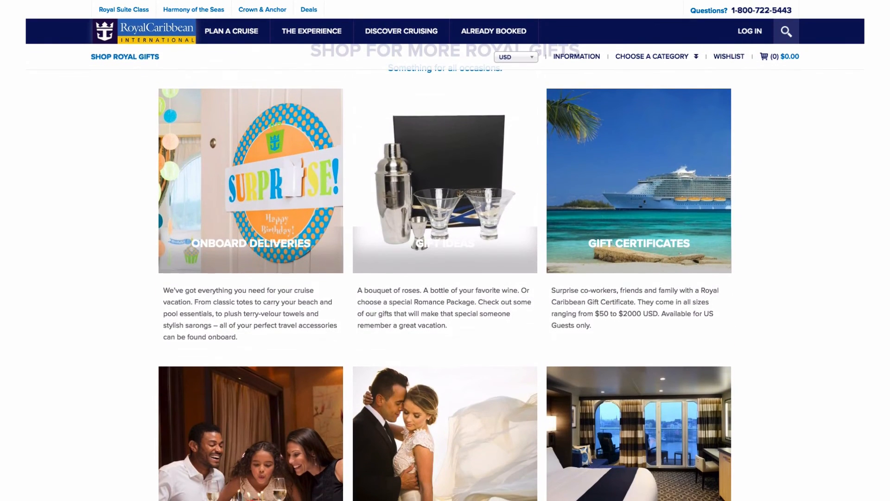
pyautogui.scroll(3)
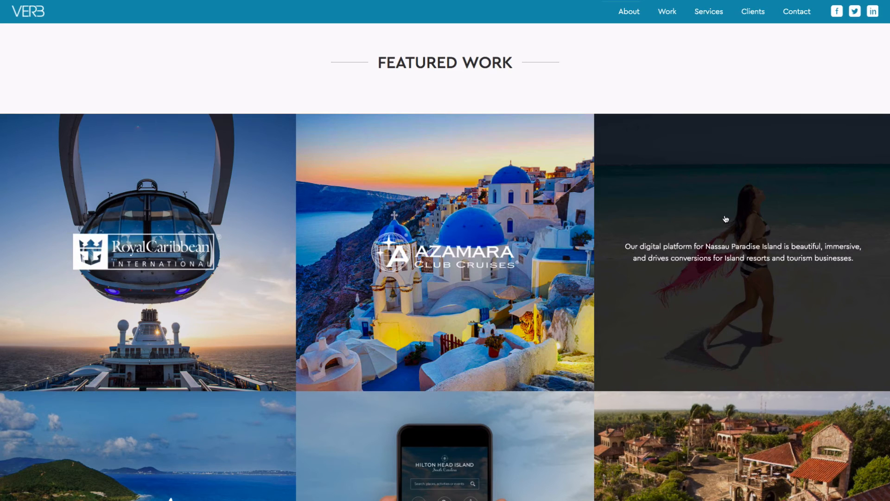
pyautogui.moveTo(509, 238)
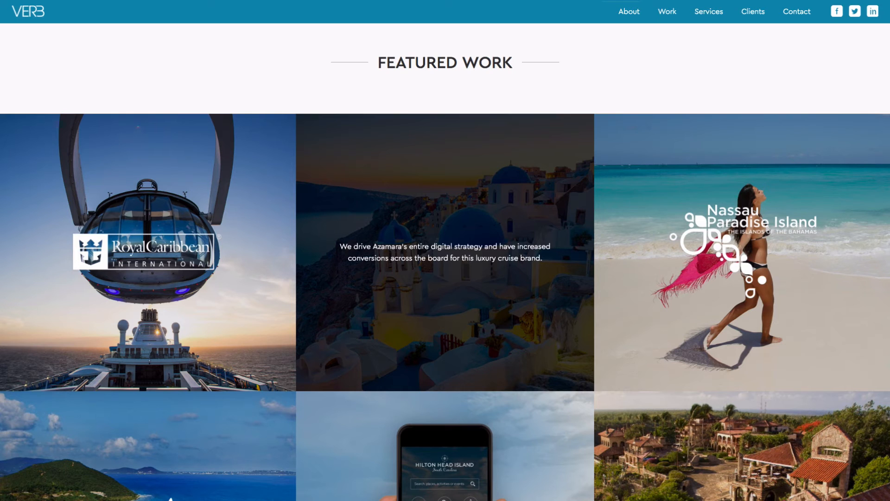
pyautogui.moveTo(221, 87)
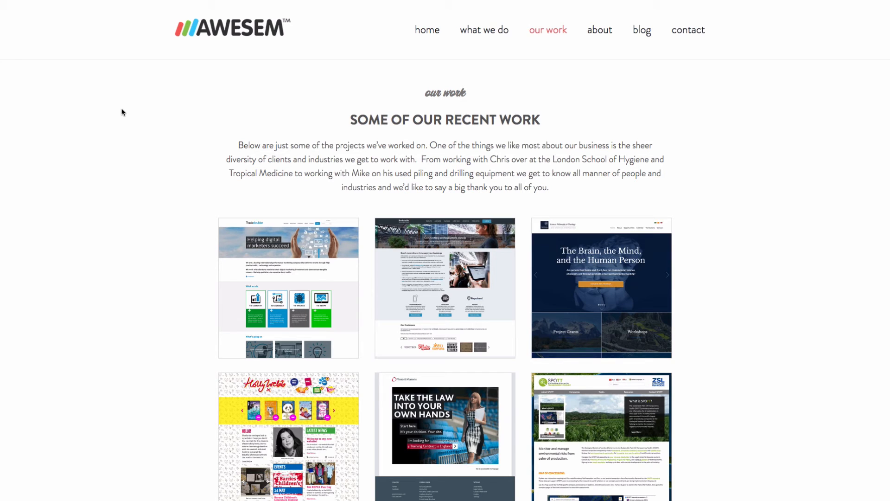
# Step: Scroll AWESEM's Our Work grid of project screenshots down and back to the introduction
pyautogui.scroll(-3)
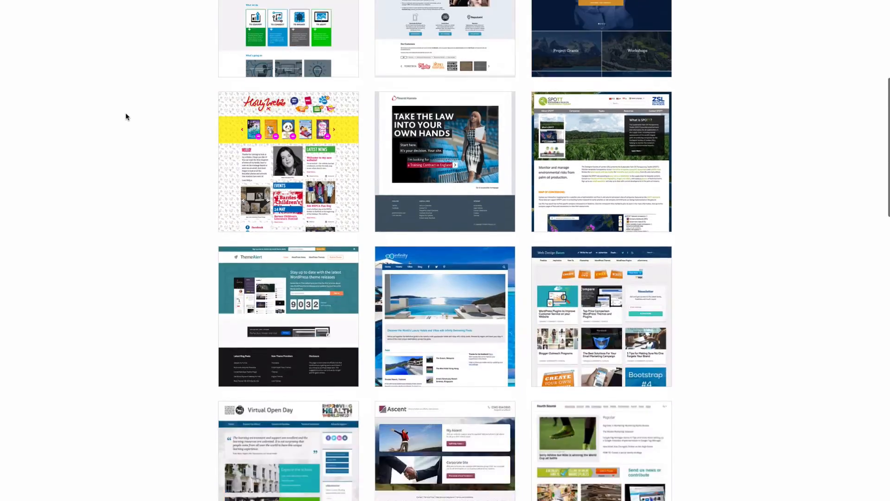
pyautogui.scroll(3)
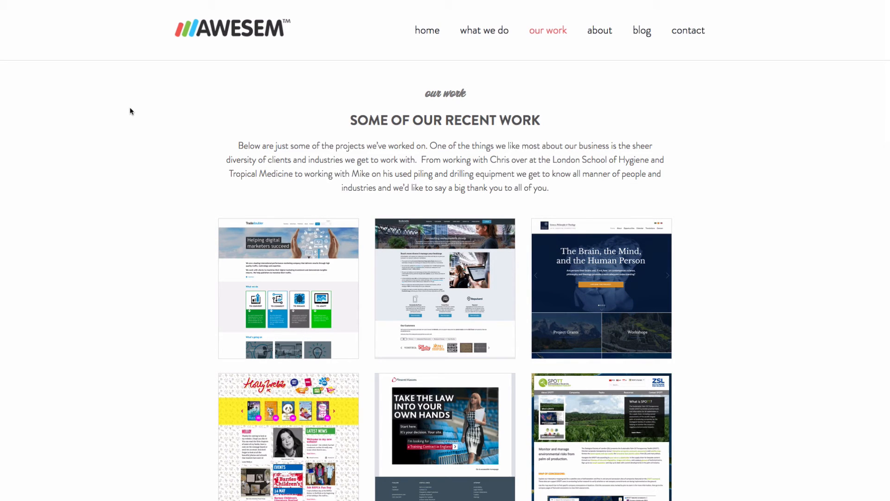
# Step: Preview the Tradedoubler project's full homepage screenshot in the lightbox and scroll through it
pyautogui.click(288, 287)
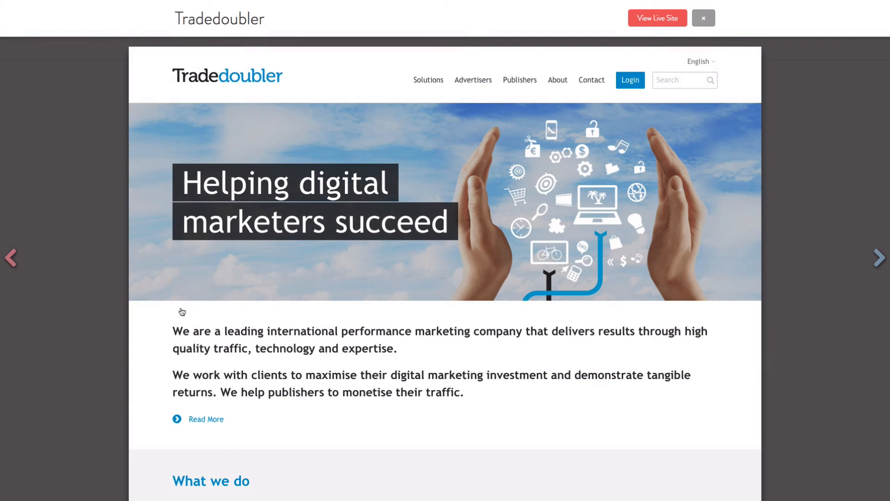
pyautogui.scroll(-3)
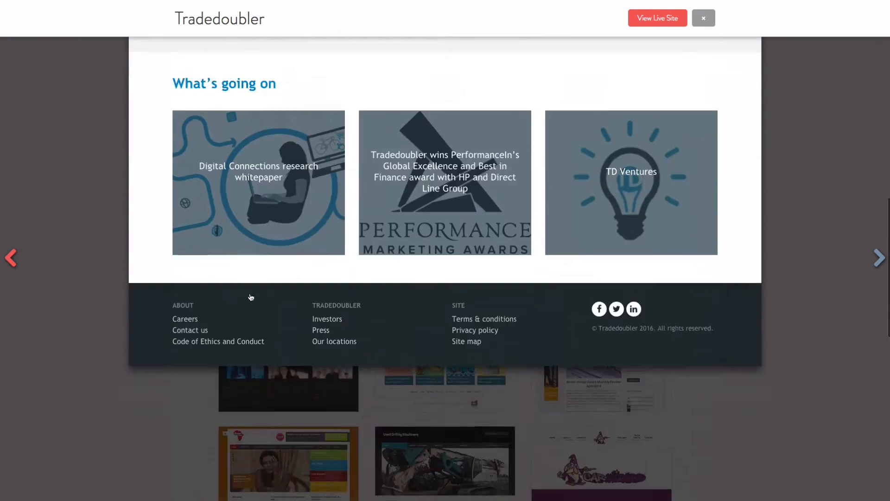
pyautogui.scroll(3)
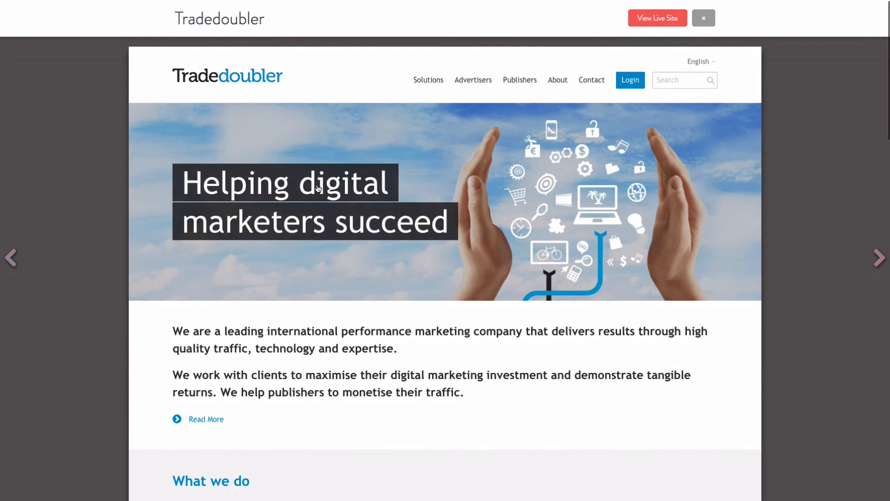
pyautogui.click(879, 257)
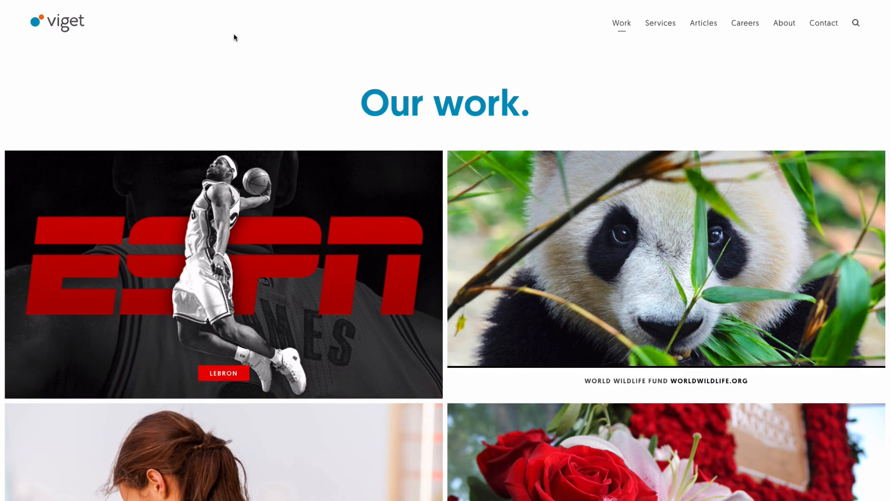
pyautogui.moveTo(206, 298)
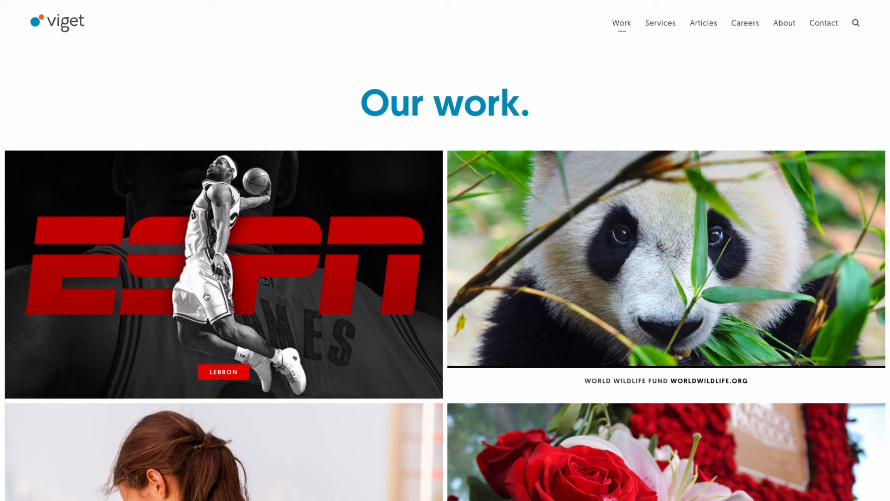
pyautogui.scroll(-3)
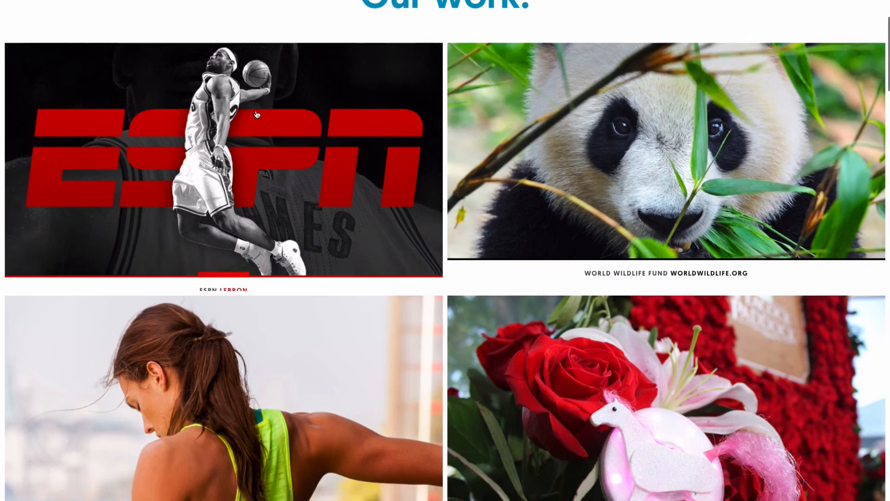
pyautogui.scroll(-3)
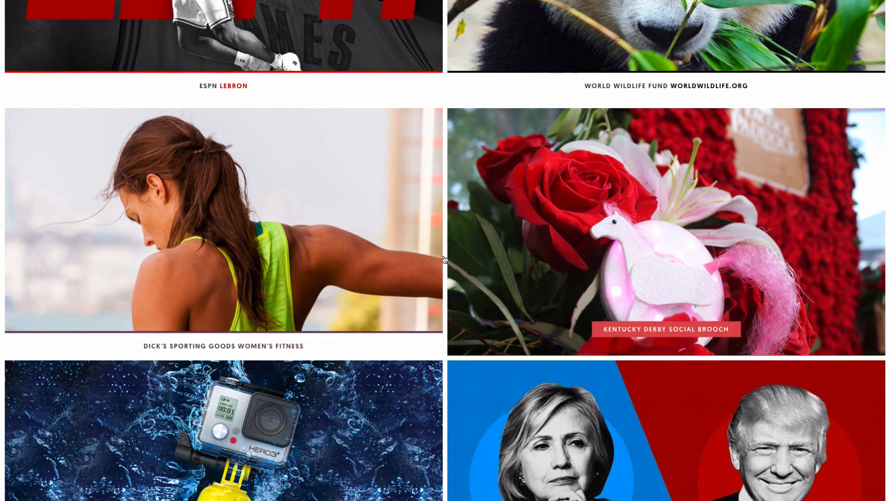
pyautogui.scroll(-3)
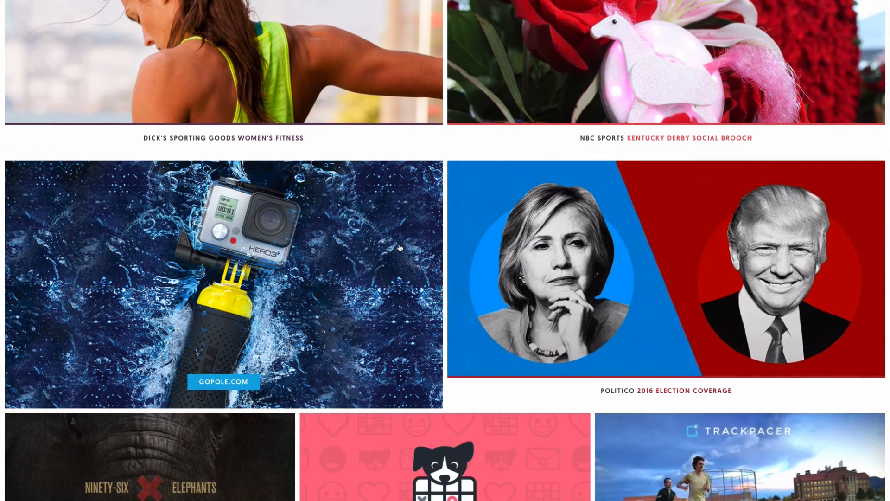
pyautogui.scroll(-3)
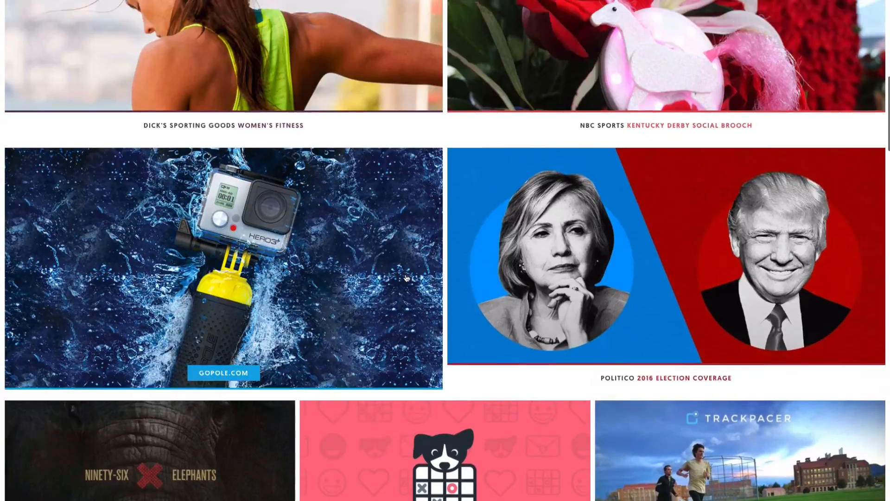
pyautogui.scroll(3)
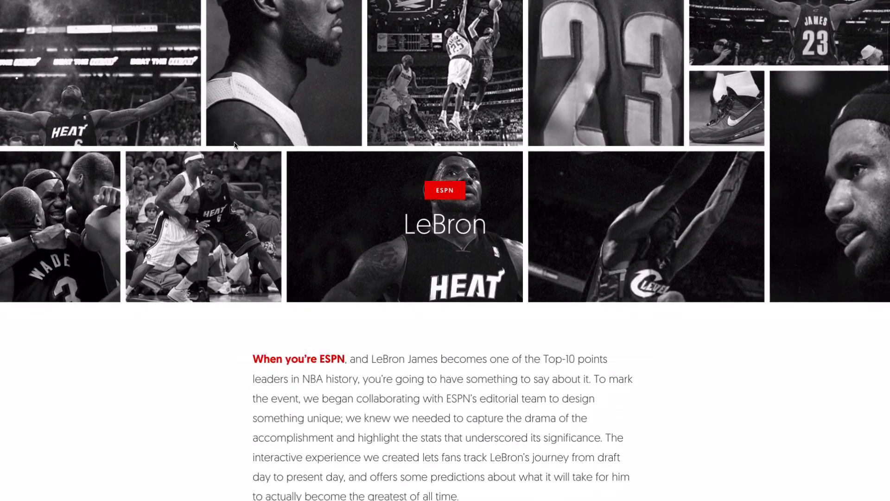
# Step: Read through the ESPN LeBron case study's challenge, solution and results sections
pyautogui.scroll(-3)
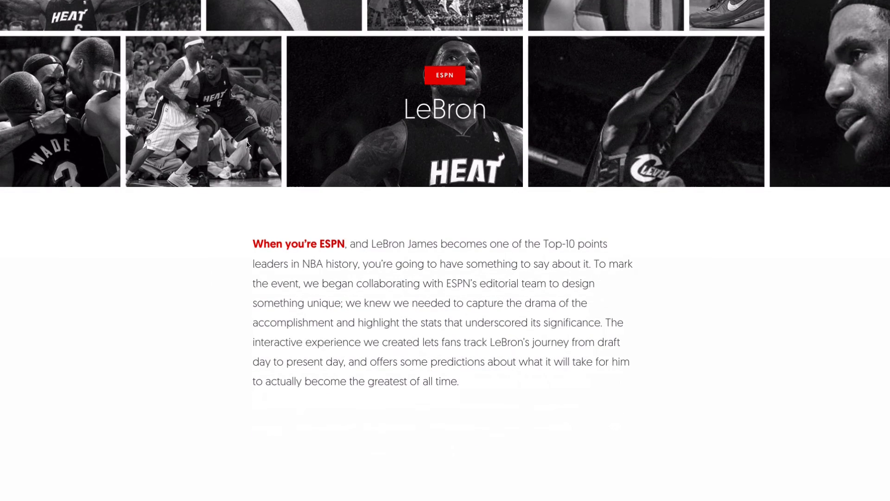
pyautogui.scroll(-3)
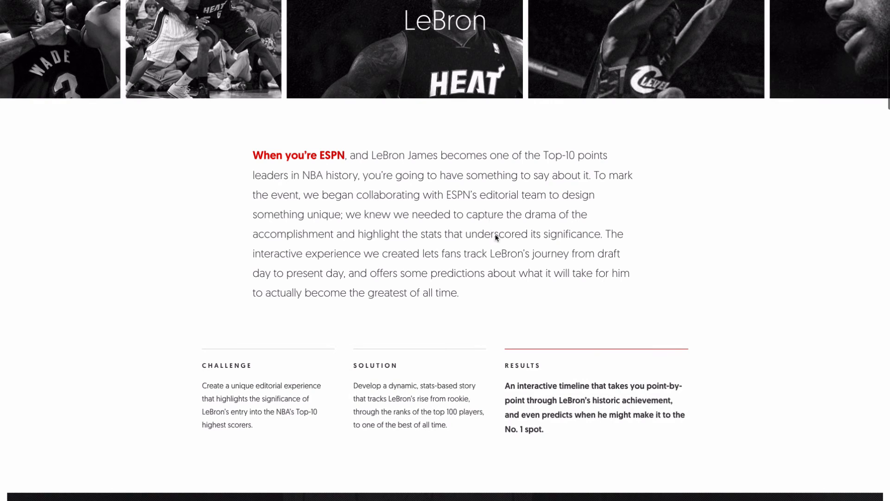
pyautogui.moveTo(137, 270)
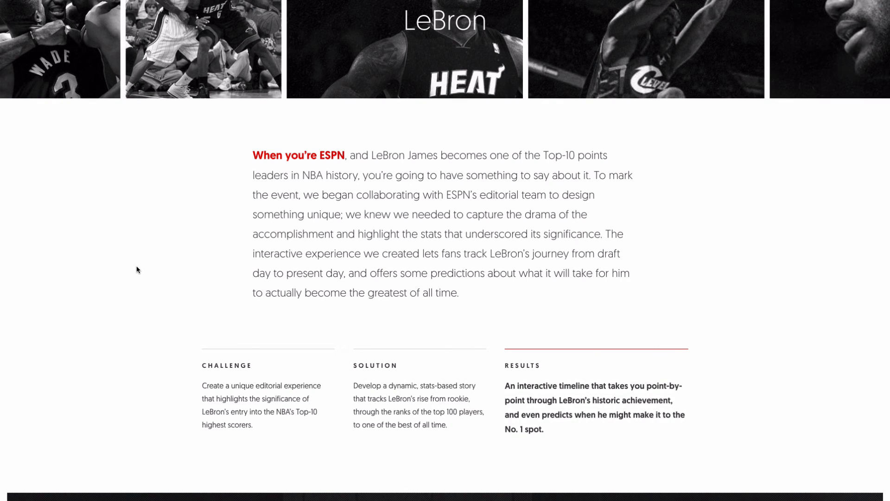
pyautogui.scroll(-3)
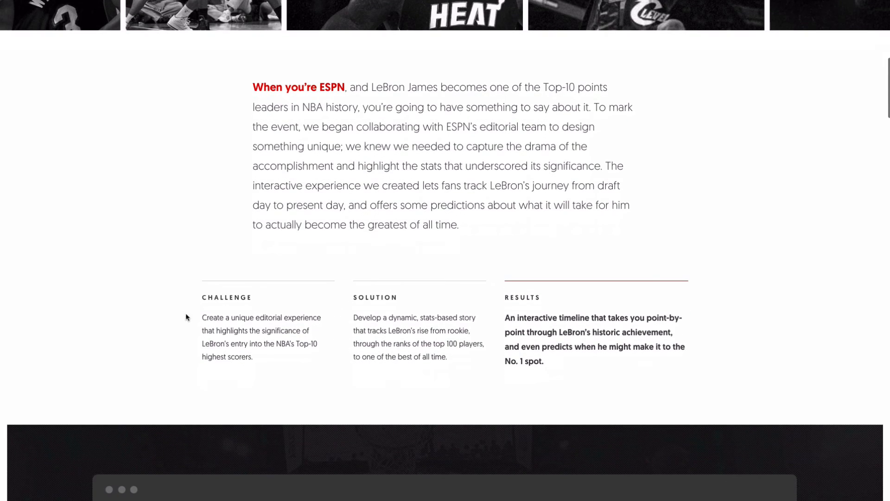
pyautogui.scroll(-3)
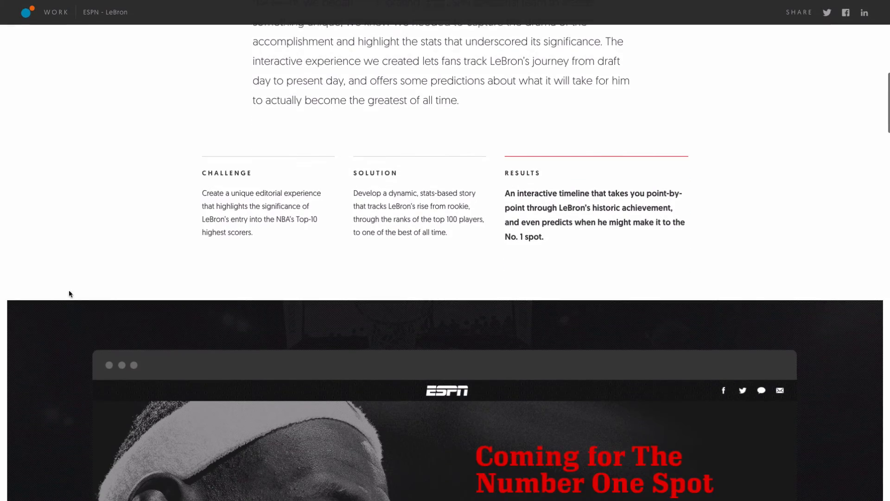
pyautogui.scroll(-3)
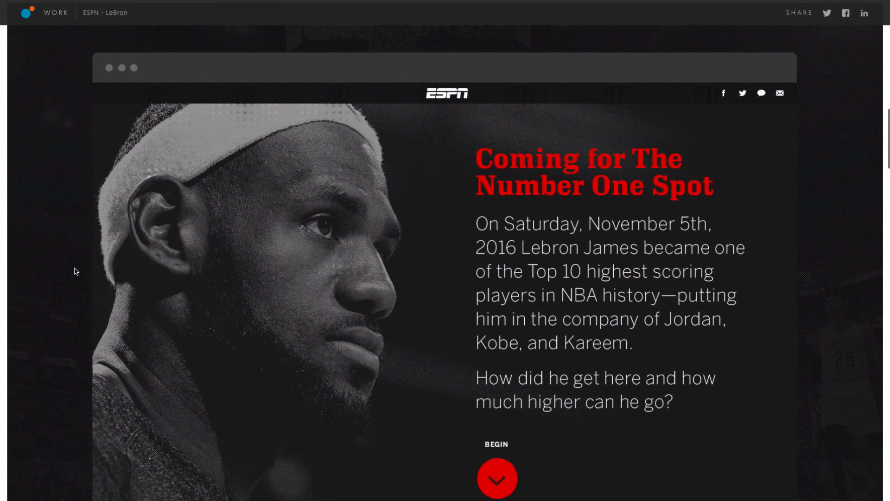
pyautogui.scroll(-3)
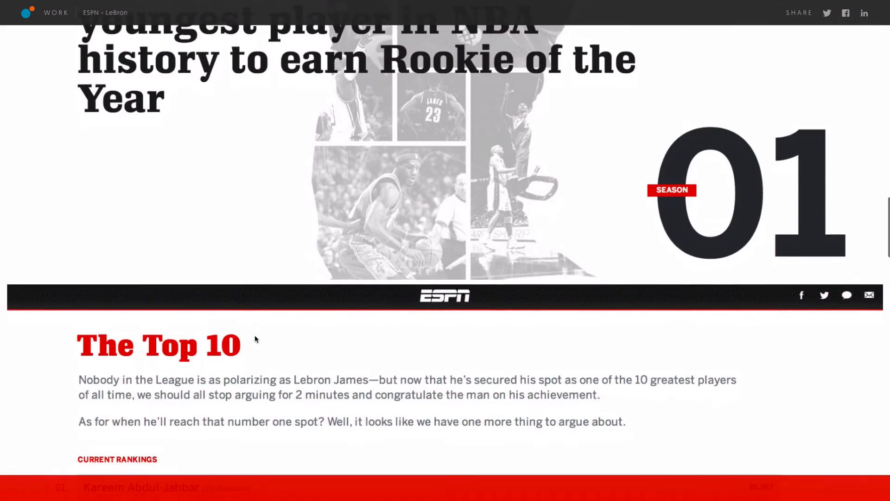
# Step: Continue through the 'How we did it' process section to the WorldWildlife.org next-project banner
pyautogui.scroll(-3)
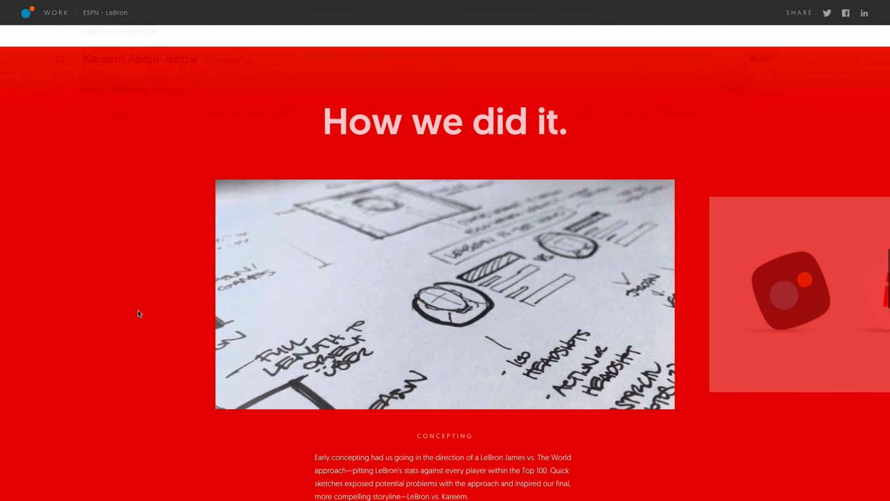
pyautogui.scroll(-3)
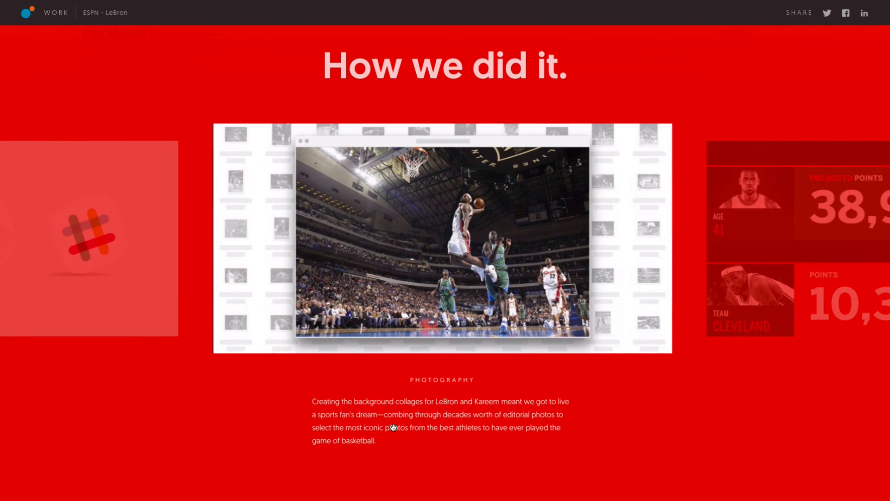
pyautogui.scroll(-3)
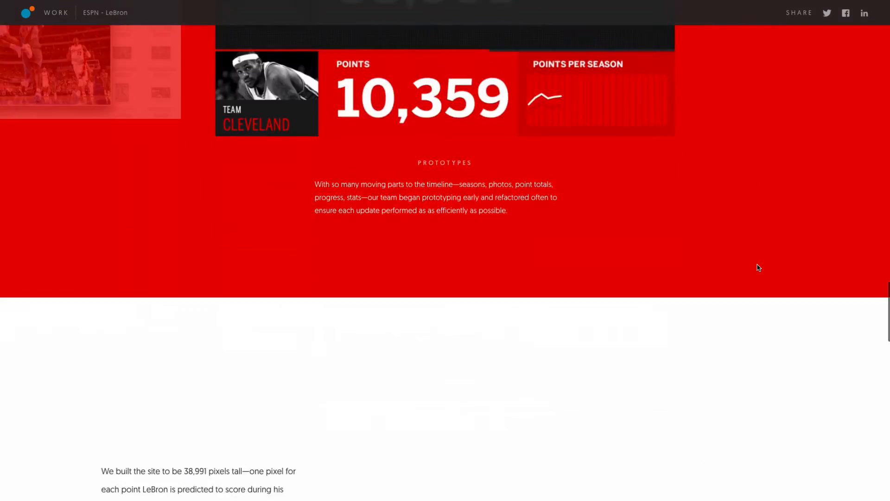
pyautogui.scroll(-3)
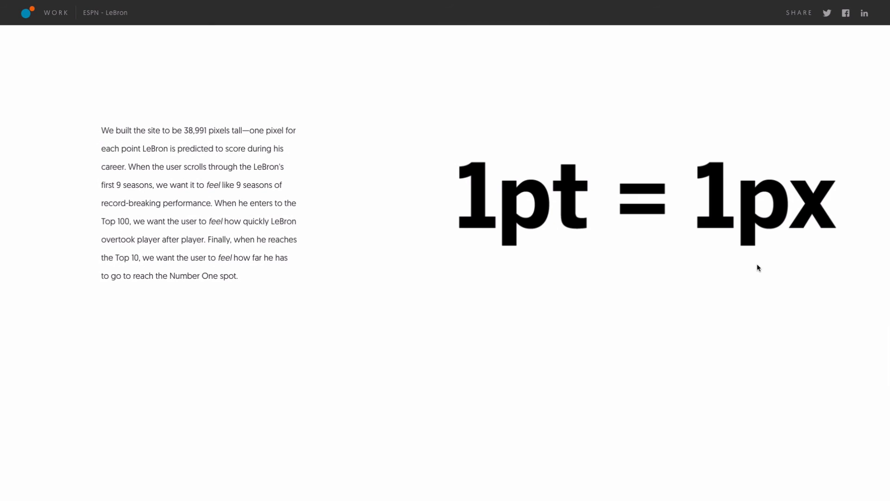
pyautogui.scroll(-3)
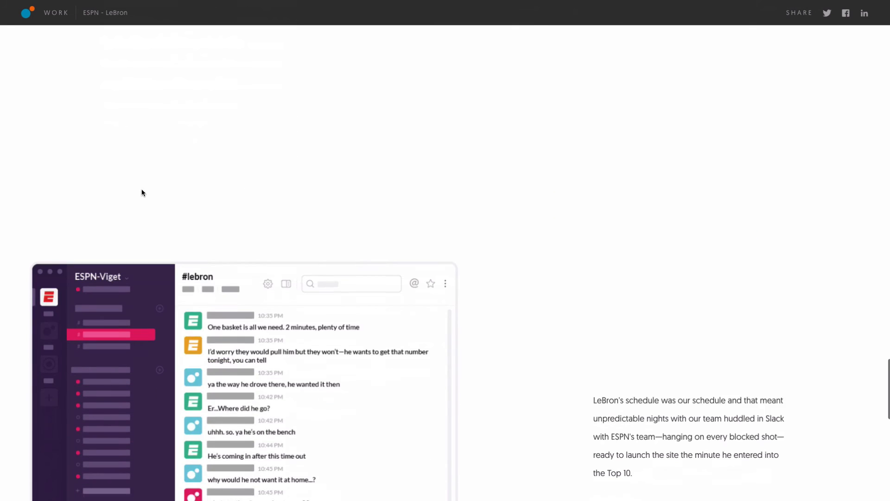
pyautogui.scroll(-3)
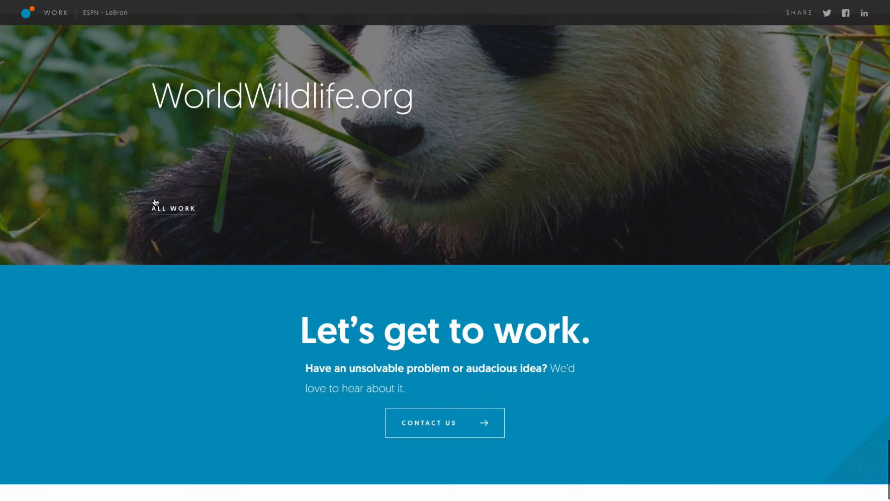
# Step: Skim the WorldWildlife.org case study down to its Challenge/Solution/Results section with the WWF site image
pyautogui.scroll(-3)
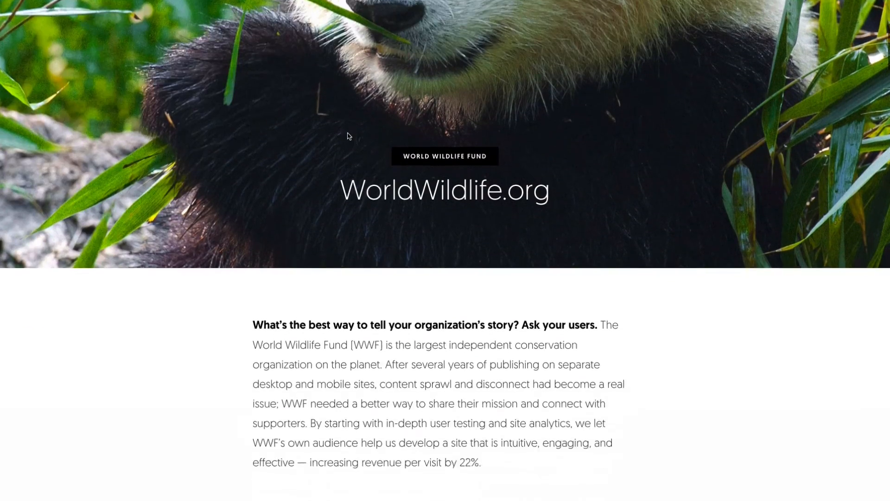
pyautogui.scroll(-3)
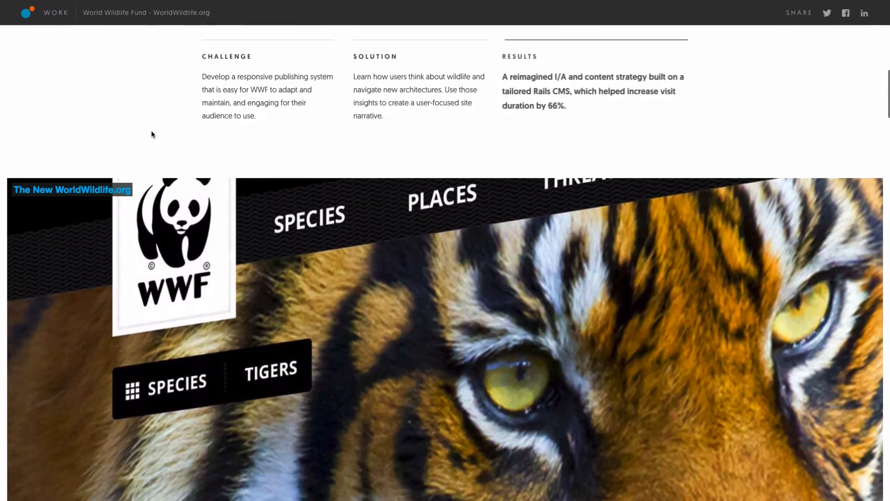
pyautogui.scroll(-3)
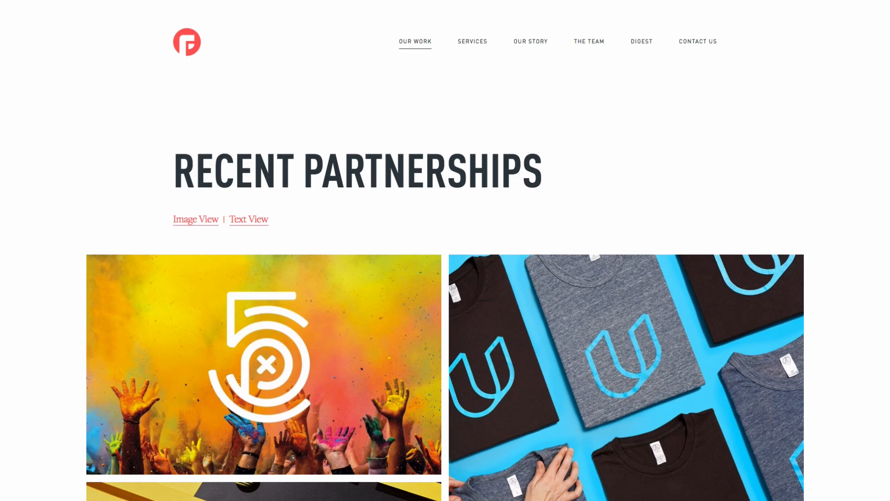
pyautogui.moveTo(114, 79)
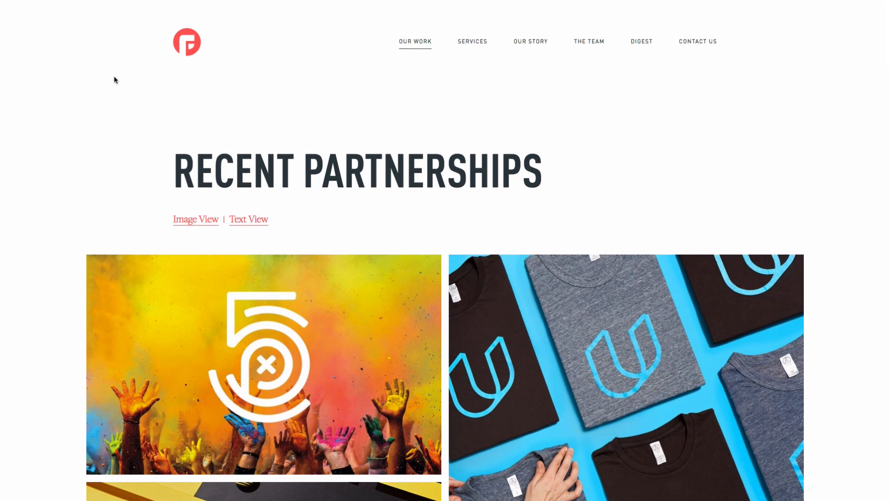
pyautogui.moveTo(264, 127)
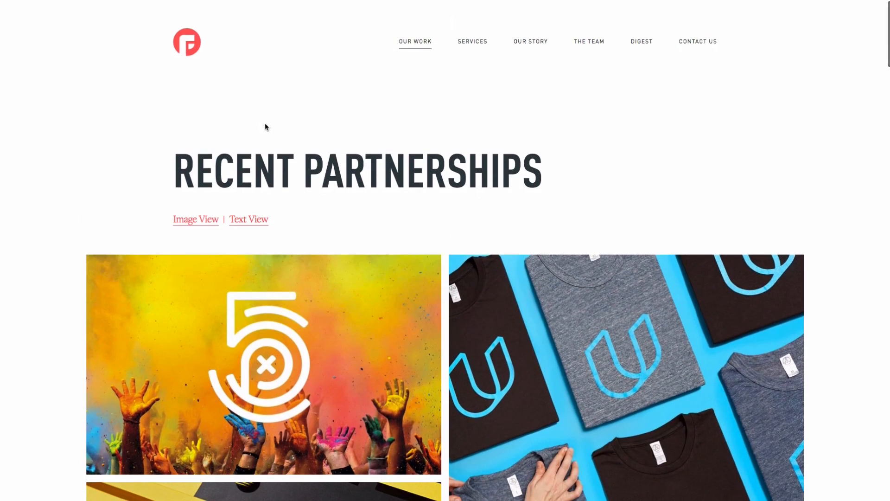
pyautogui.scroll(-3)
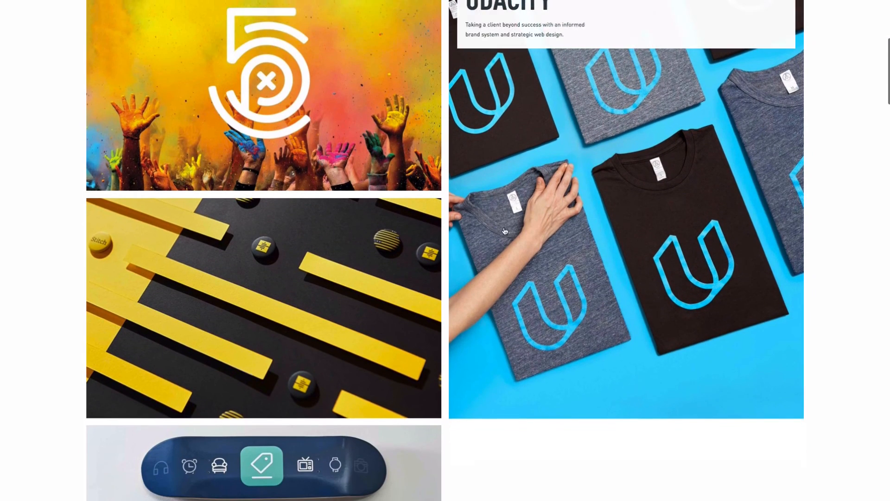
# Step: View the 500px case study through The Challenge, Our Approach and the logo exploration sketches
pyautogui.click(263, 94)
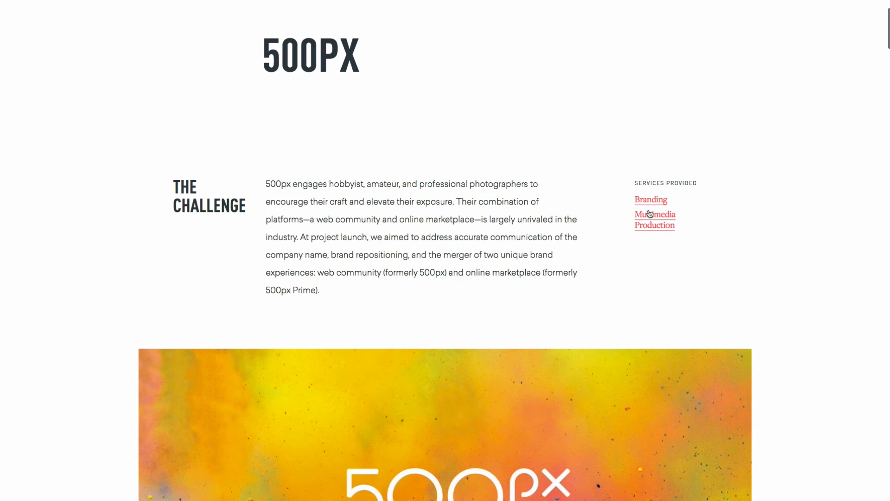
pyautogui.scroll(-3)
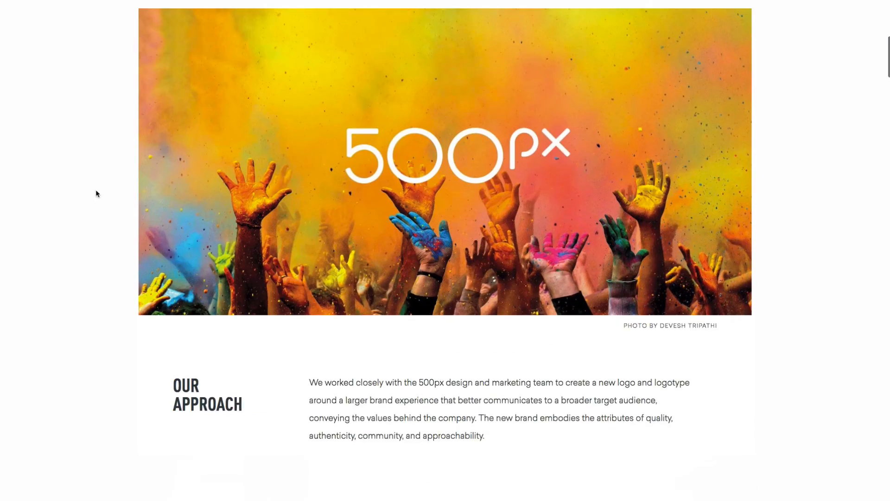
pyautogui.scroll(-3)
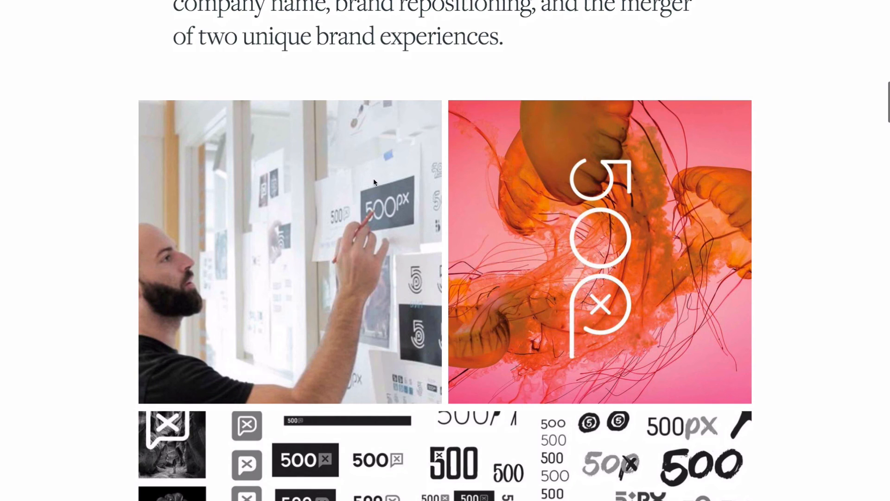
pyautogui.scroll(-3)
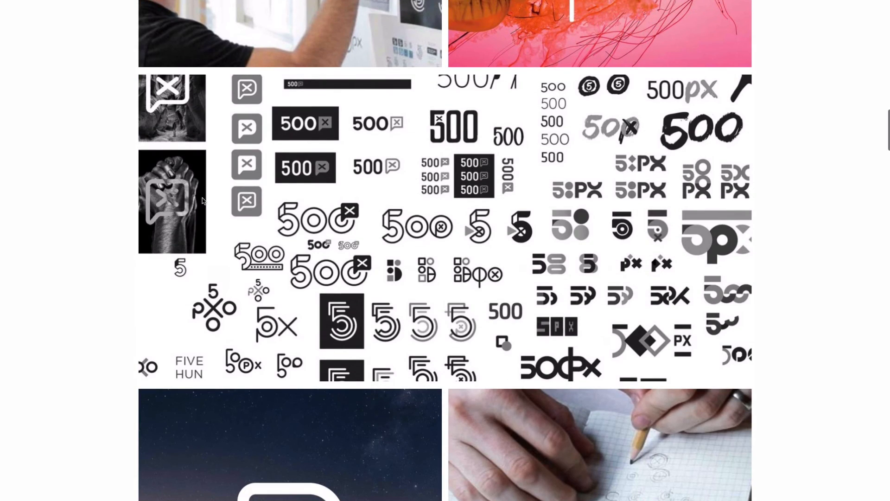
pyautogui.moveTo(81, 192)
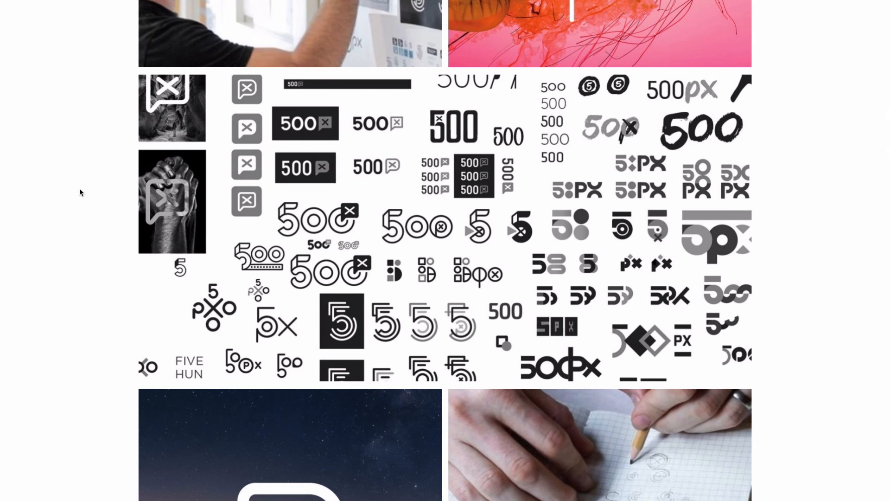
pyautogui.scroll(-3)
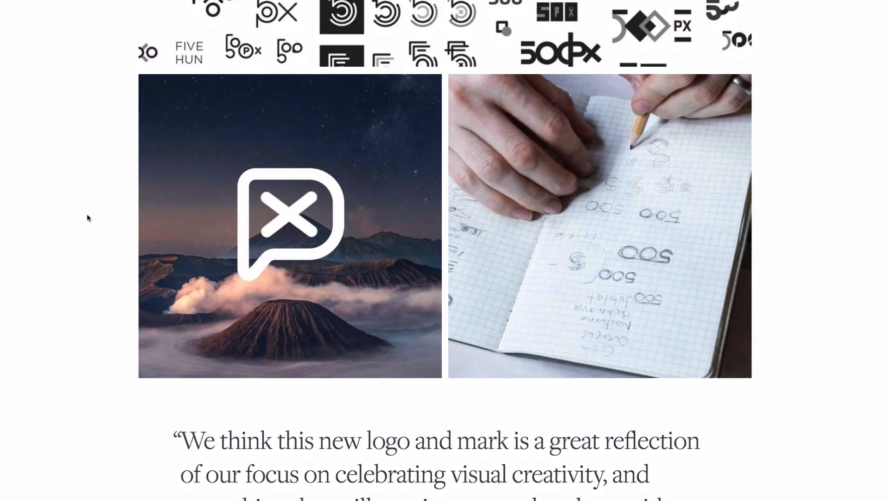